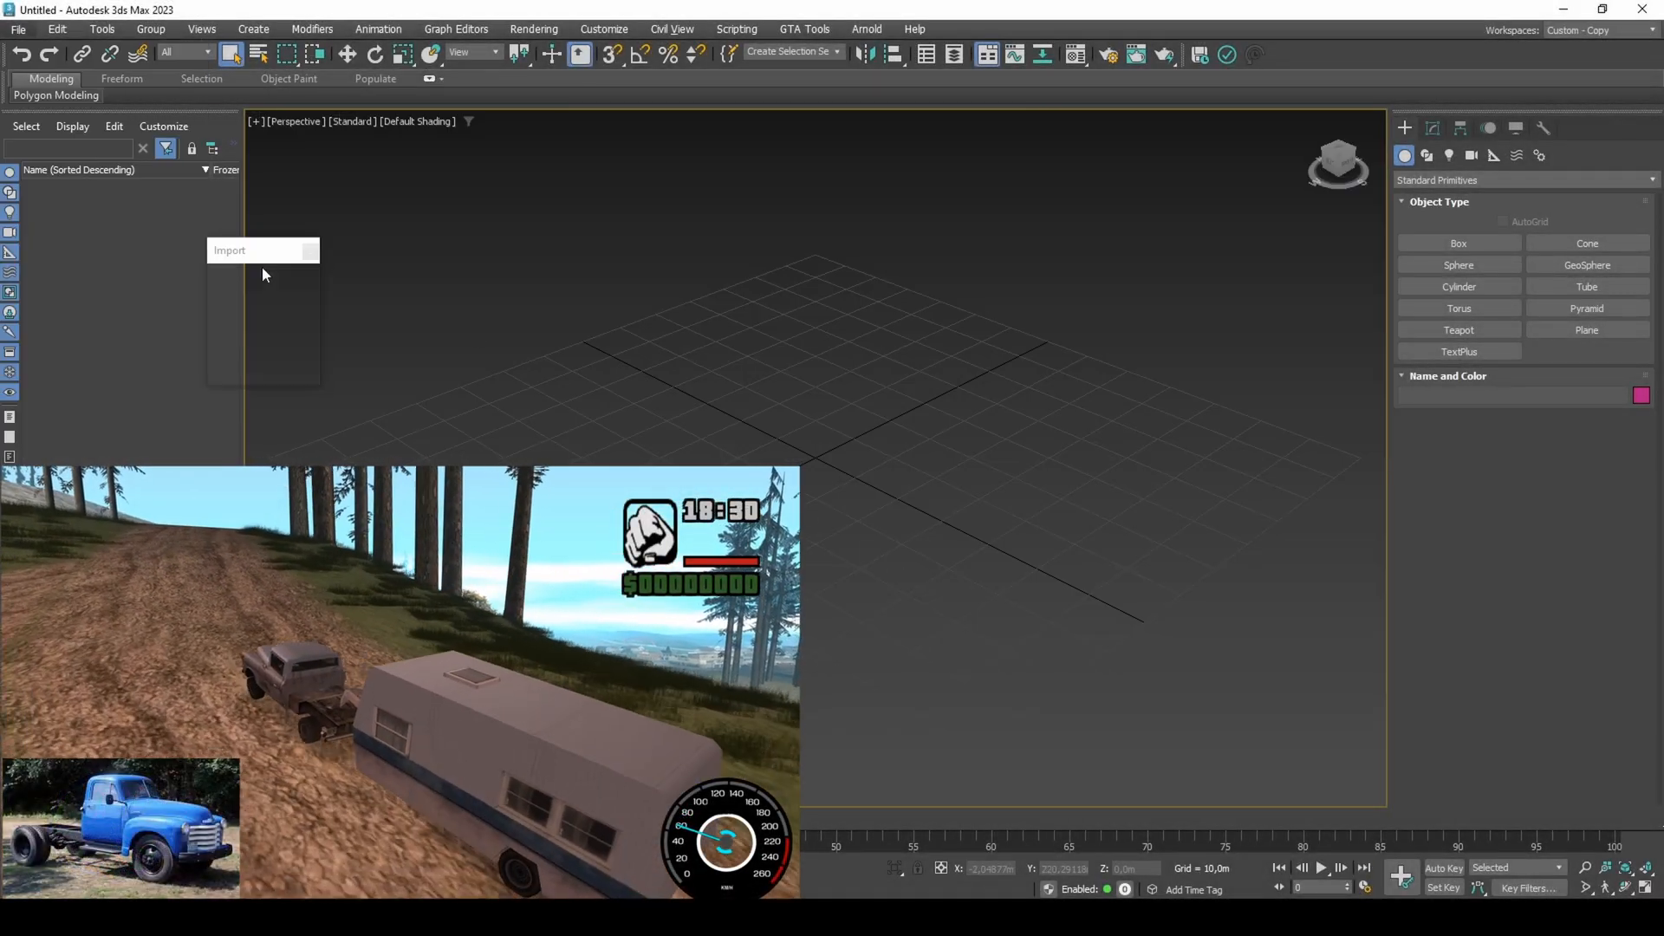
# - Import the walton DFF into the empty scene using the default DFF Importer settings
pyautogui.click(231, 250)
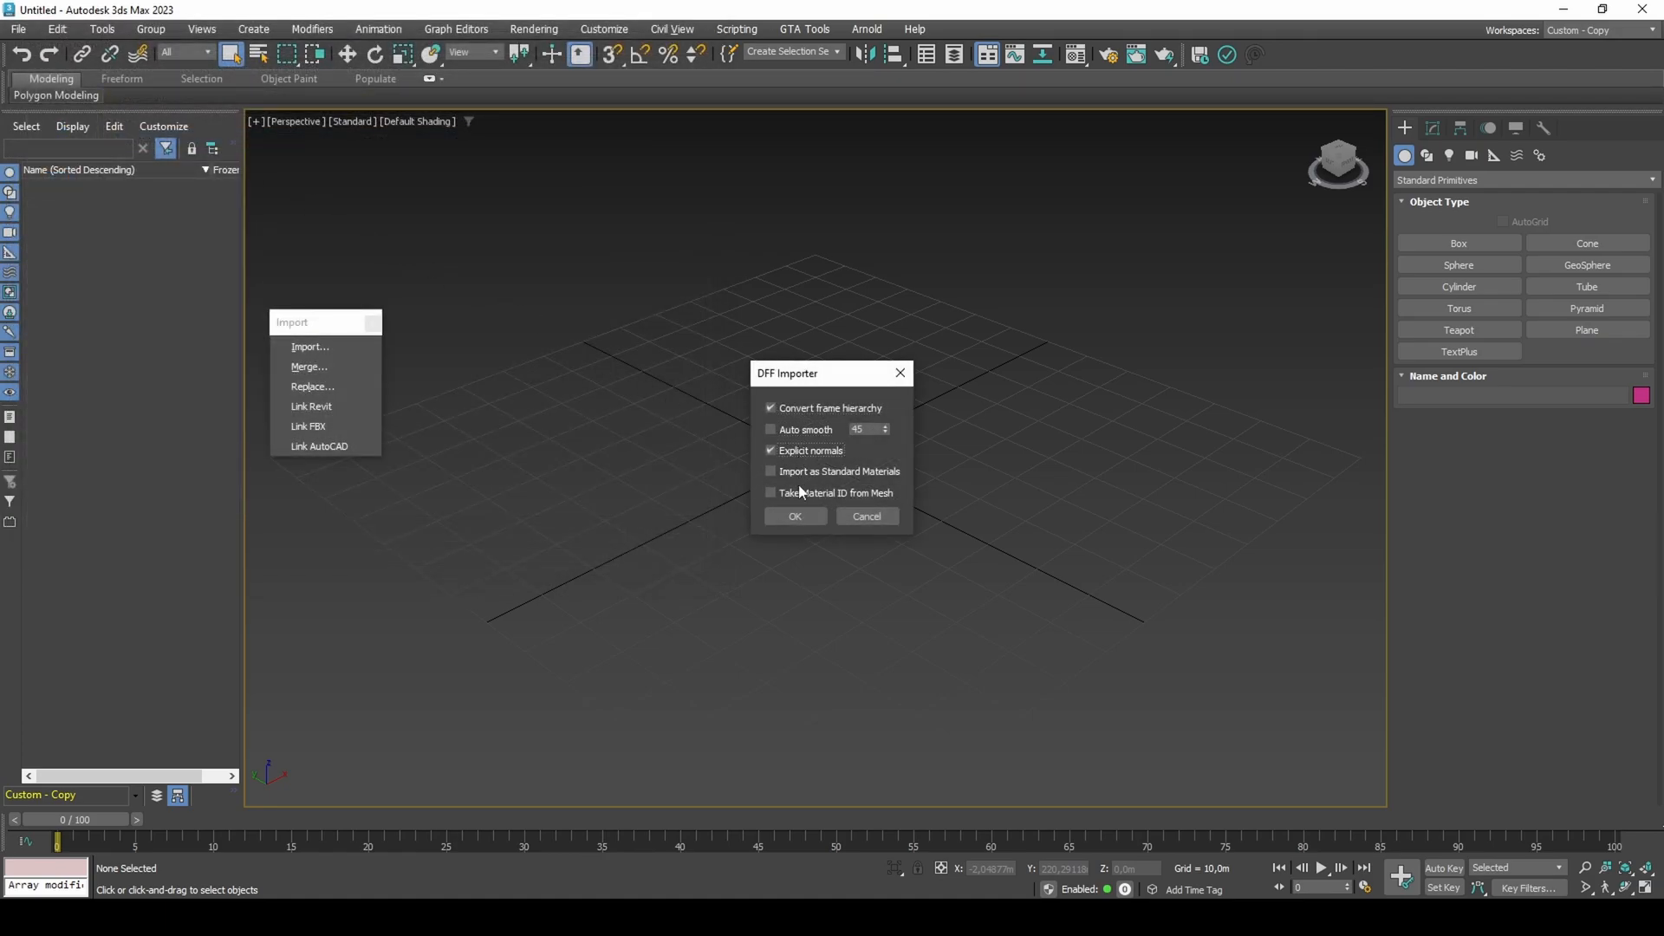
pyautogui.click(794, 516)
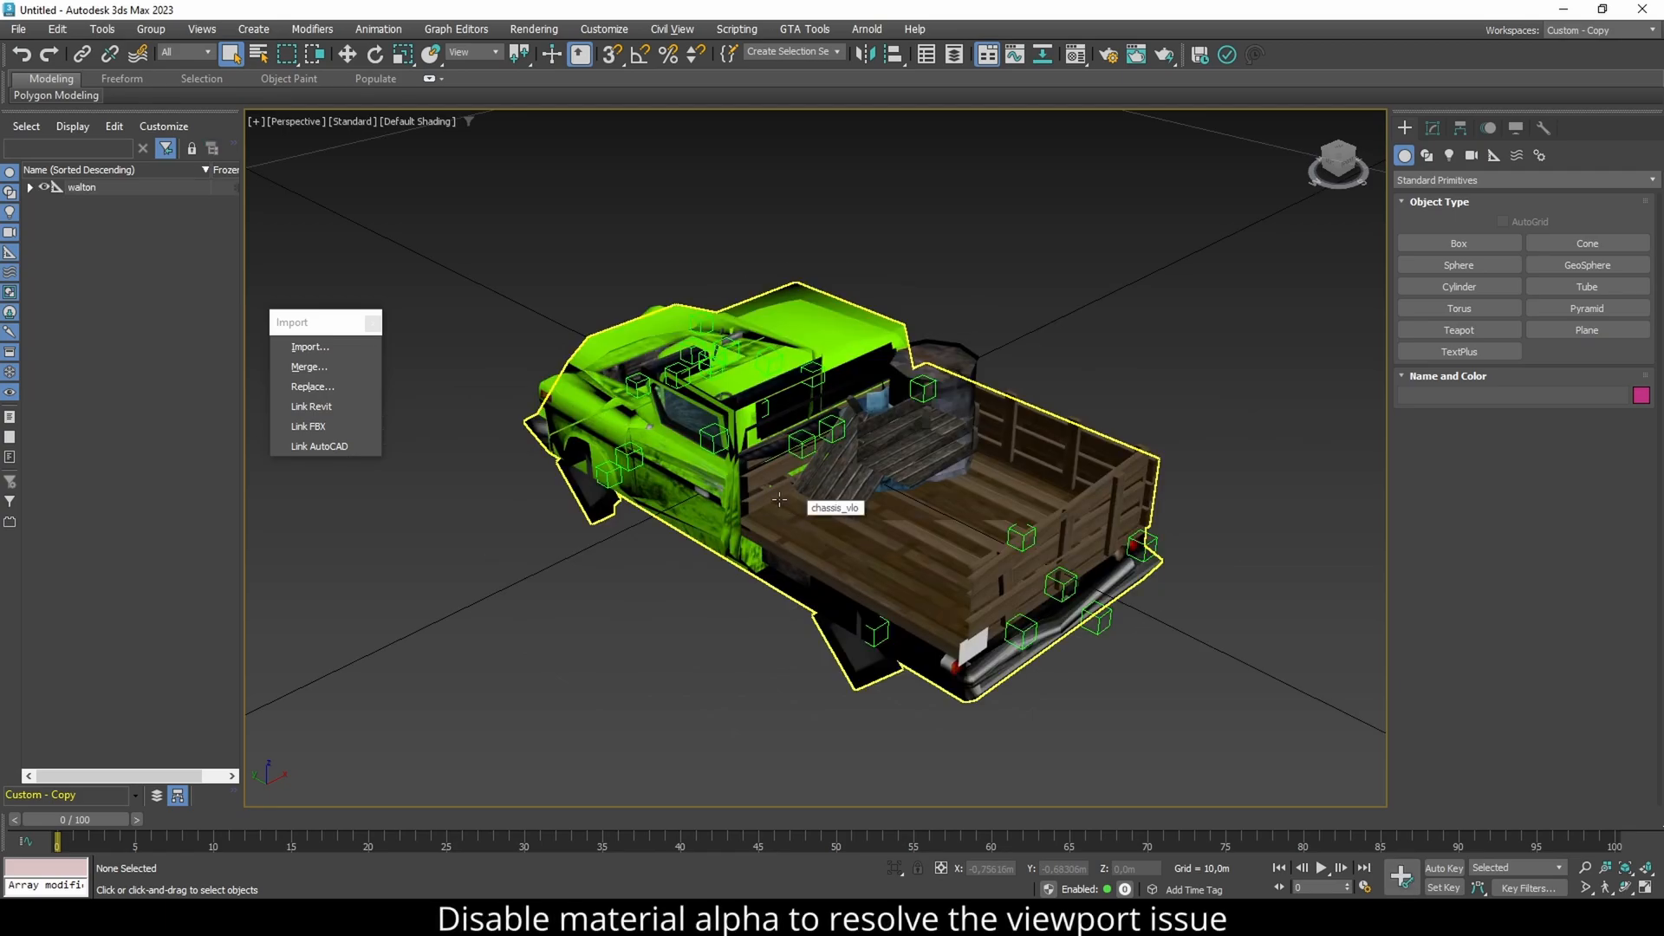
# - Select the chassis in the Scene Explorer and give it an Edit Poly modifier
pyautogui.click(352, 121)
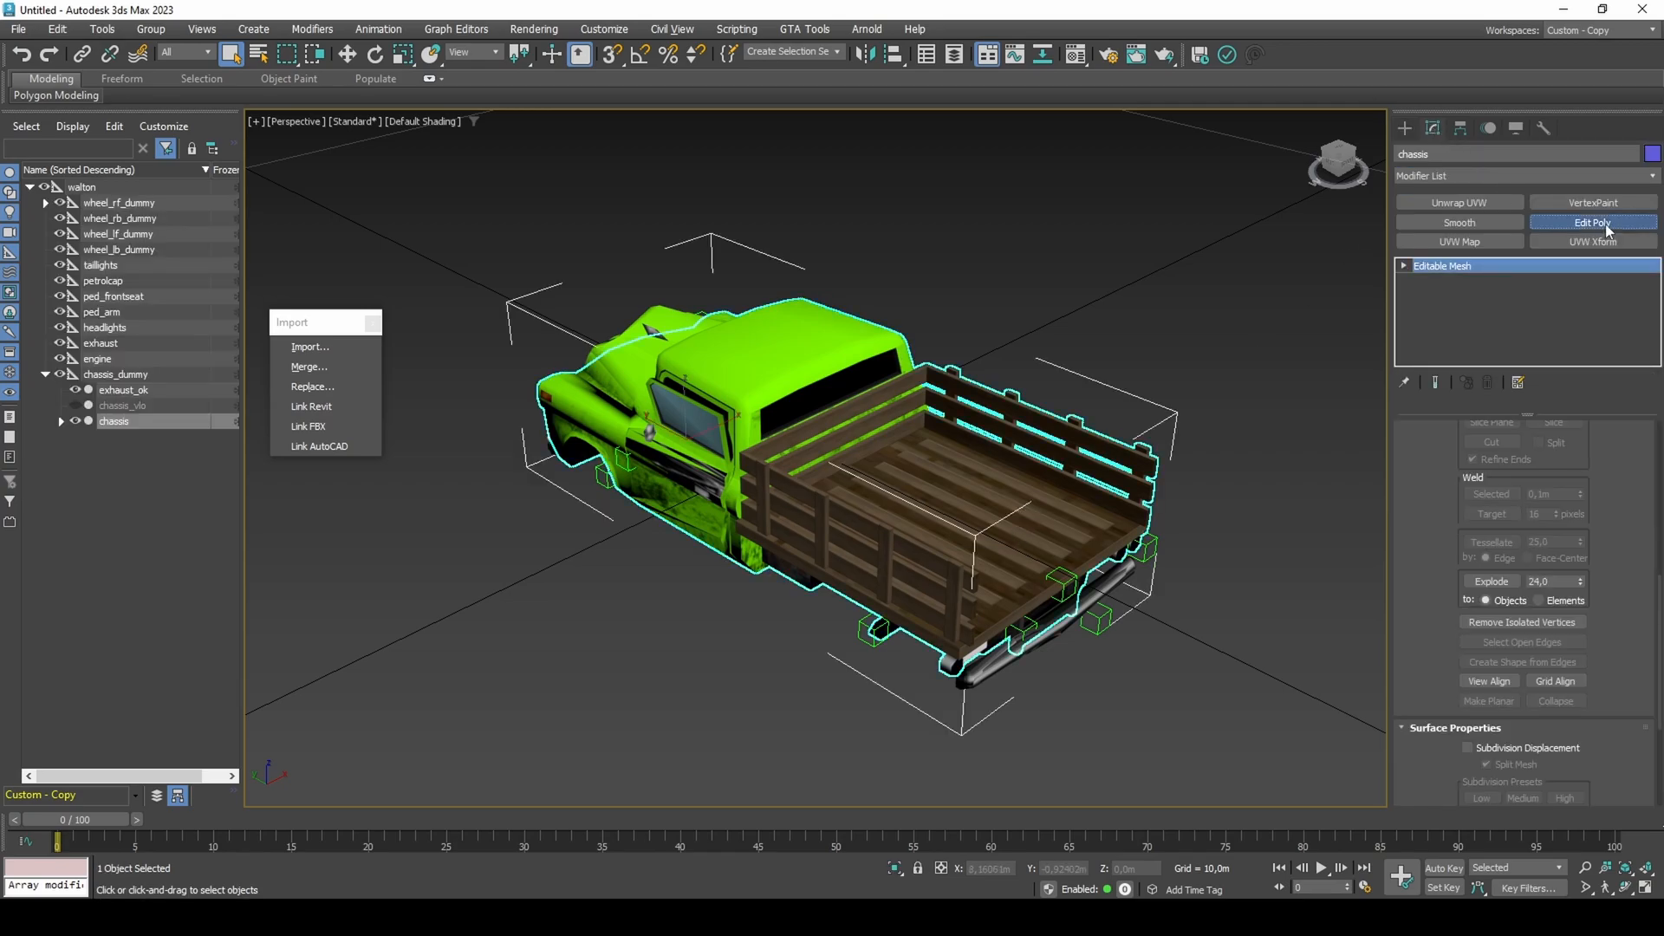
pyautogui.click(1591, 223)
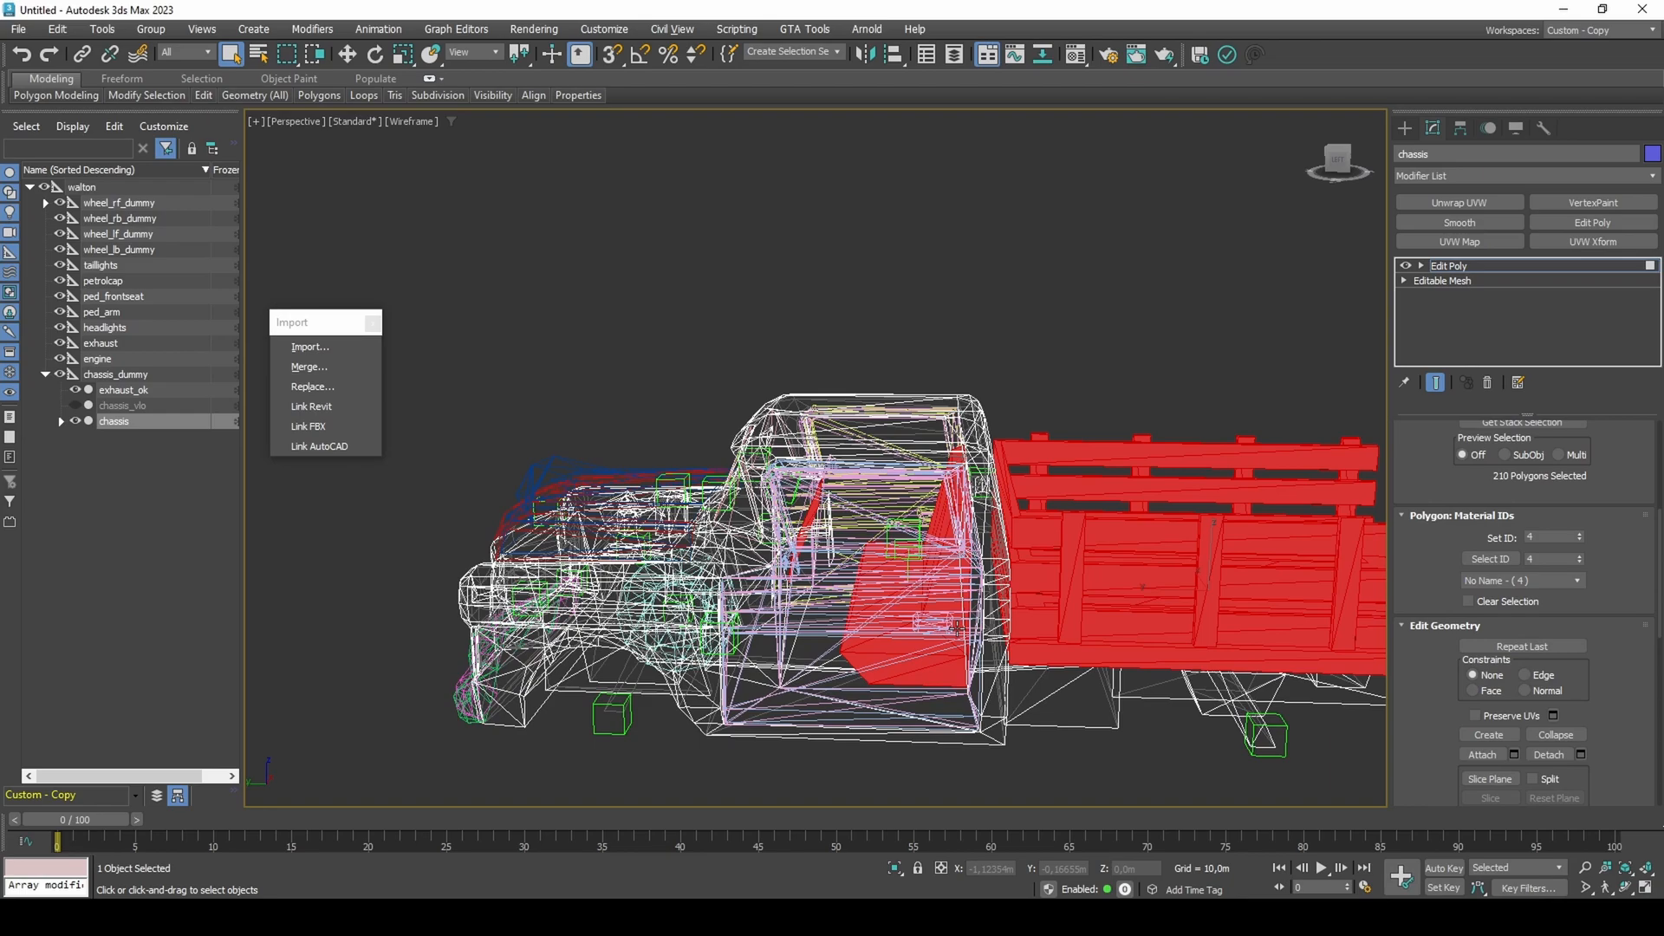
# - Delete the wooden bed polygons, then tidy the platform's edges and small underside faces
pyautogui.moveTo(714, 359); pyautogui.dragTo(977, 798)
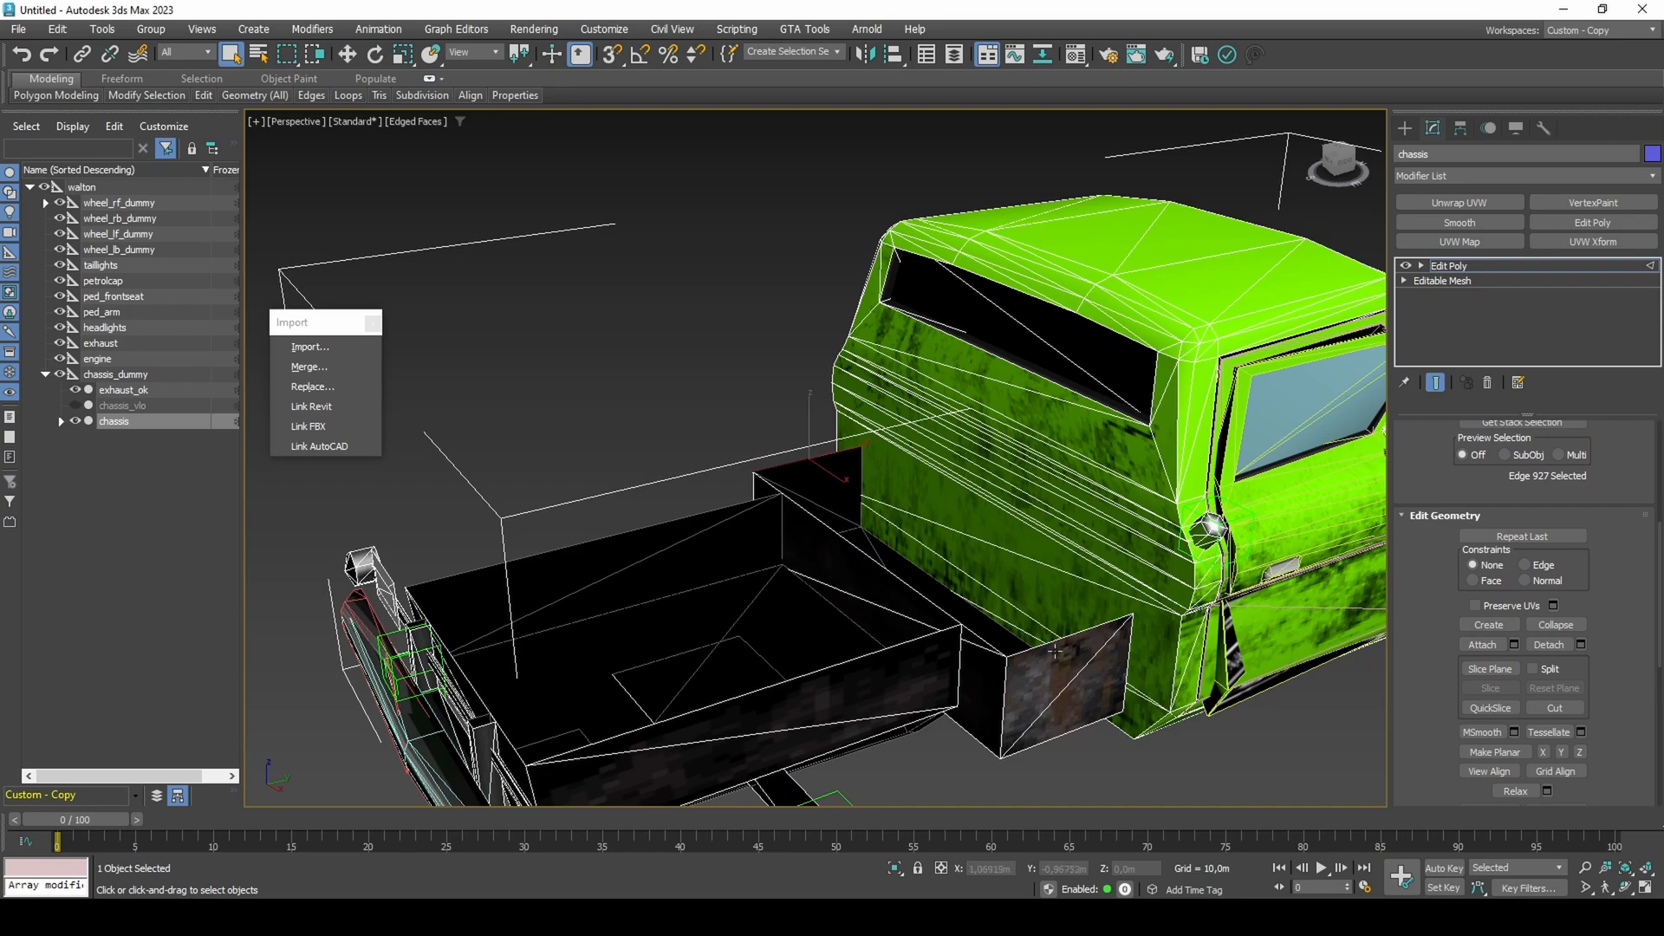
pyautogui.click(1055, 650)
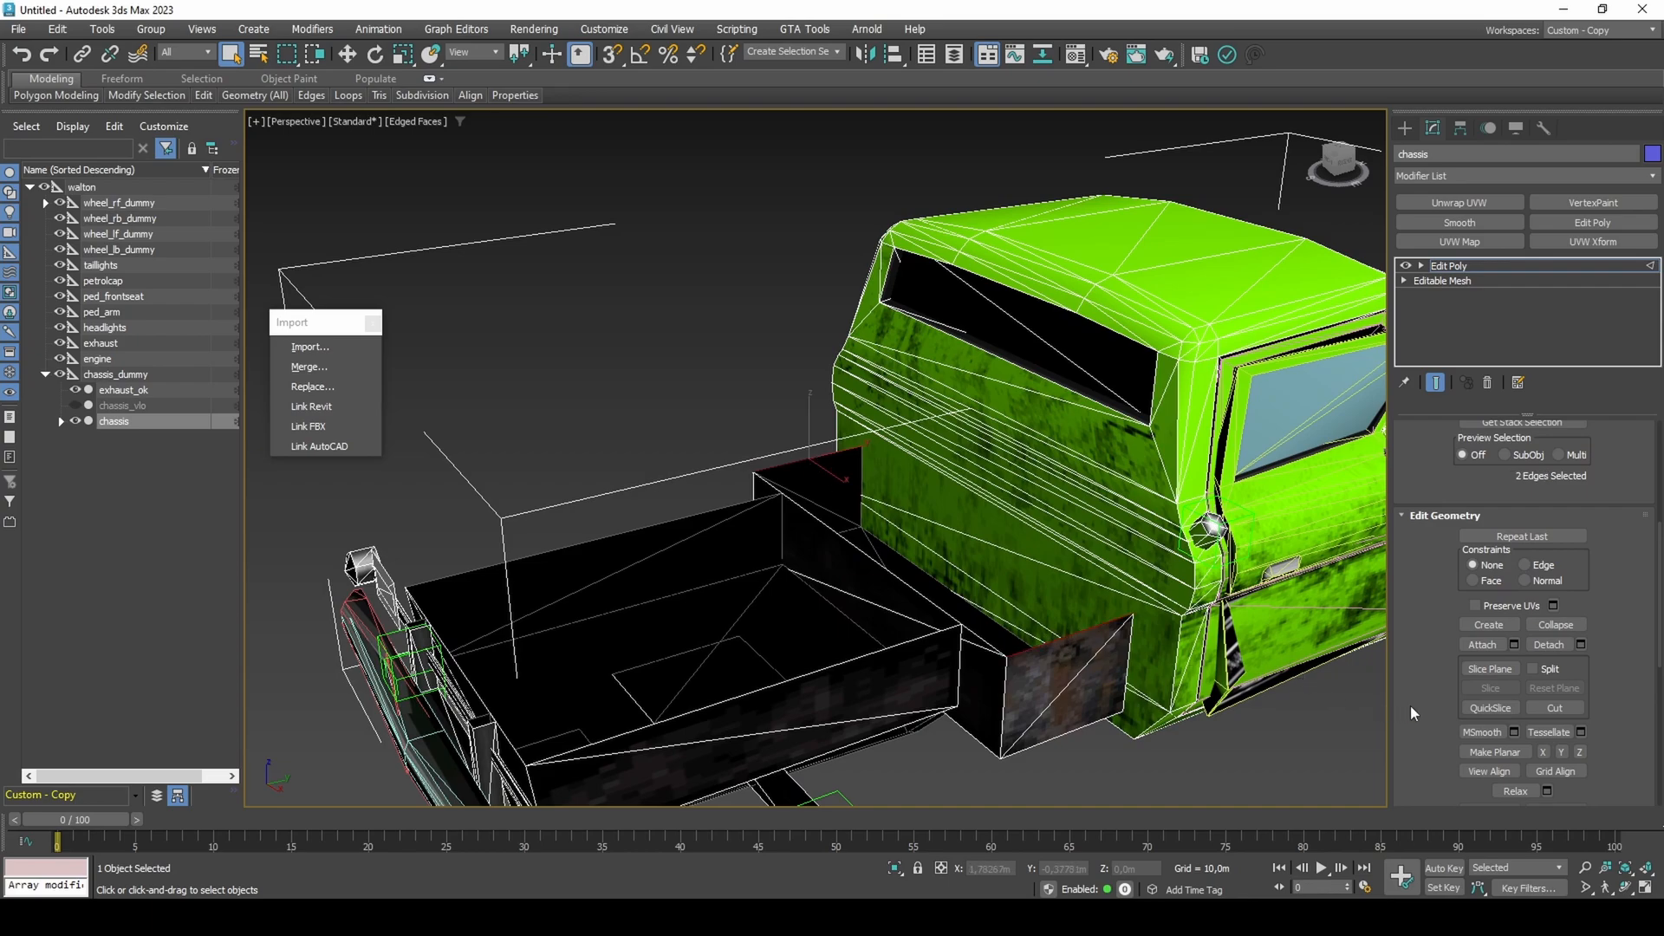
pyautogui.scroll(-3)
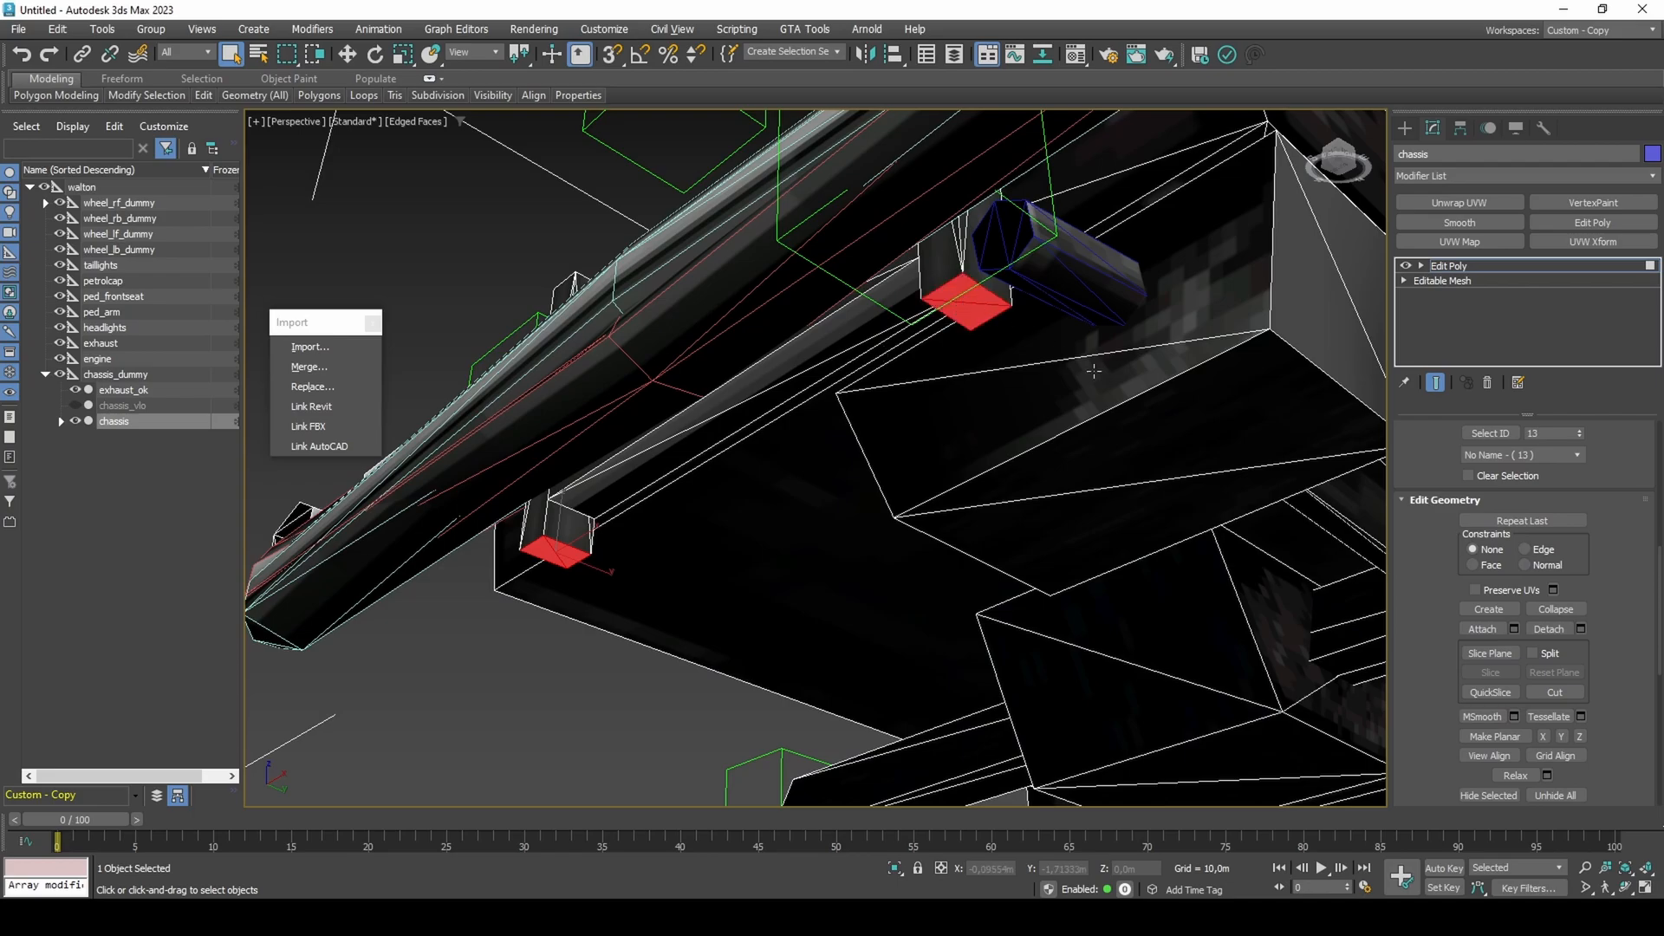
pyautogui.click(1547, 629)
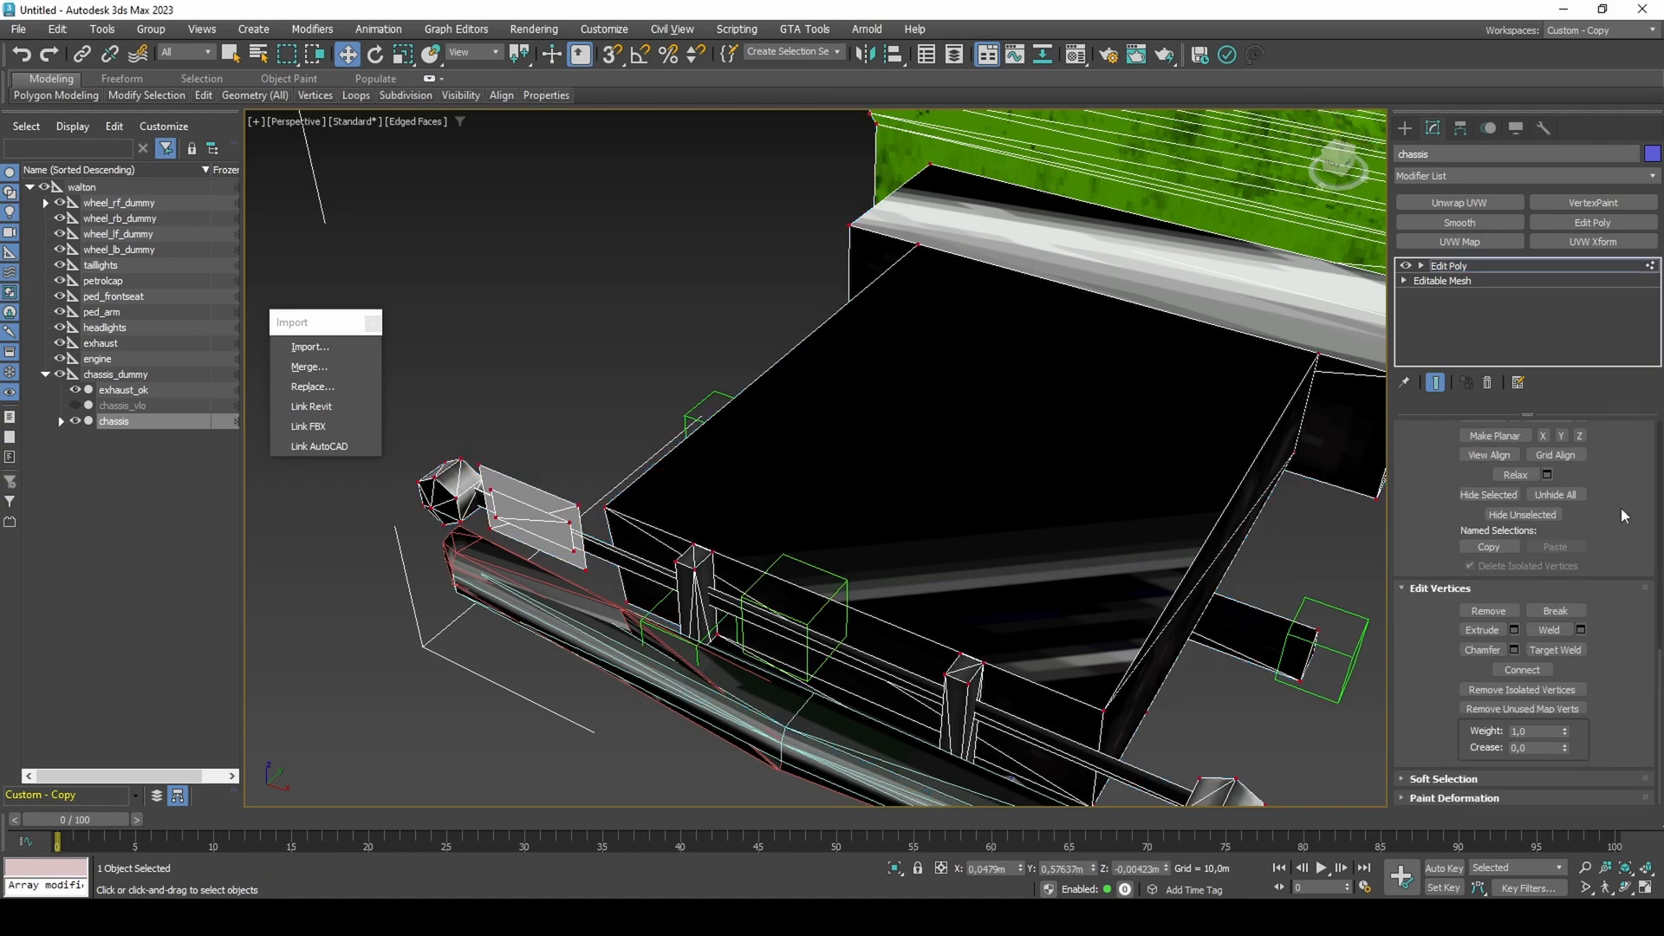
# - Add Unwrap UVW to the chassis and open the UV Editor on the platform top faces
pyautogui.click(1549, 629)
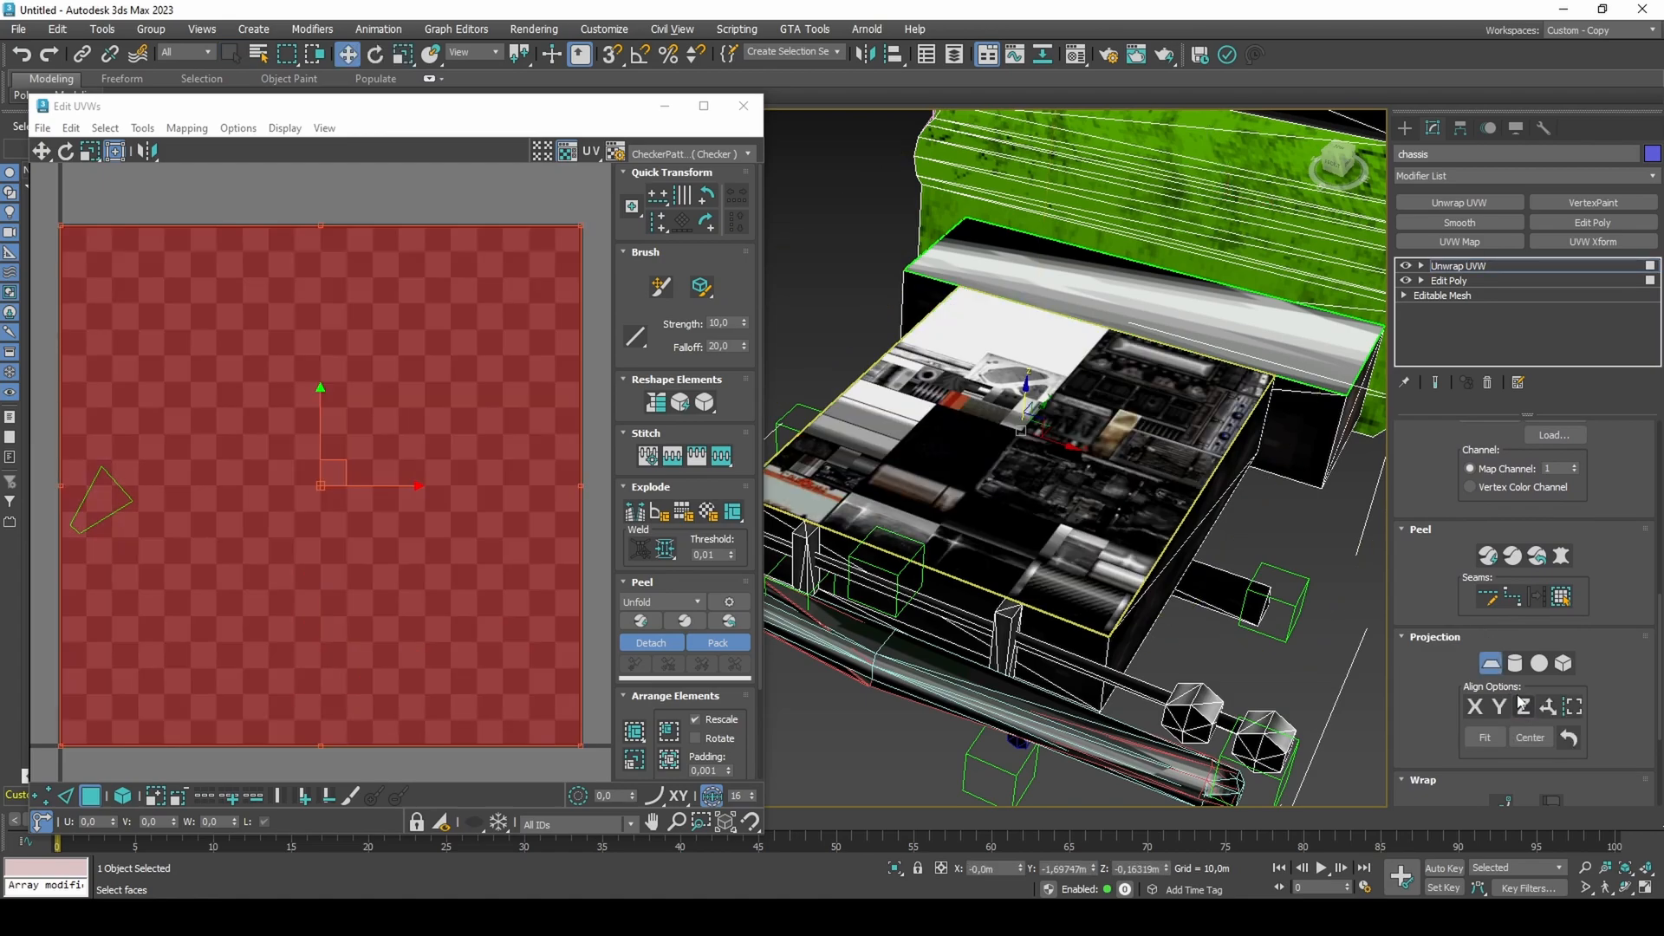
# - Show a vehicle texture in Edit UVWs and drag the platform UVs onto its metal grille area
pyautogui.click(748, 154)
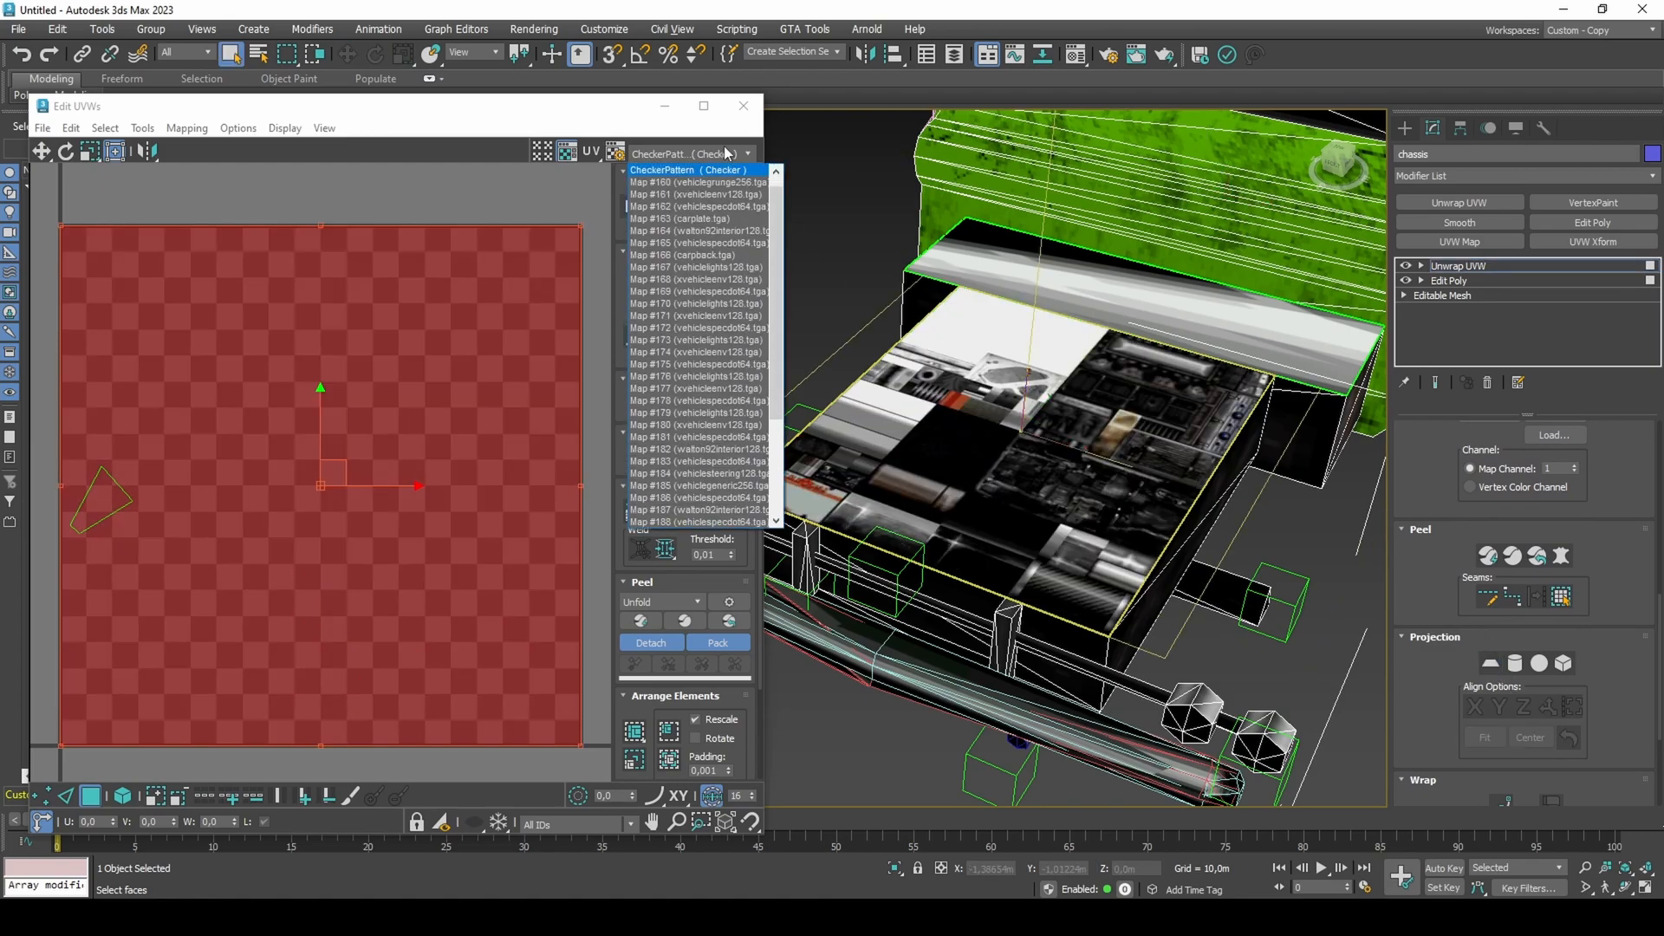
pyautogui.click(699, 497)
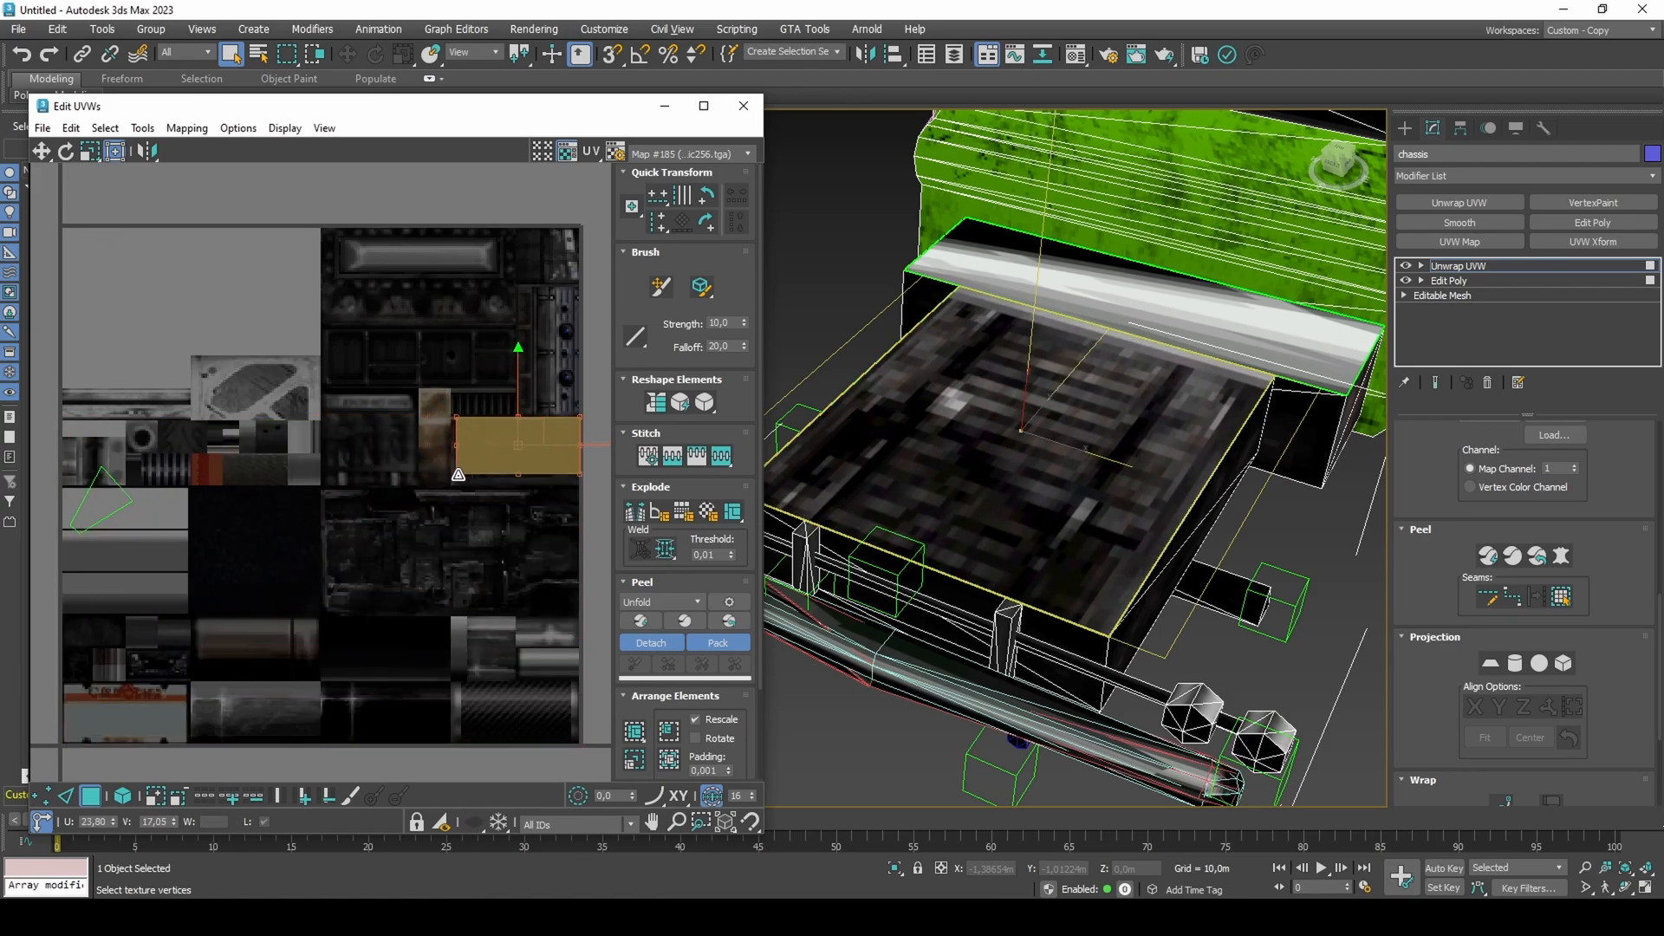
pyautogui.click(748, 155)
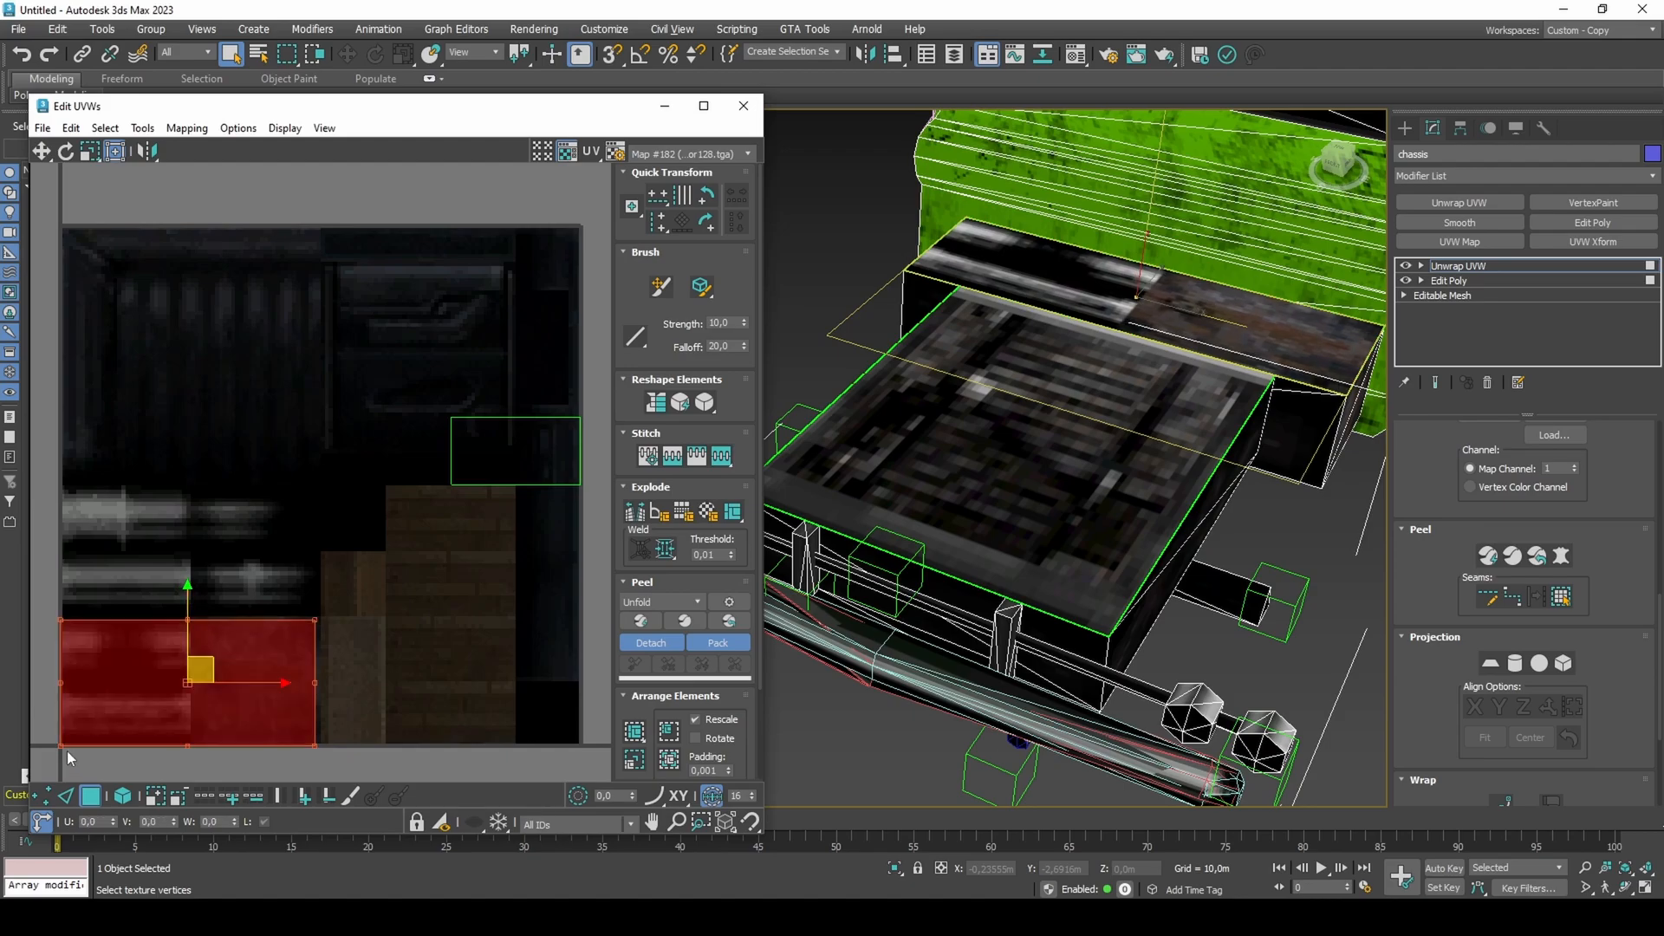
pyautogui.moveTo(202, 669); pyautogui.dragTo(270, 632)
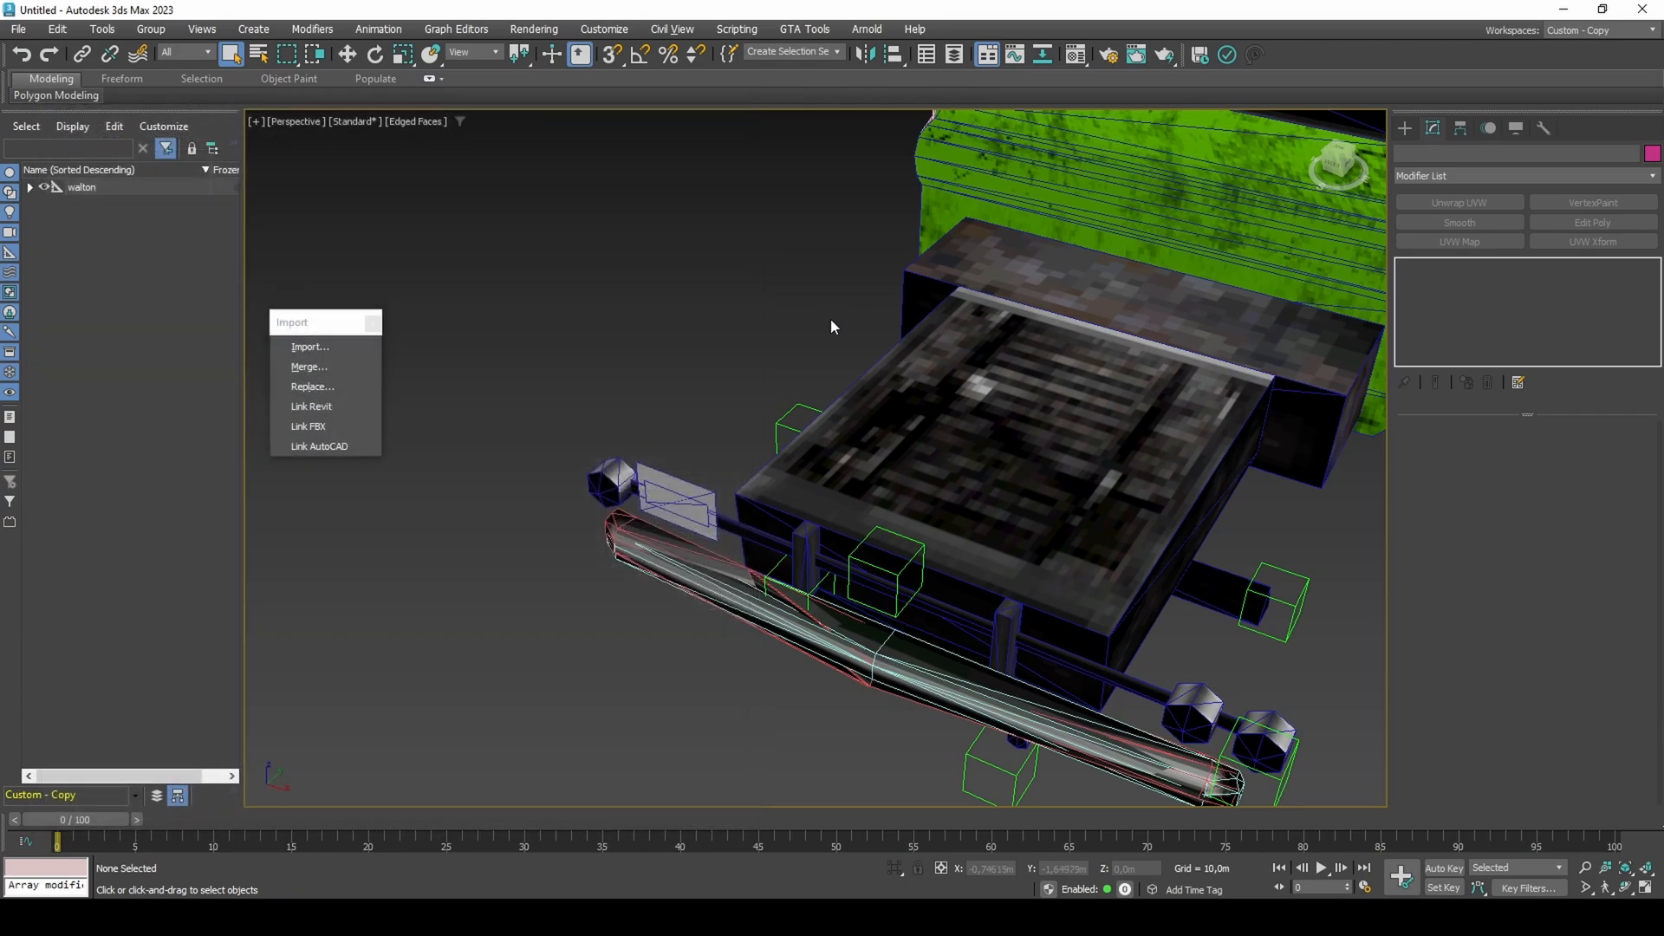
# - Isolate chassis_vlo, unwrap its bed floor, and open the UV editor's texture map list
pyautogui.click(30, 187)
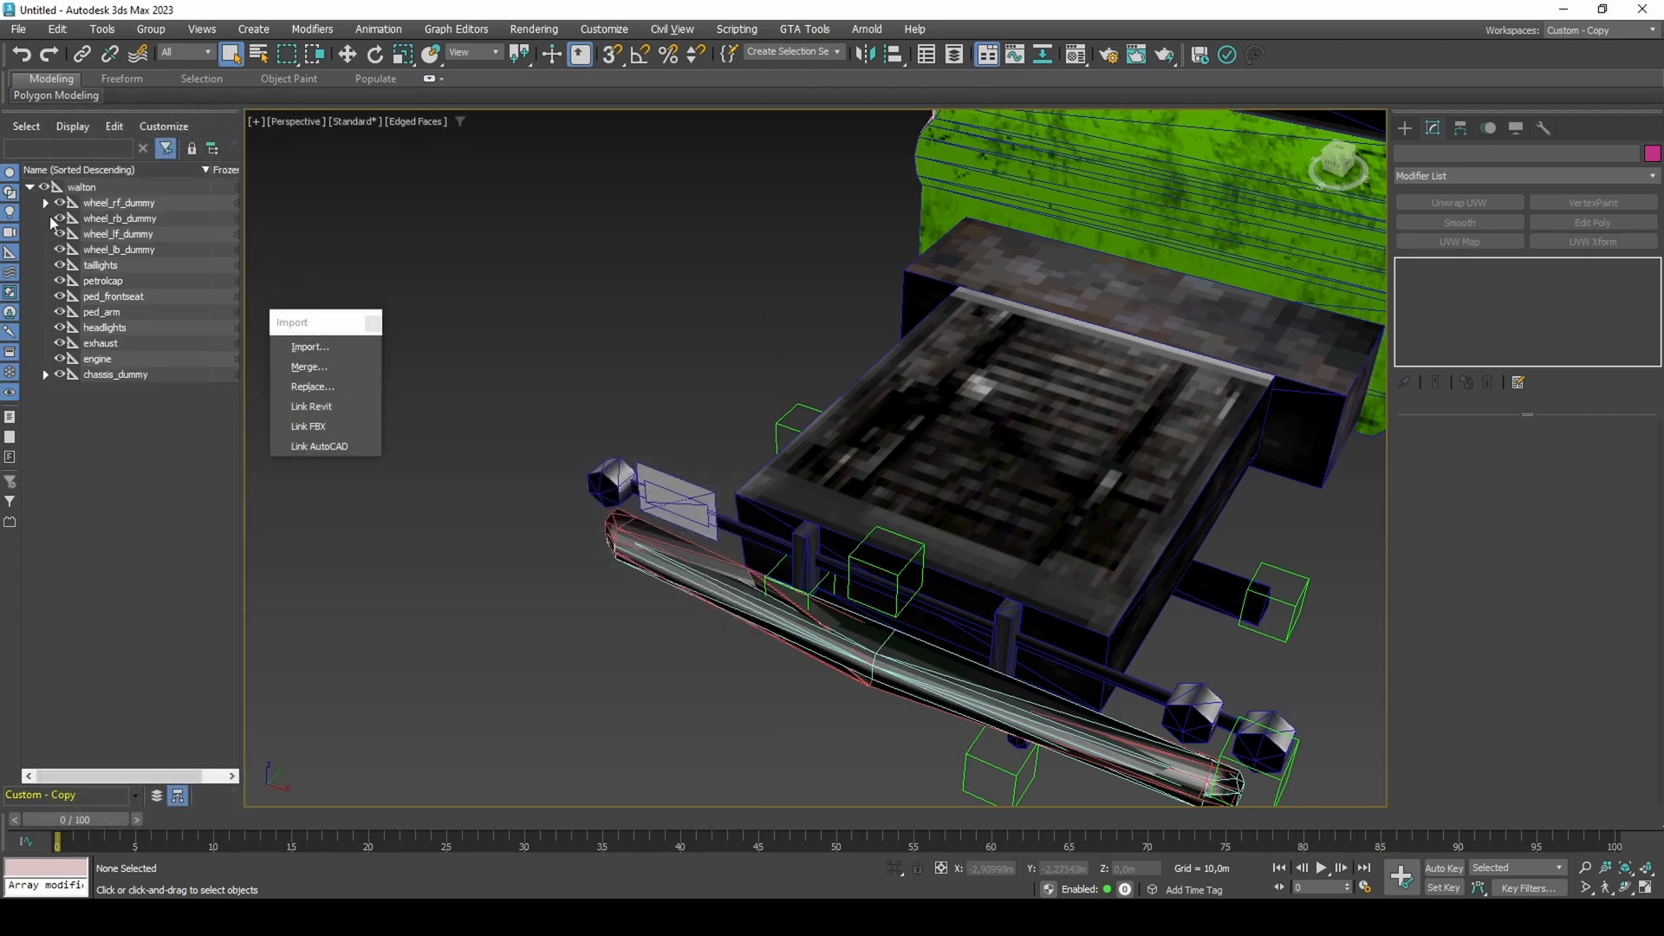
pyautogui.click(122, 406)
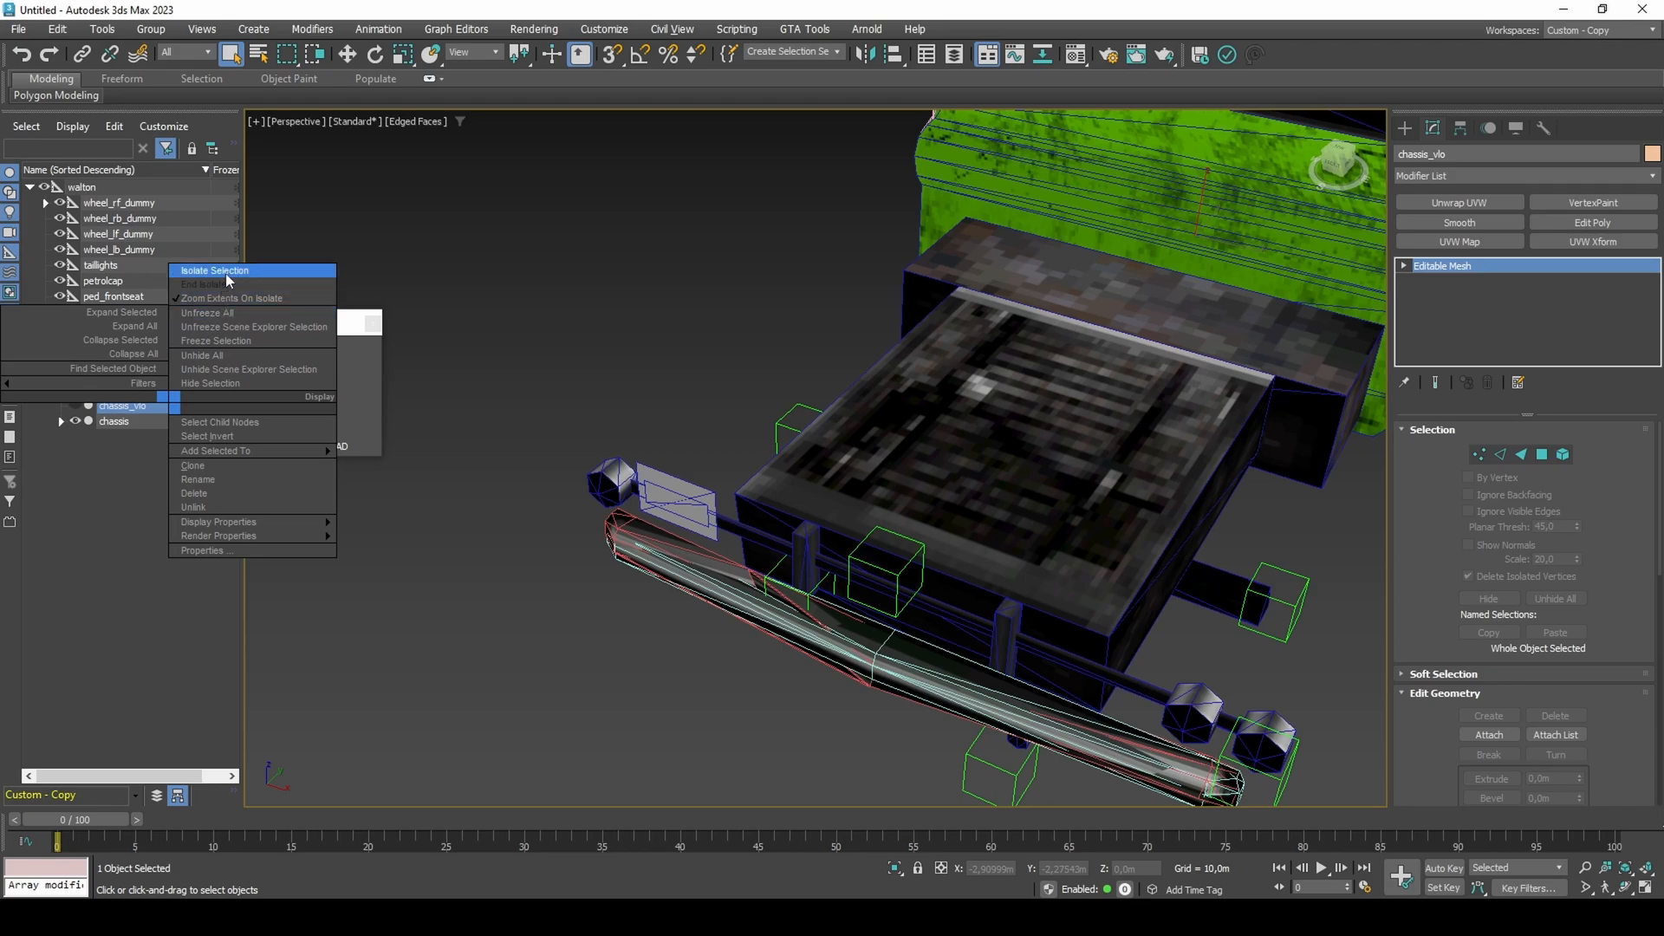
pyautogui.click(214, 270)
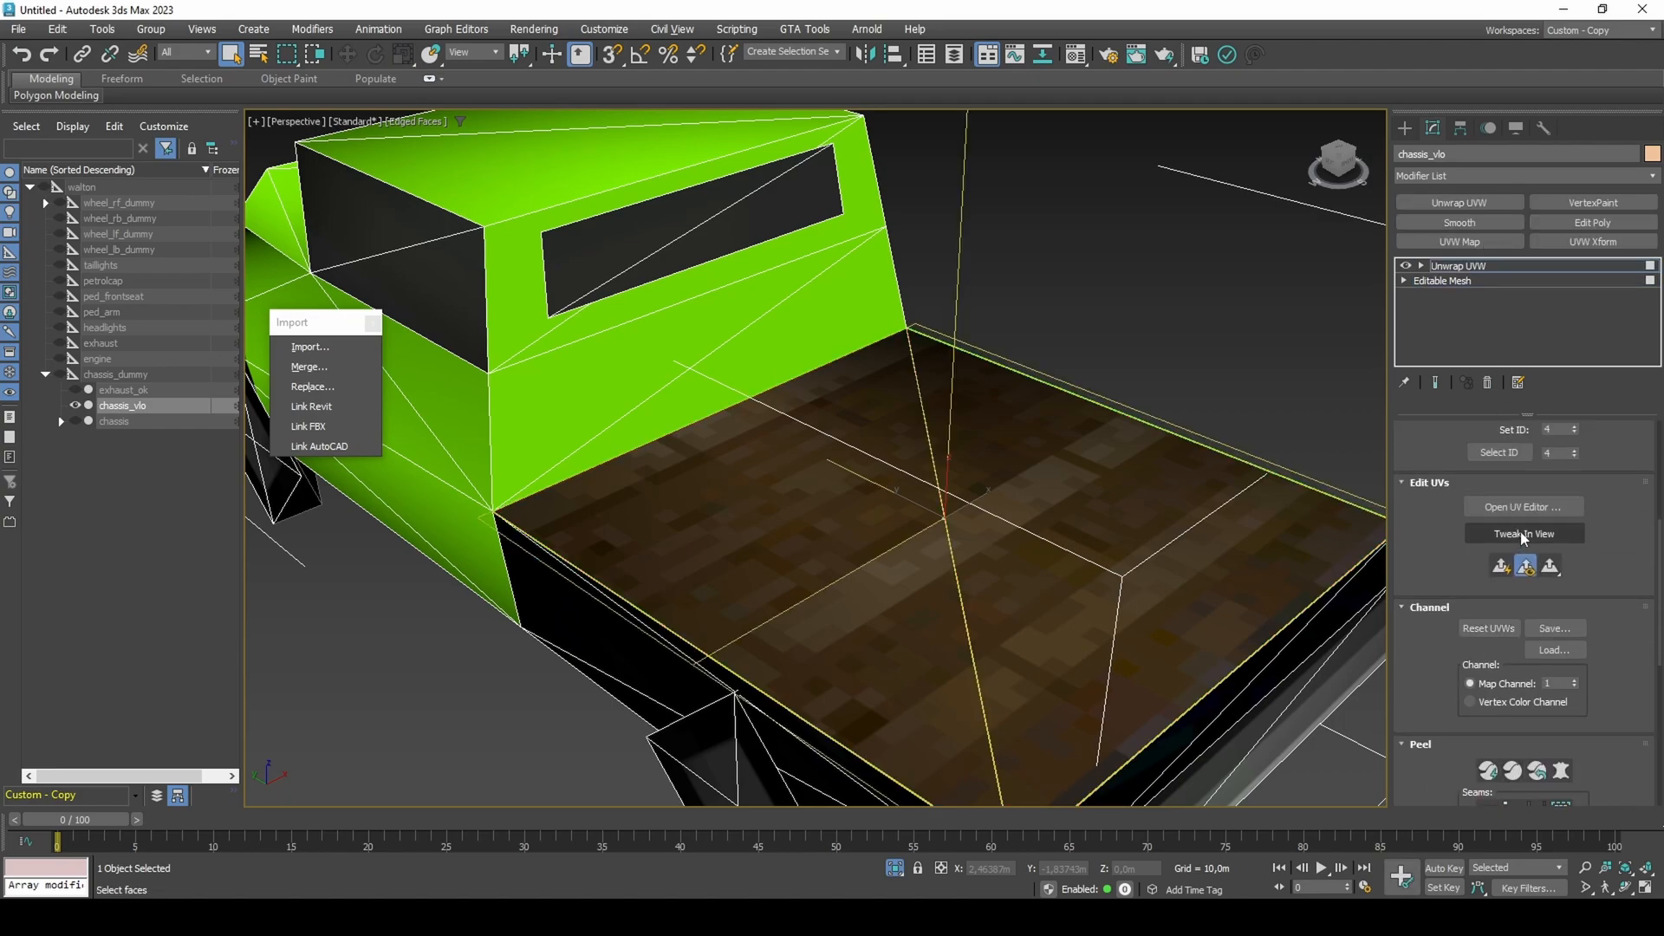
pyautogui.click(1522, 507)
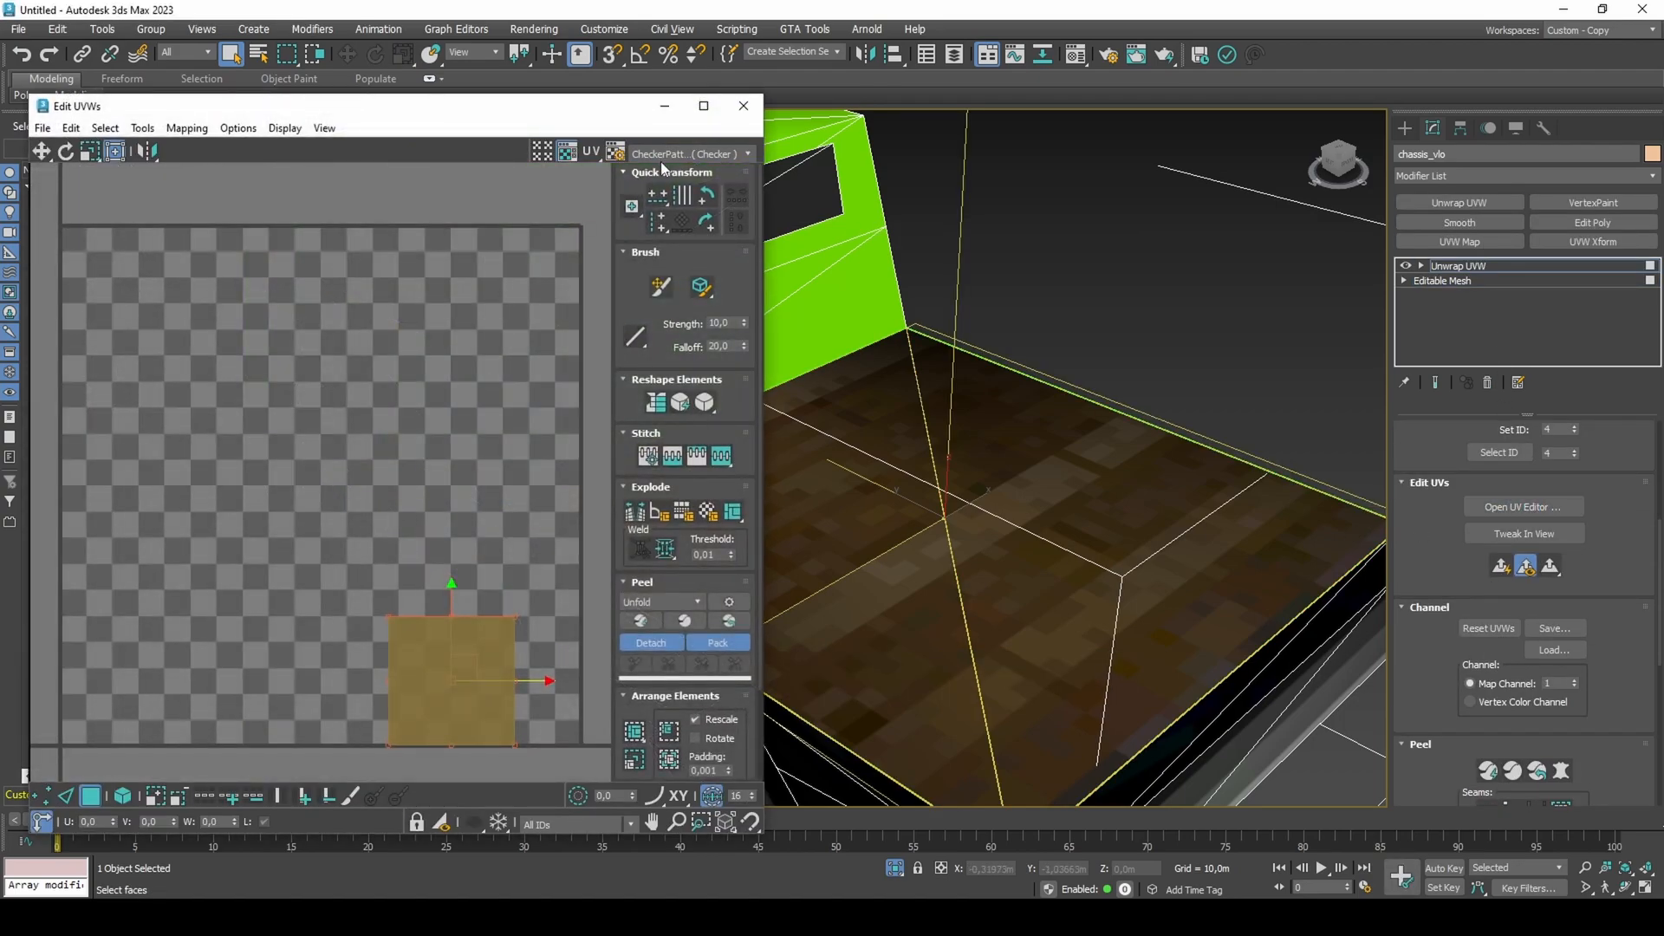
pyautogui.click(690, 152)
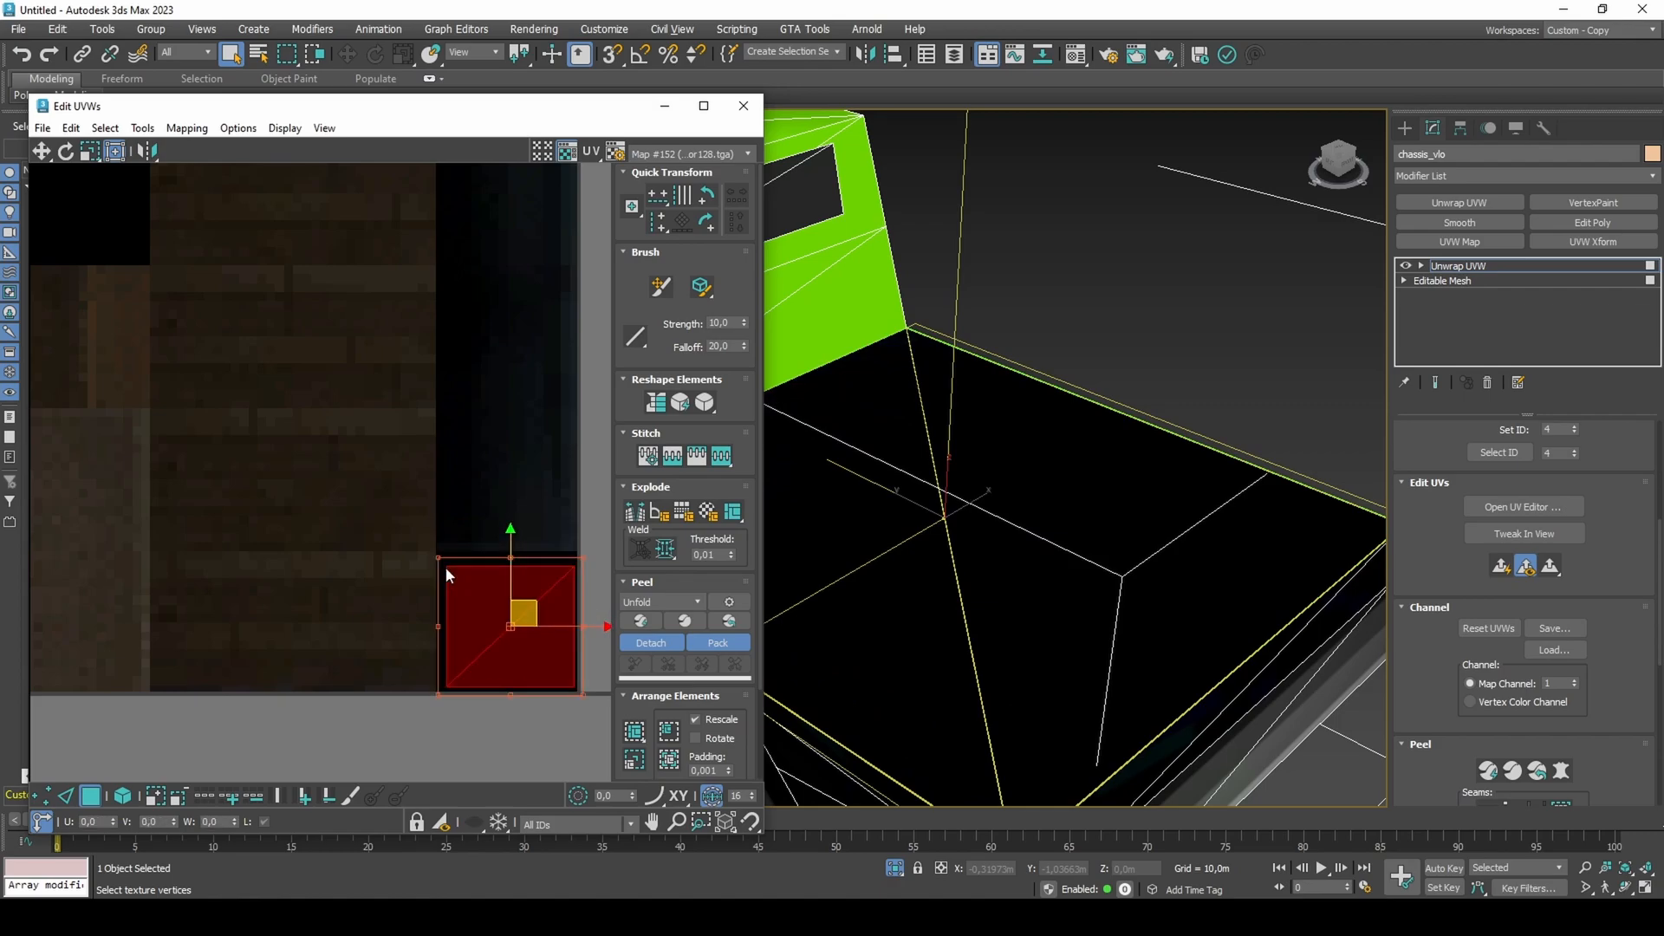
pyautogui.moveTo(744, 105)
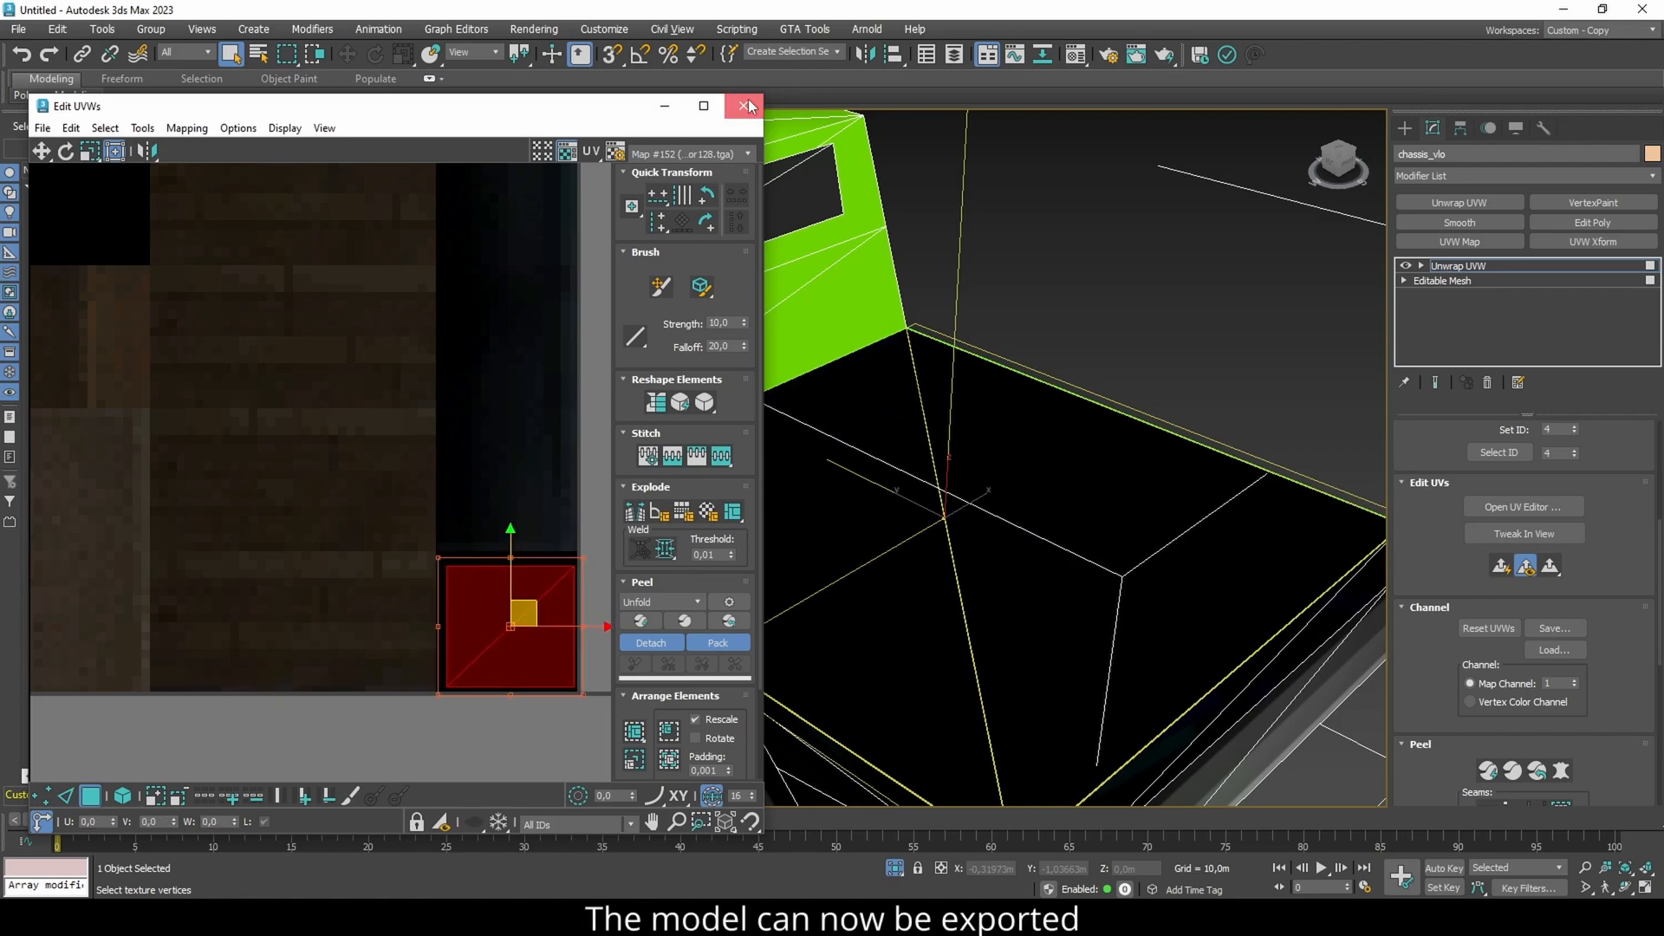
# - Close the UV editor and export the selected truck as RenderWare DFF named 'waltonc'
pyautogui.click(747, 105)
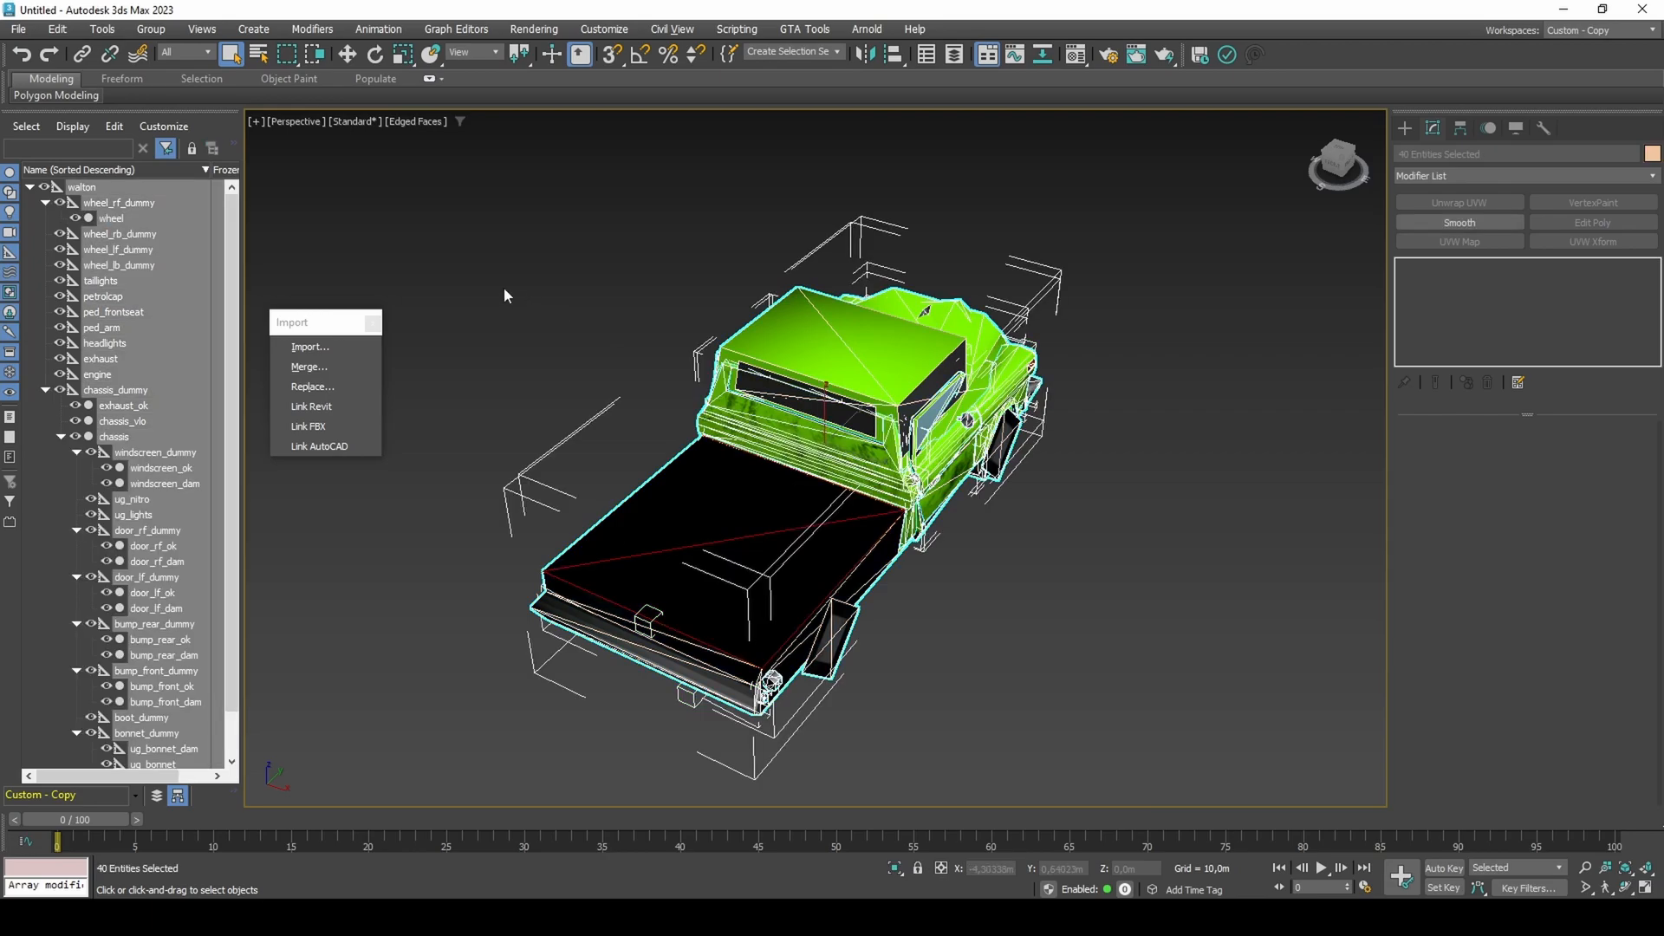
pyautogui.click(18, 29)
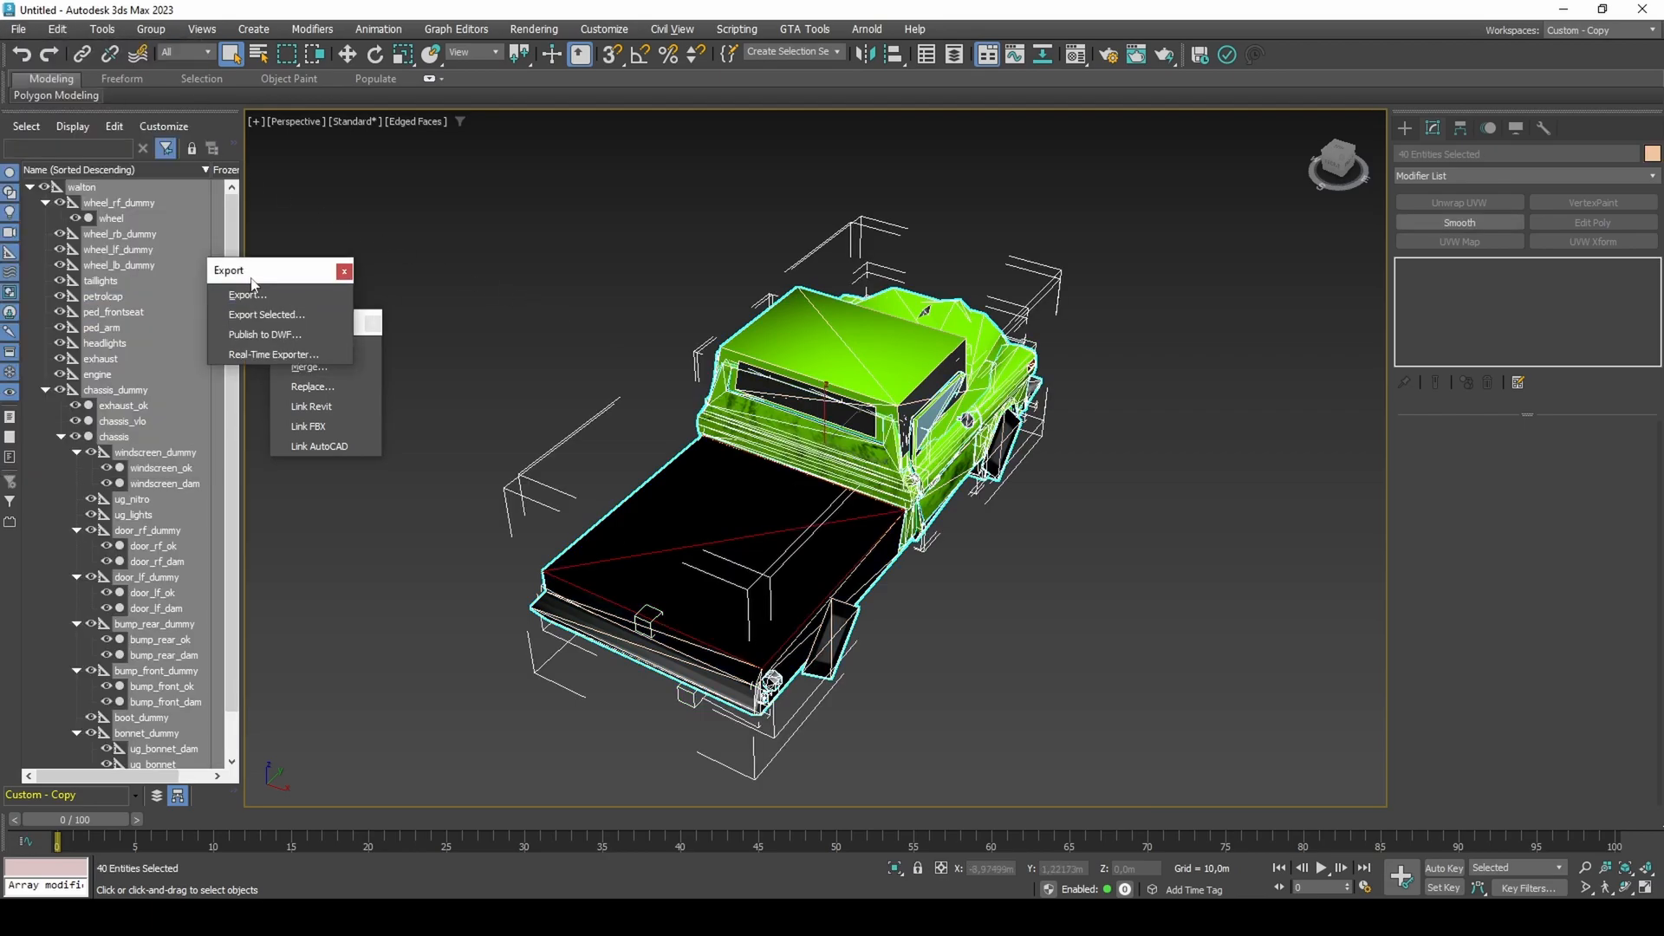
pyautogui.click(245, 294)
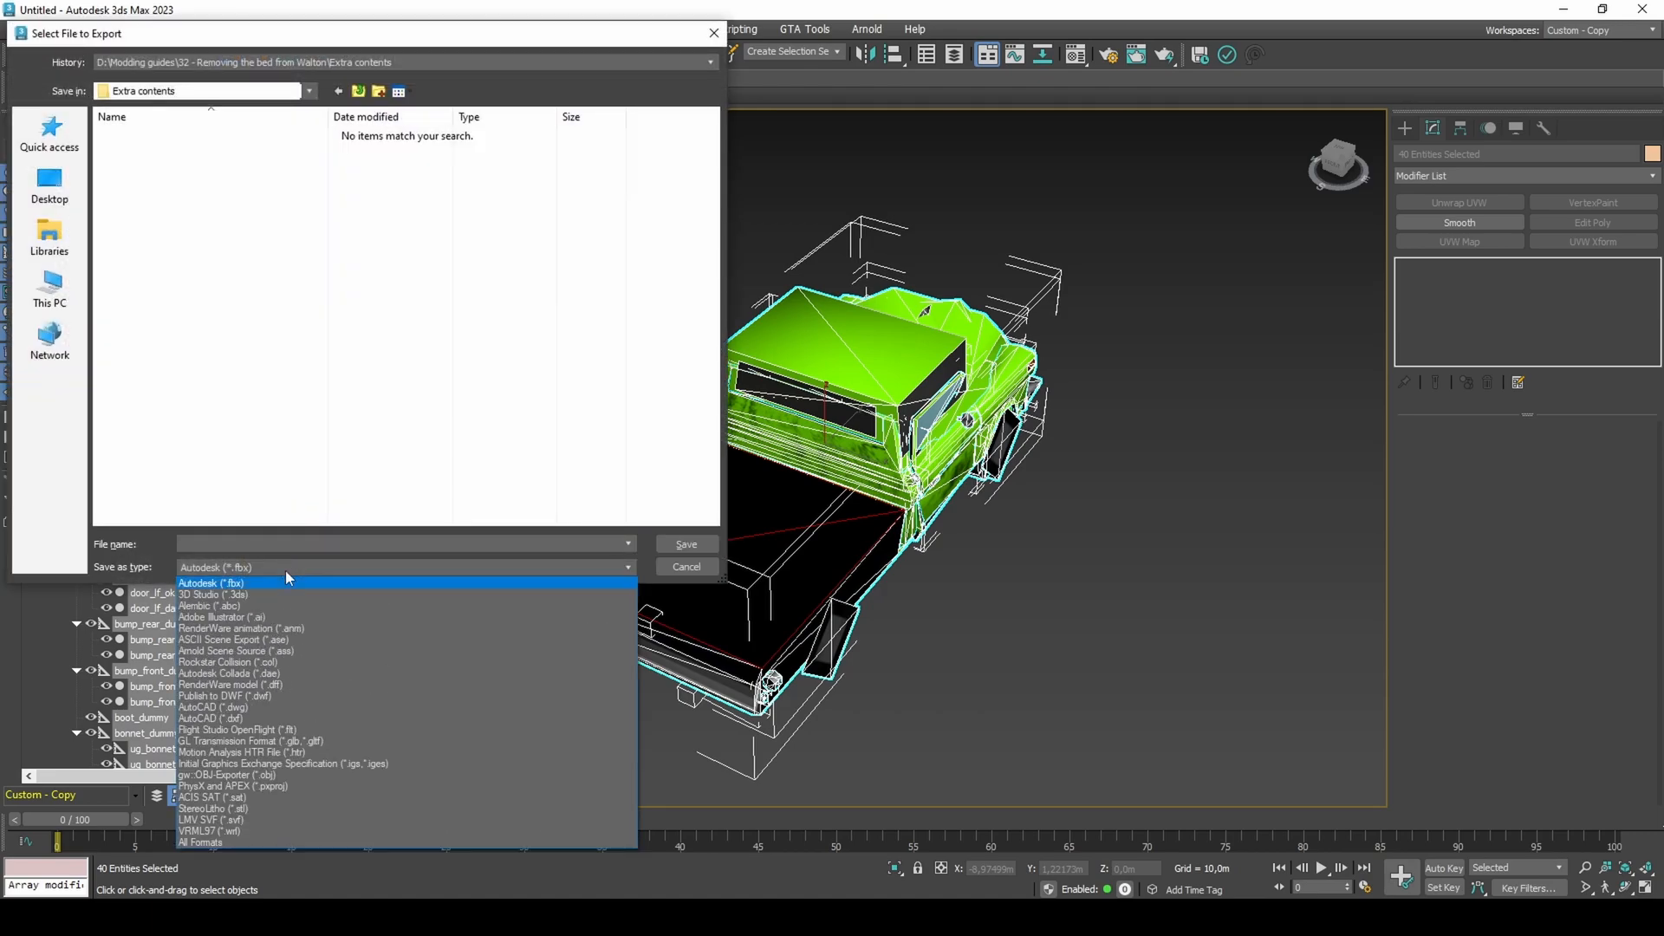
pyautogui.click(226, 685)
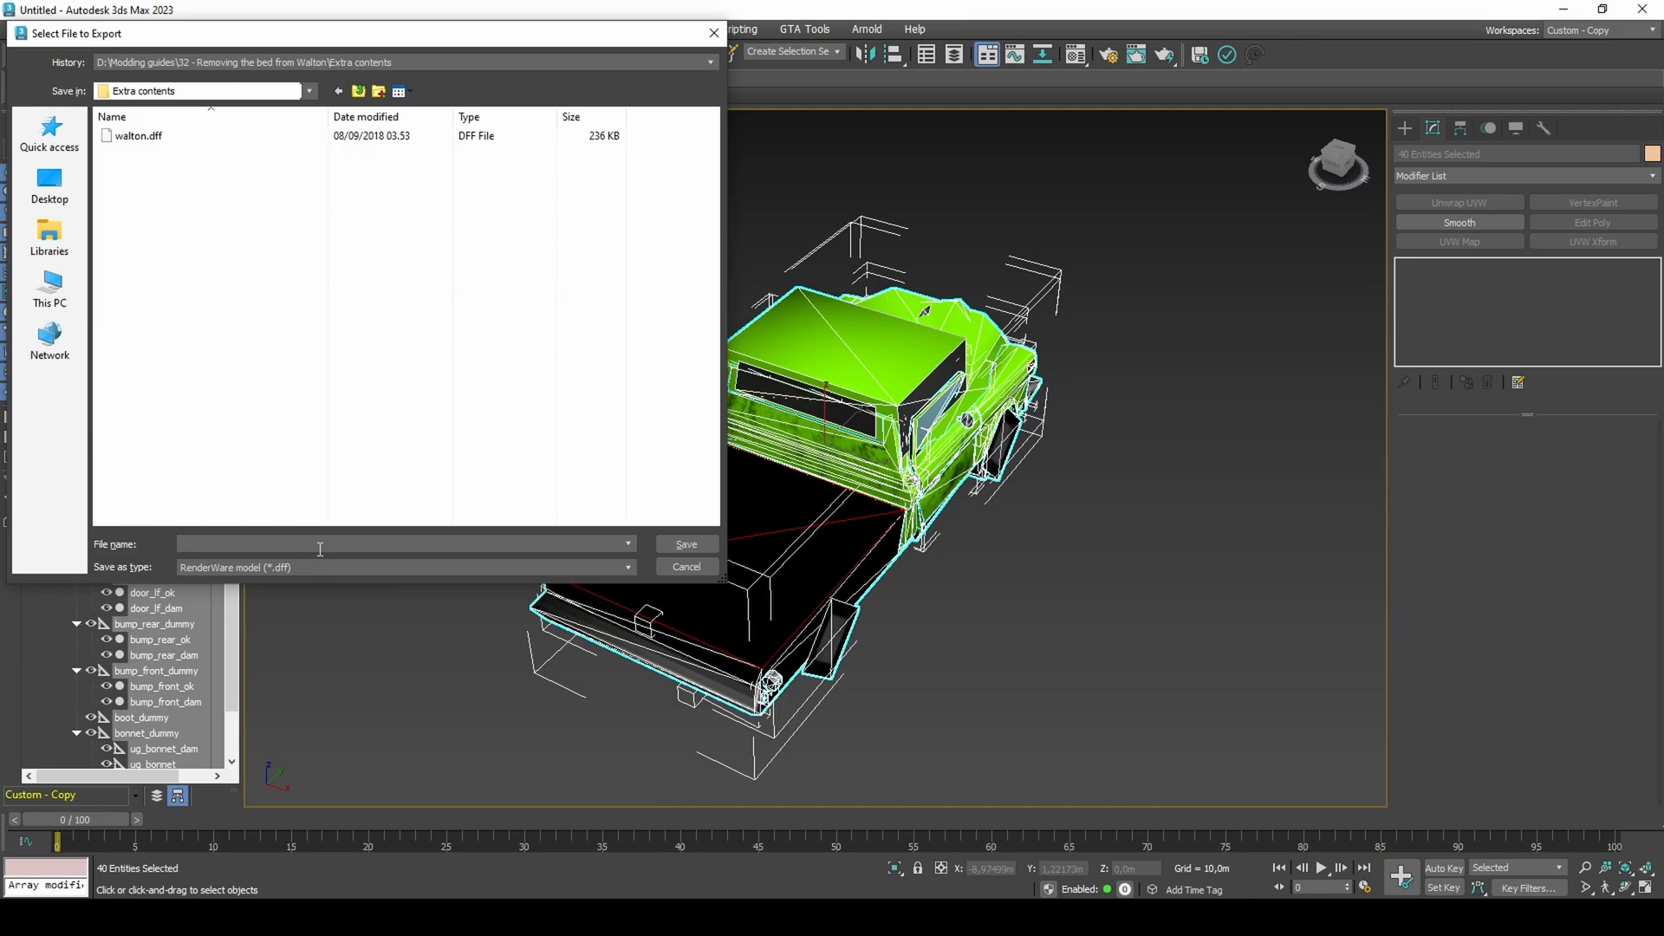
pyautogui.write('waltonc')
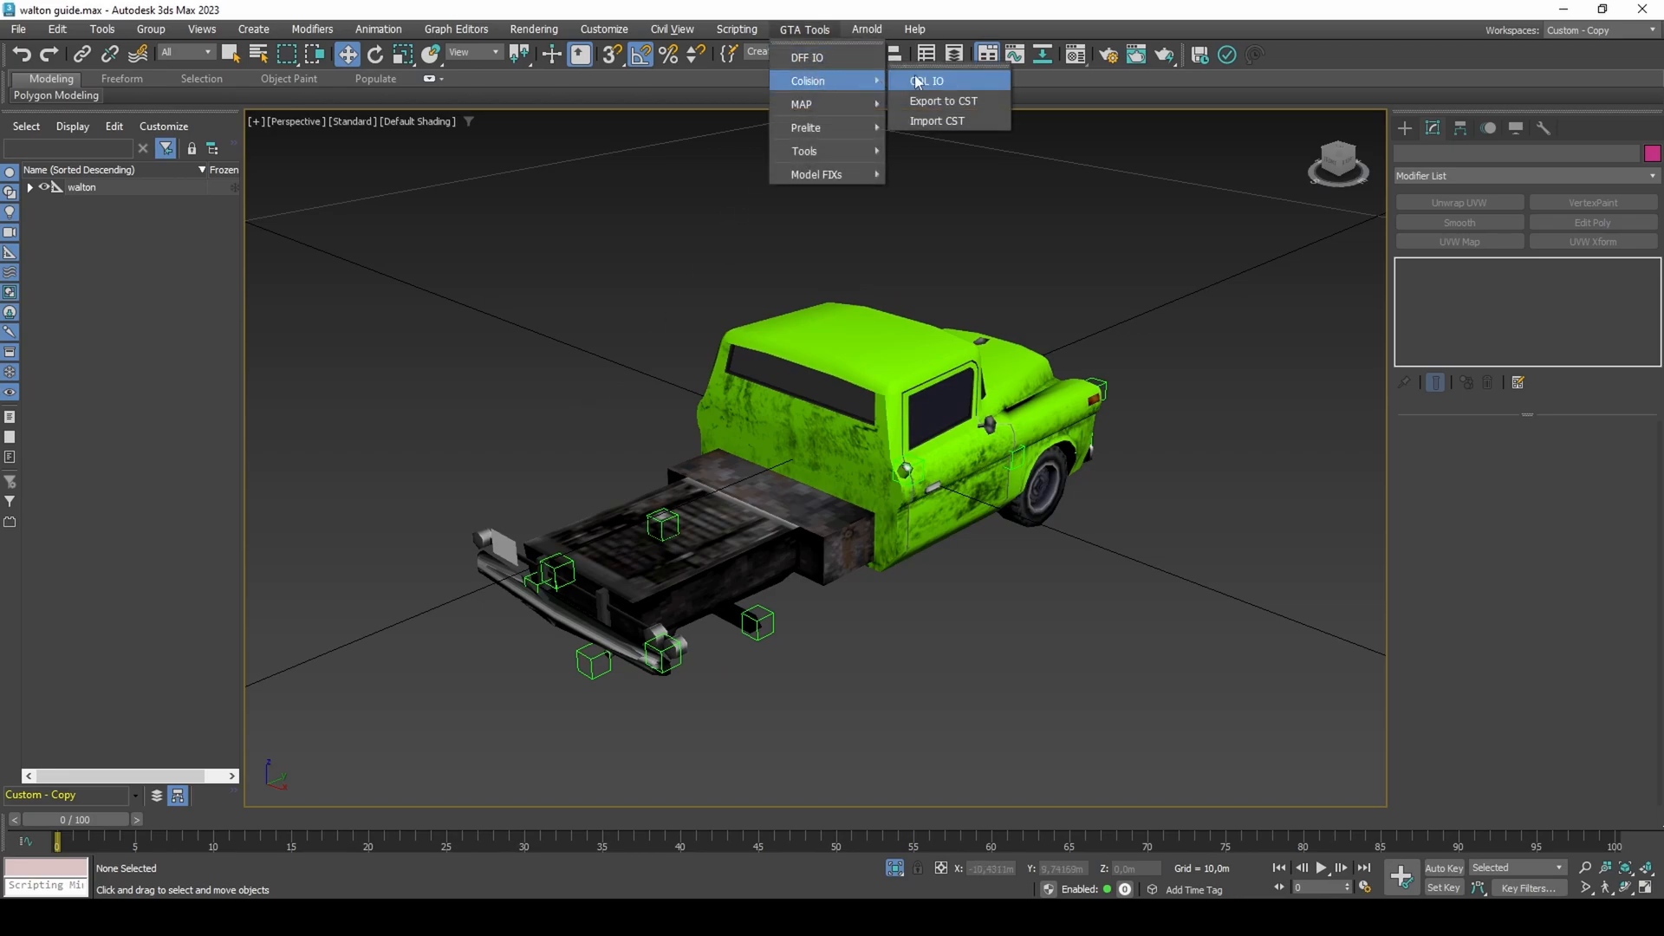
# - Load the walton collision file through Col IO and inspect it in wireframe
pyautogui.click(926, 81)
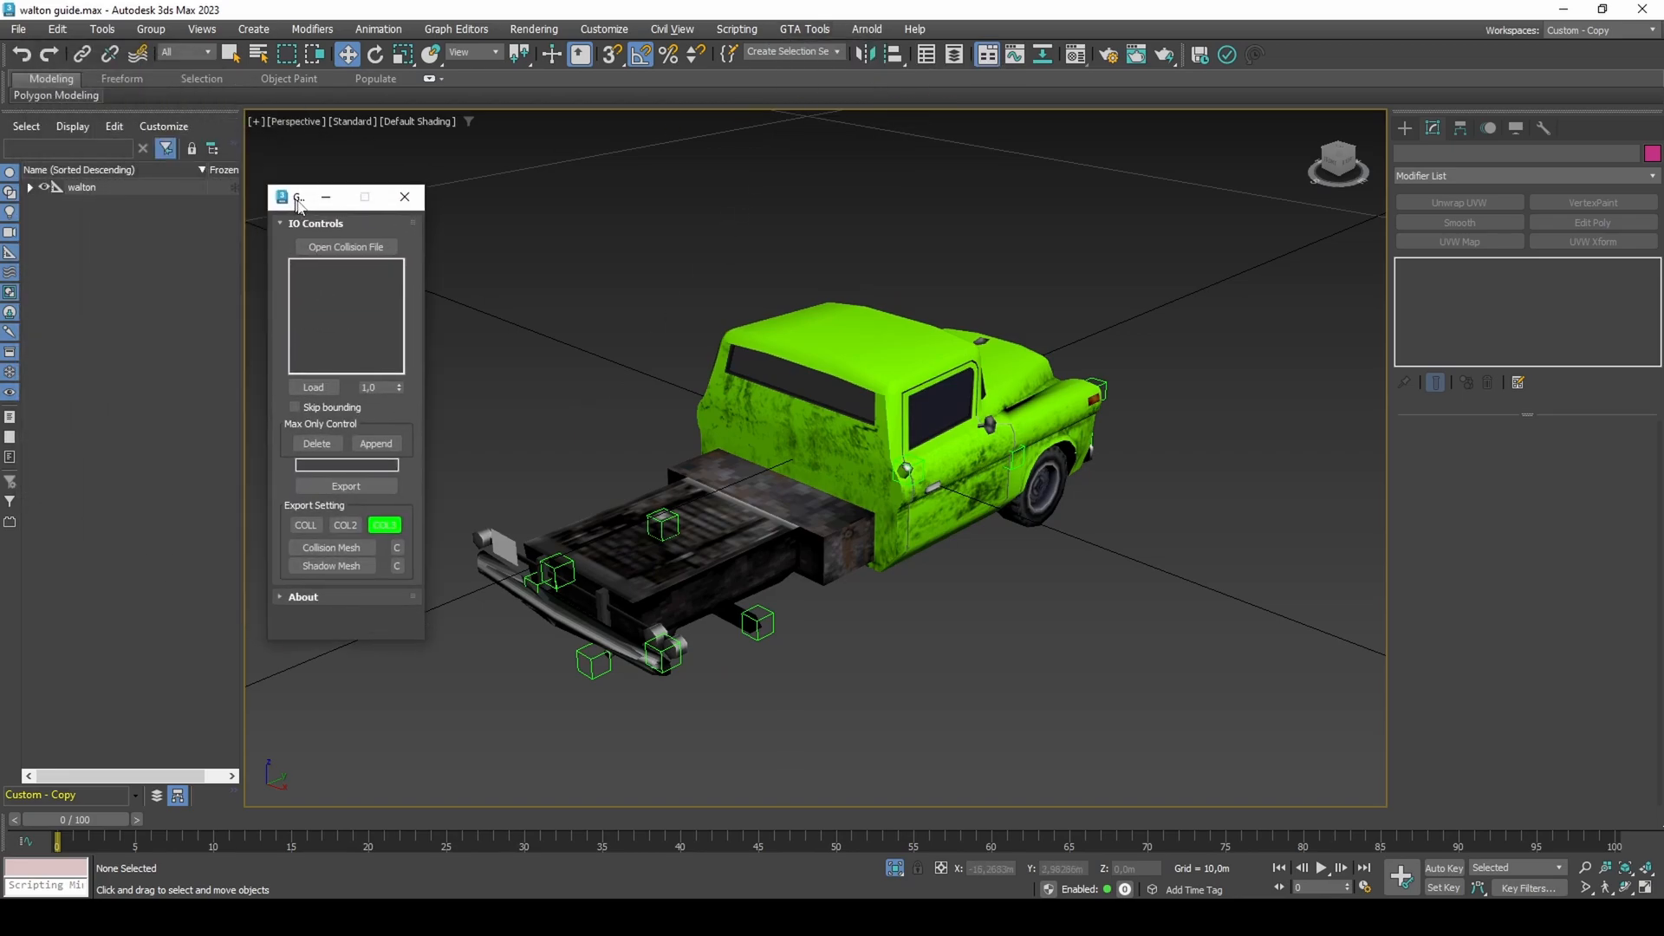
pyautogui.click(345, 246)
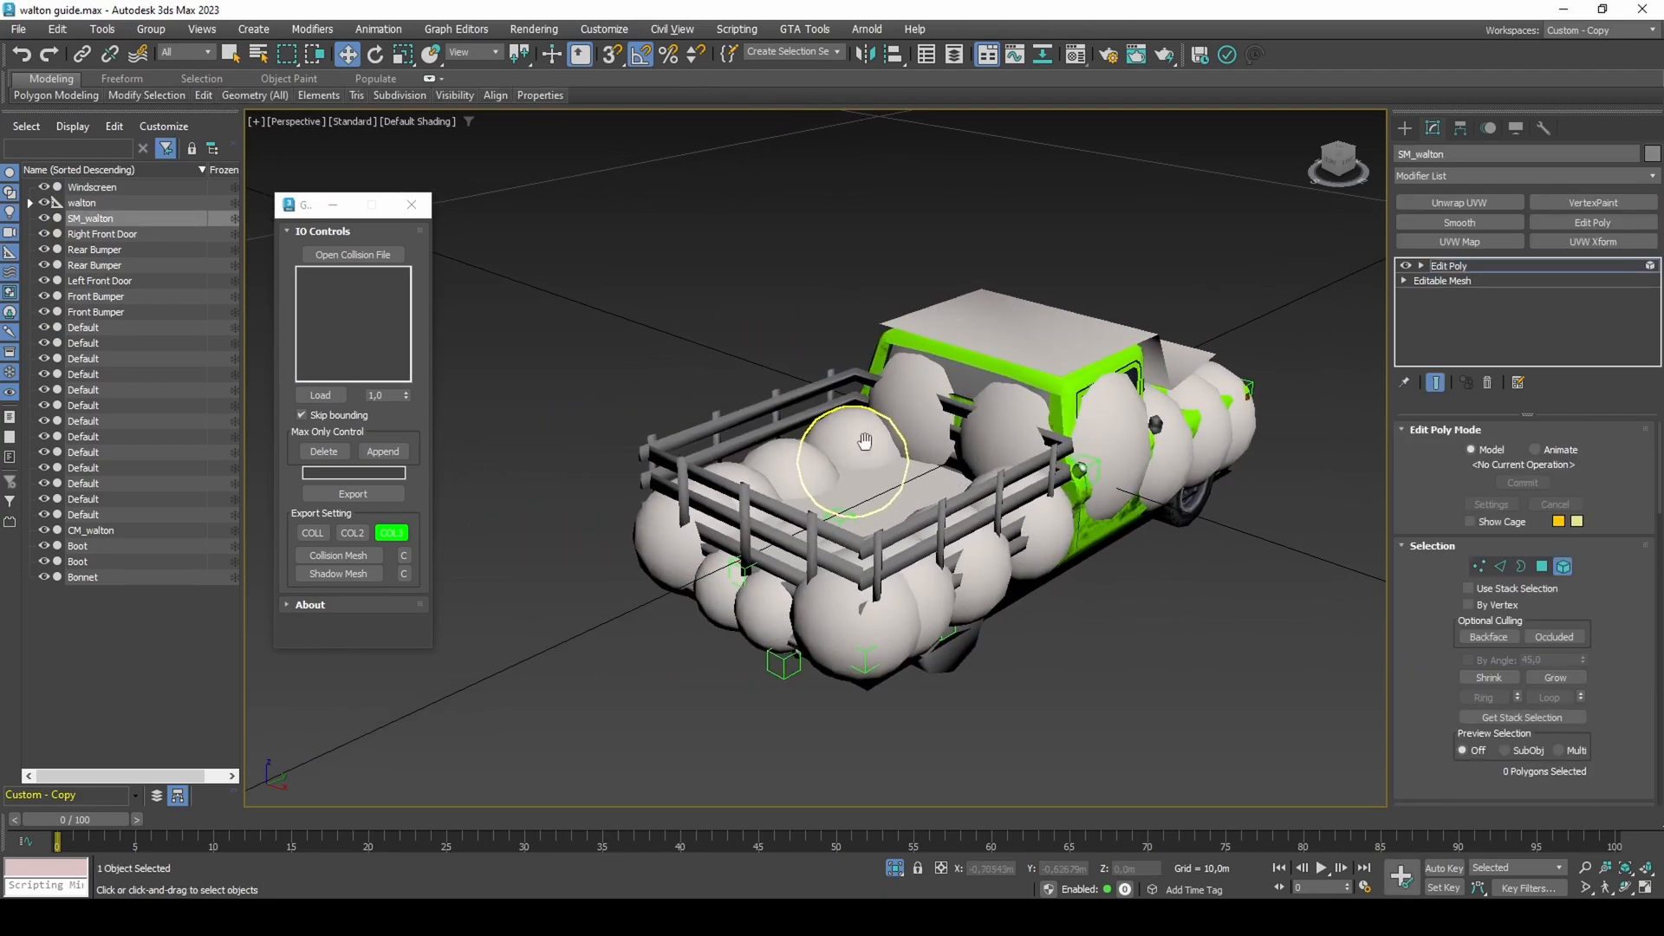
pyautogui.press('F3')
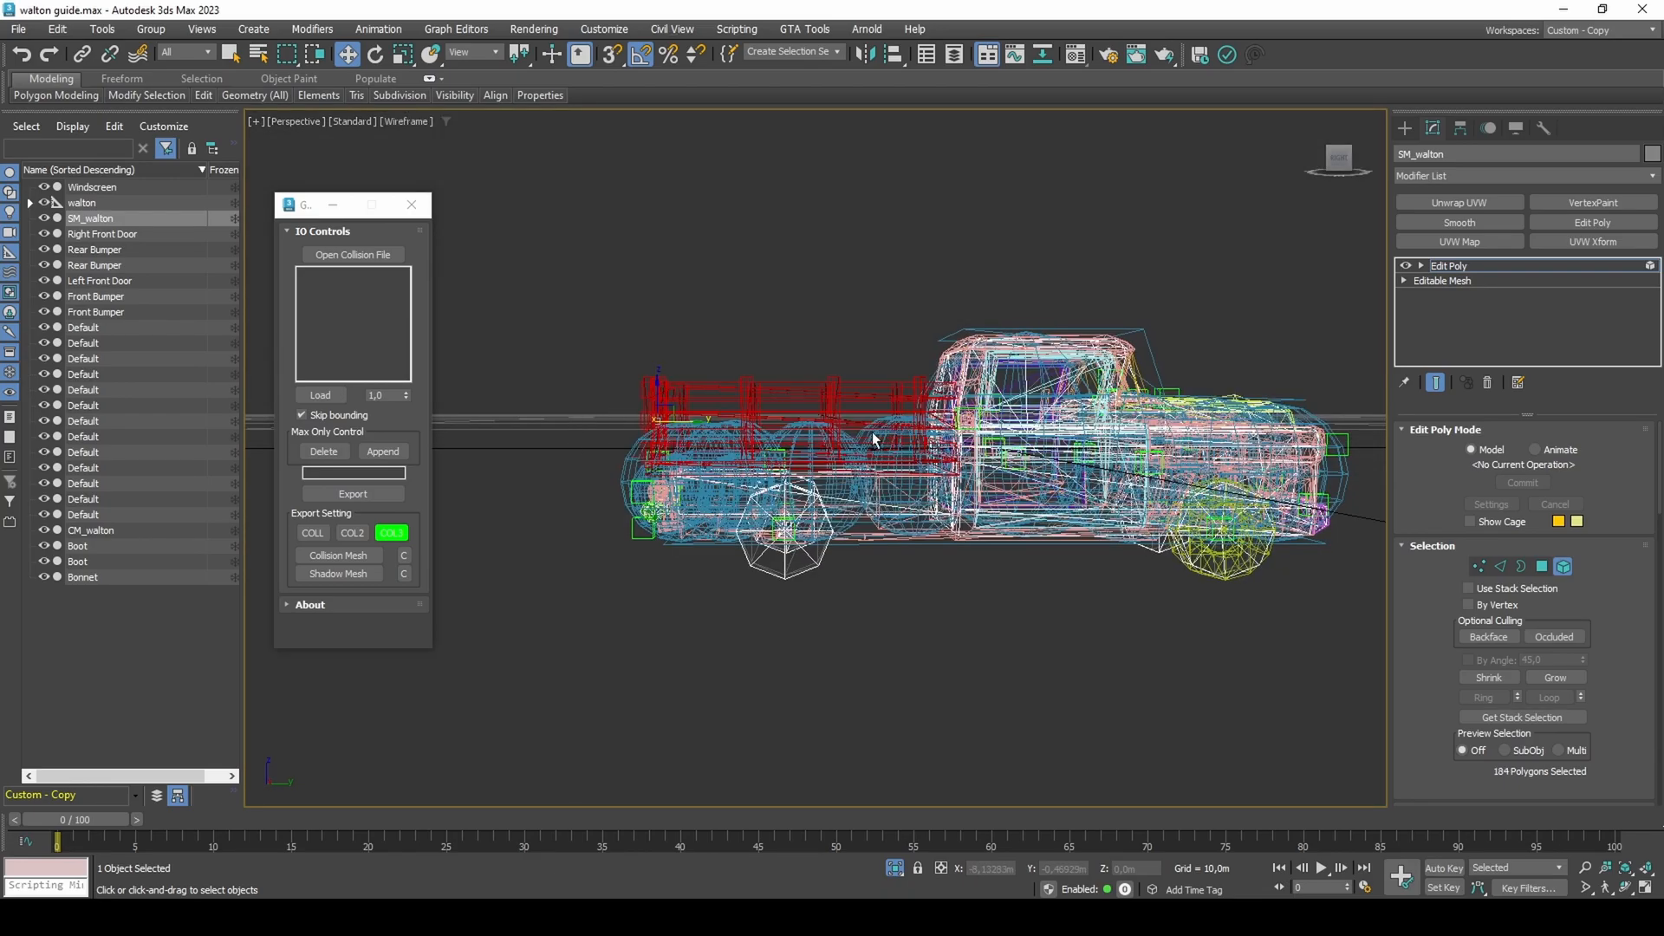
pyautogui.moveTo(870, 436); pyautogui.dragTo(945, 499)
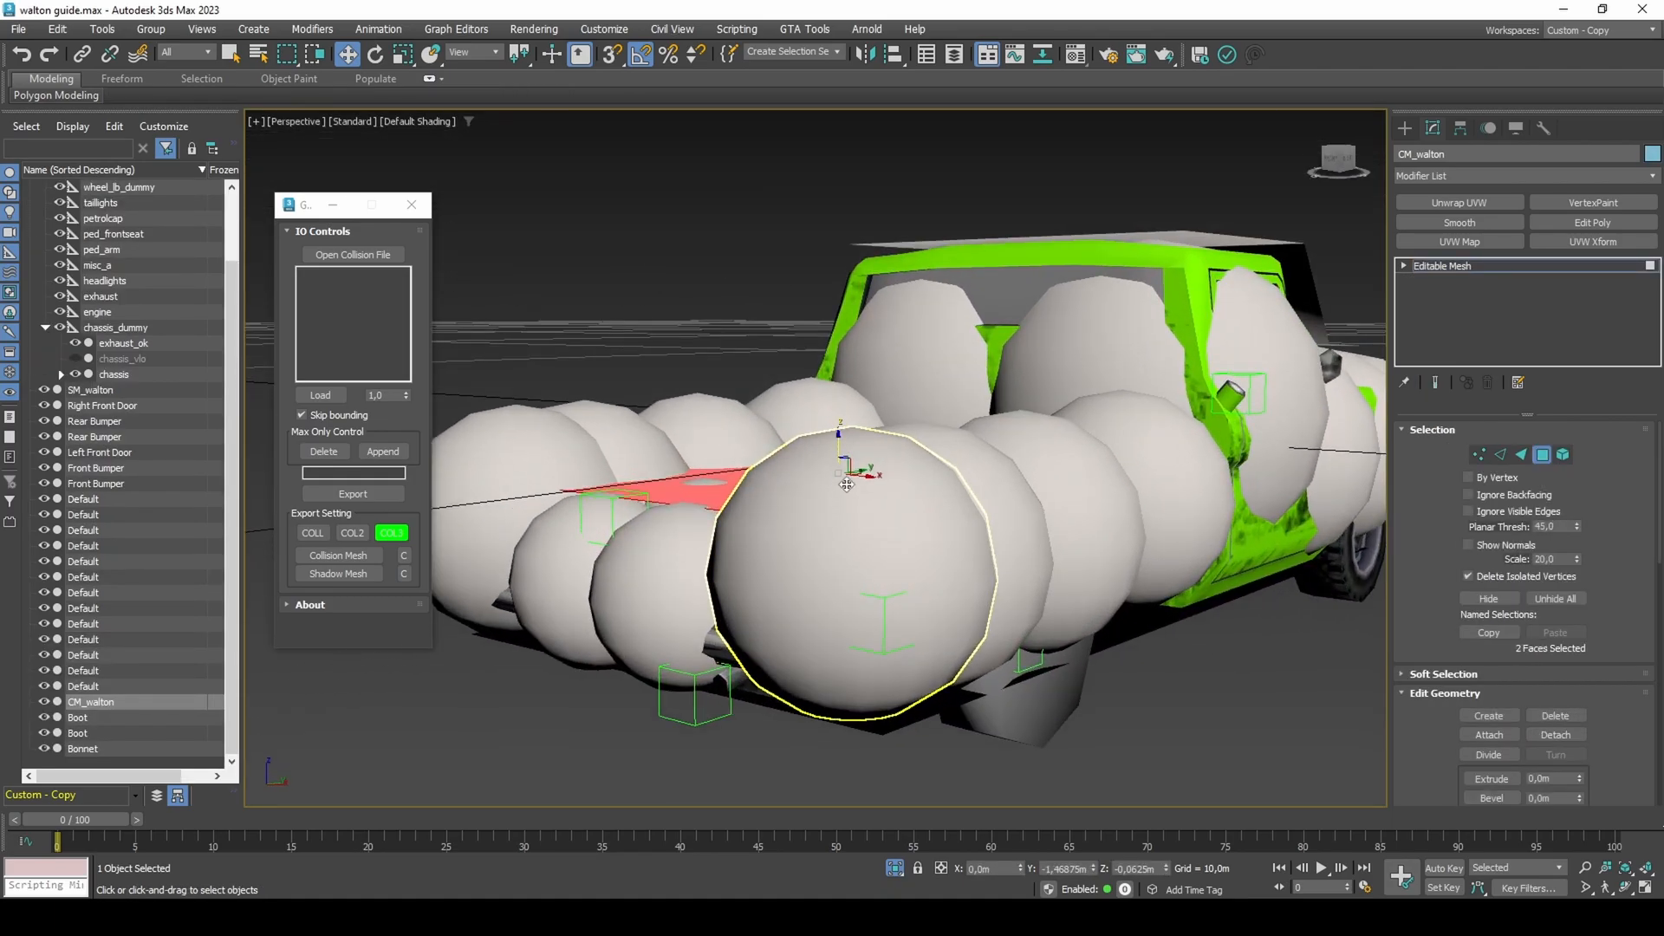
# - Delete the selected collision spheres over the flatbed, keeping the cab and bumper spheres
pyautogui.press('F3')
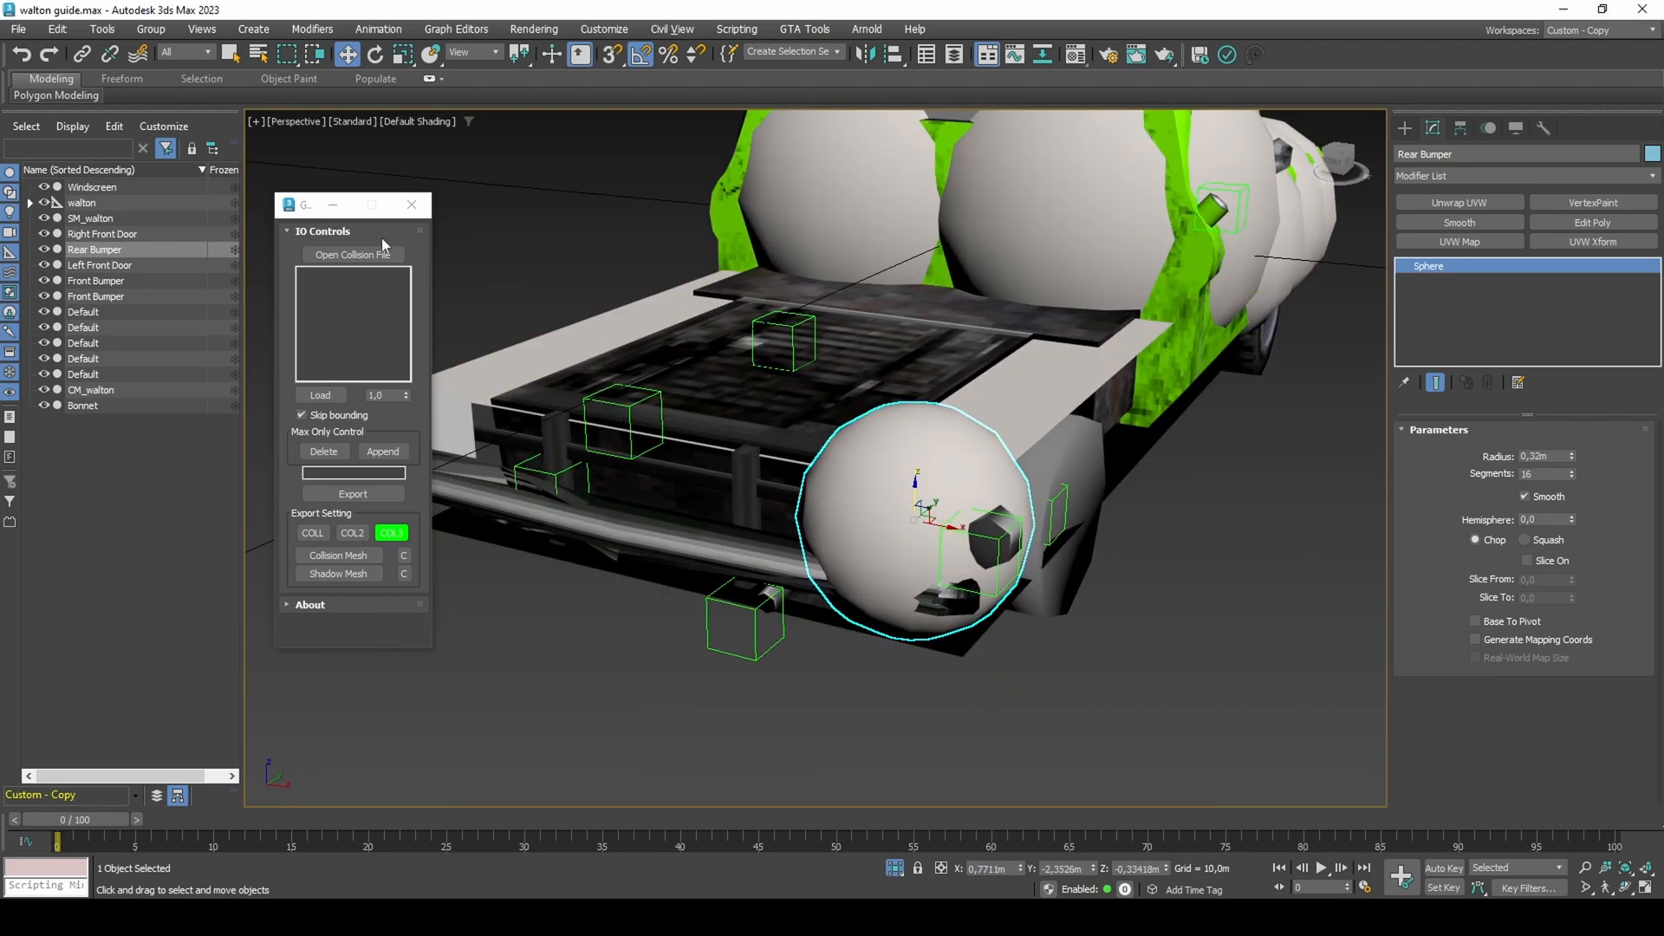
pyautogui.click(101, 28)
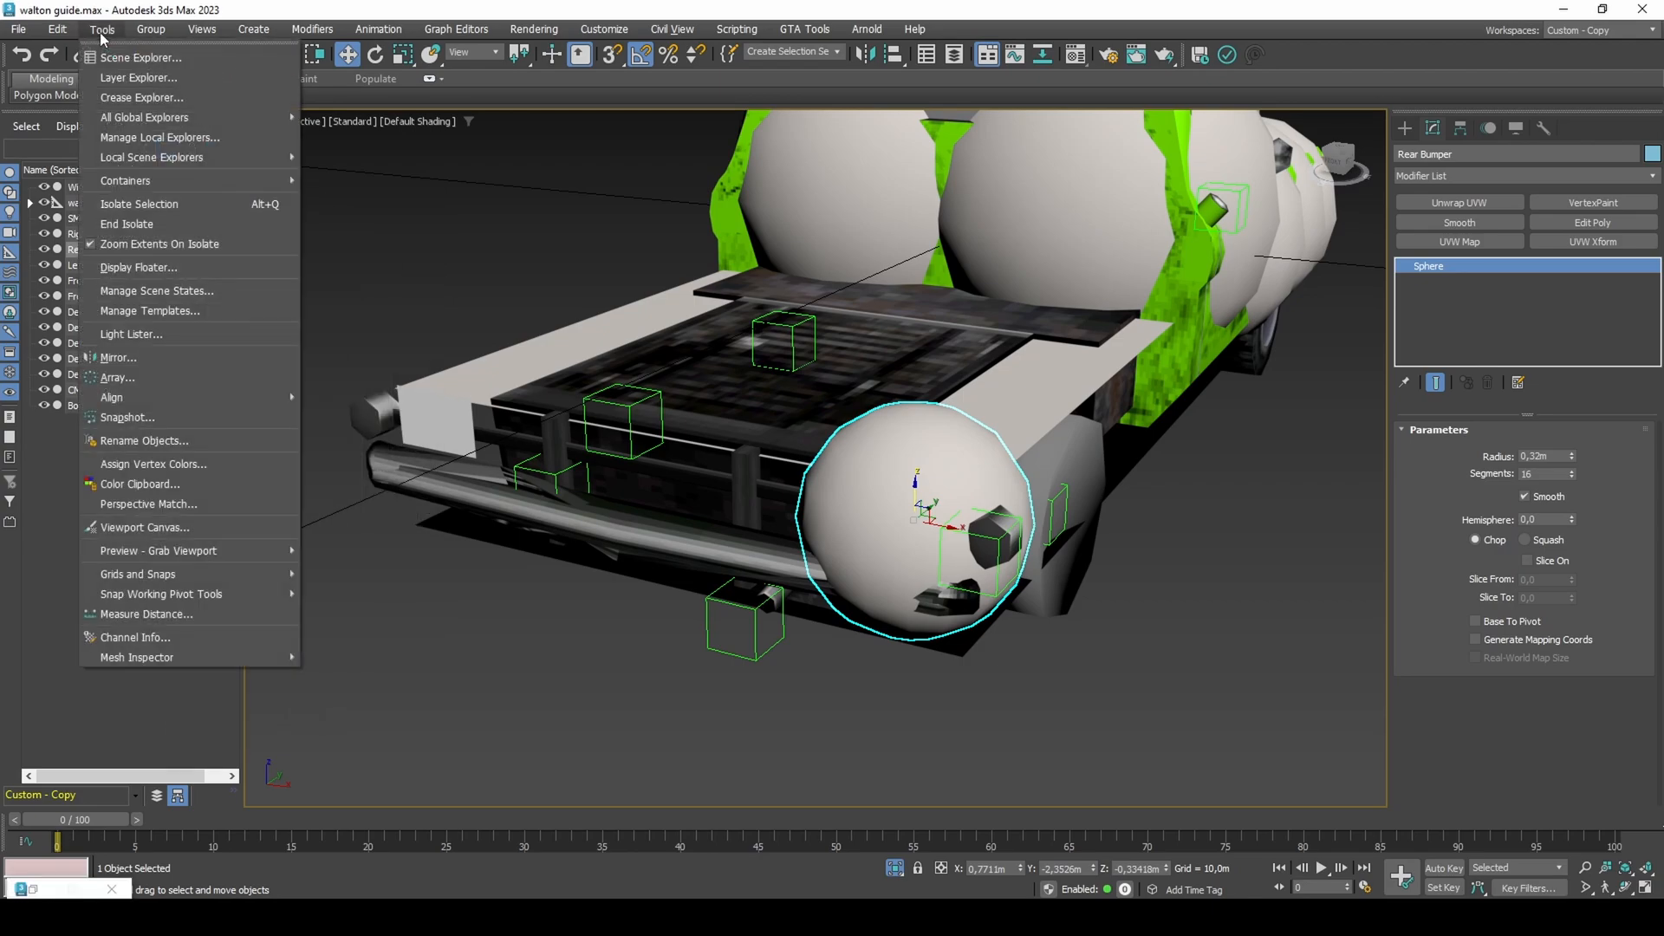
# - Array the Rear Bumper sphere into 4 instances spanning a total Y offset of 2.4 m
pyautogui.click(117, 377)
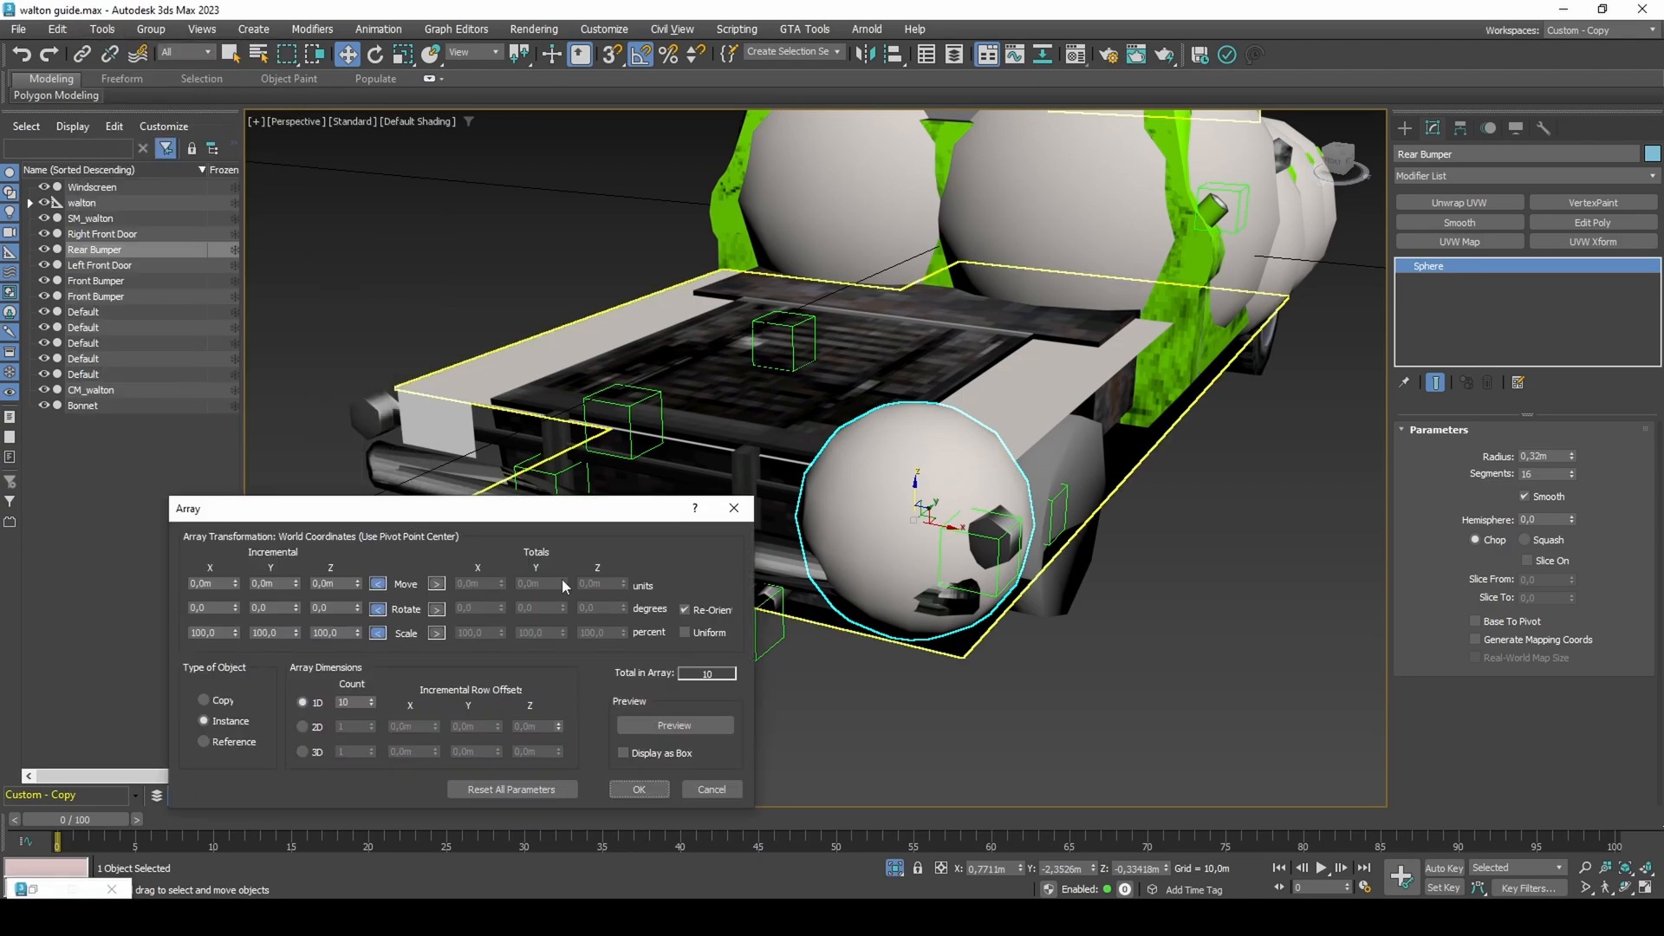
pyautogui.click(674, 724)
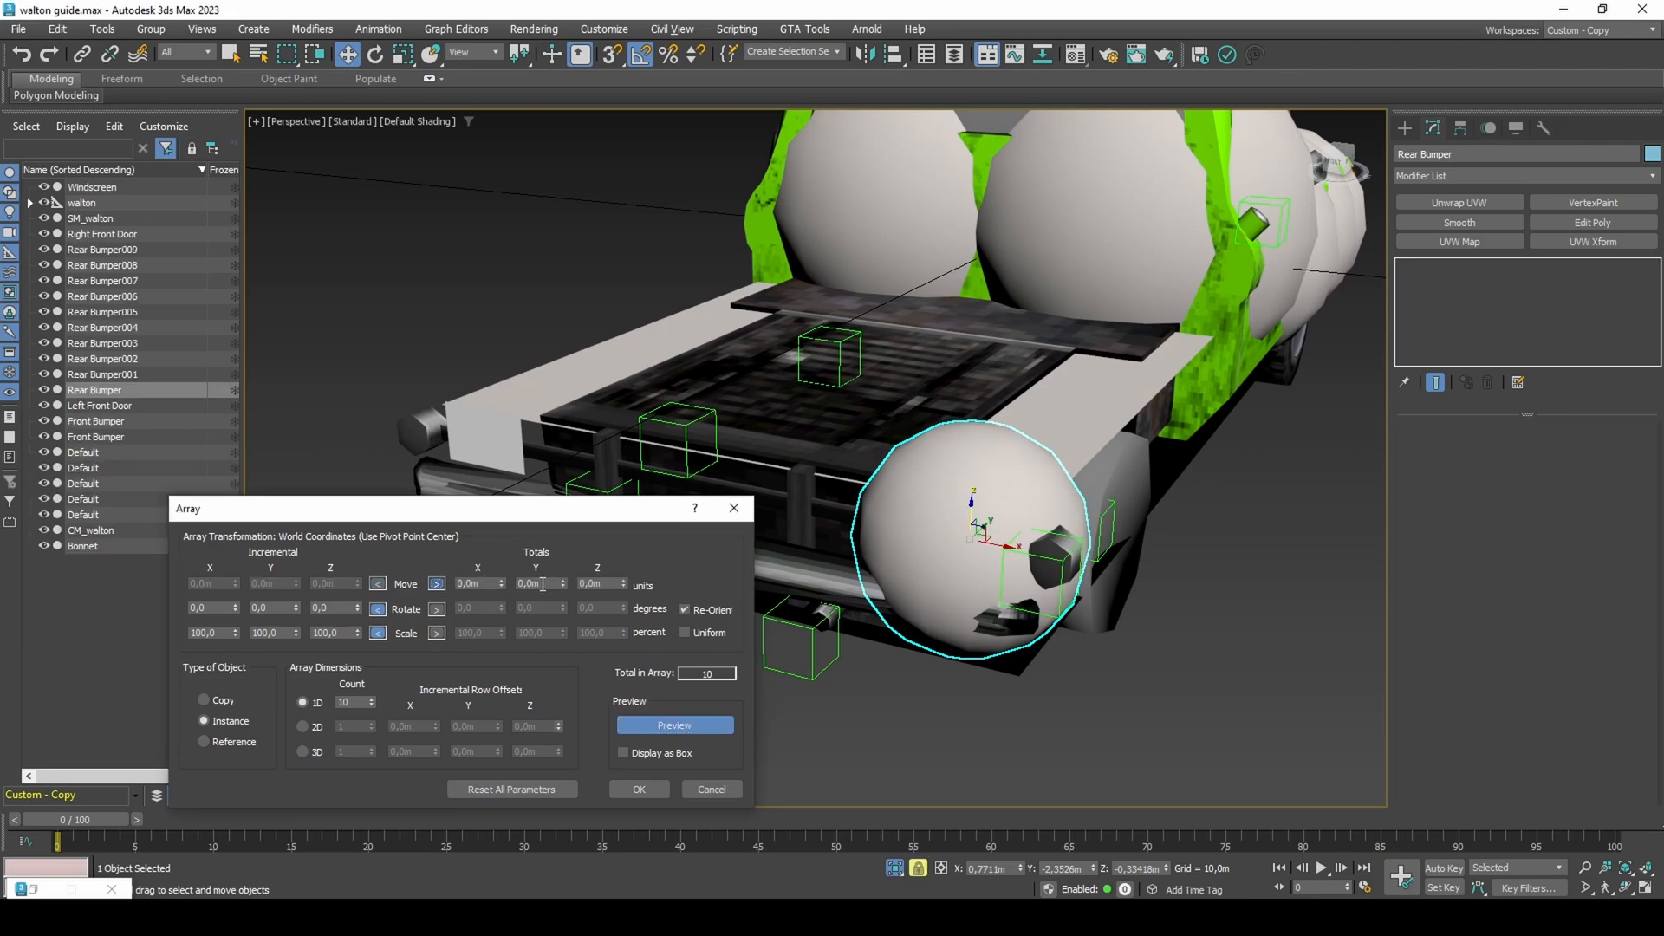
pyautogui.write('2,4m')
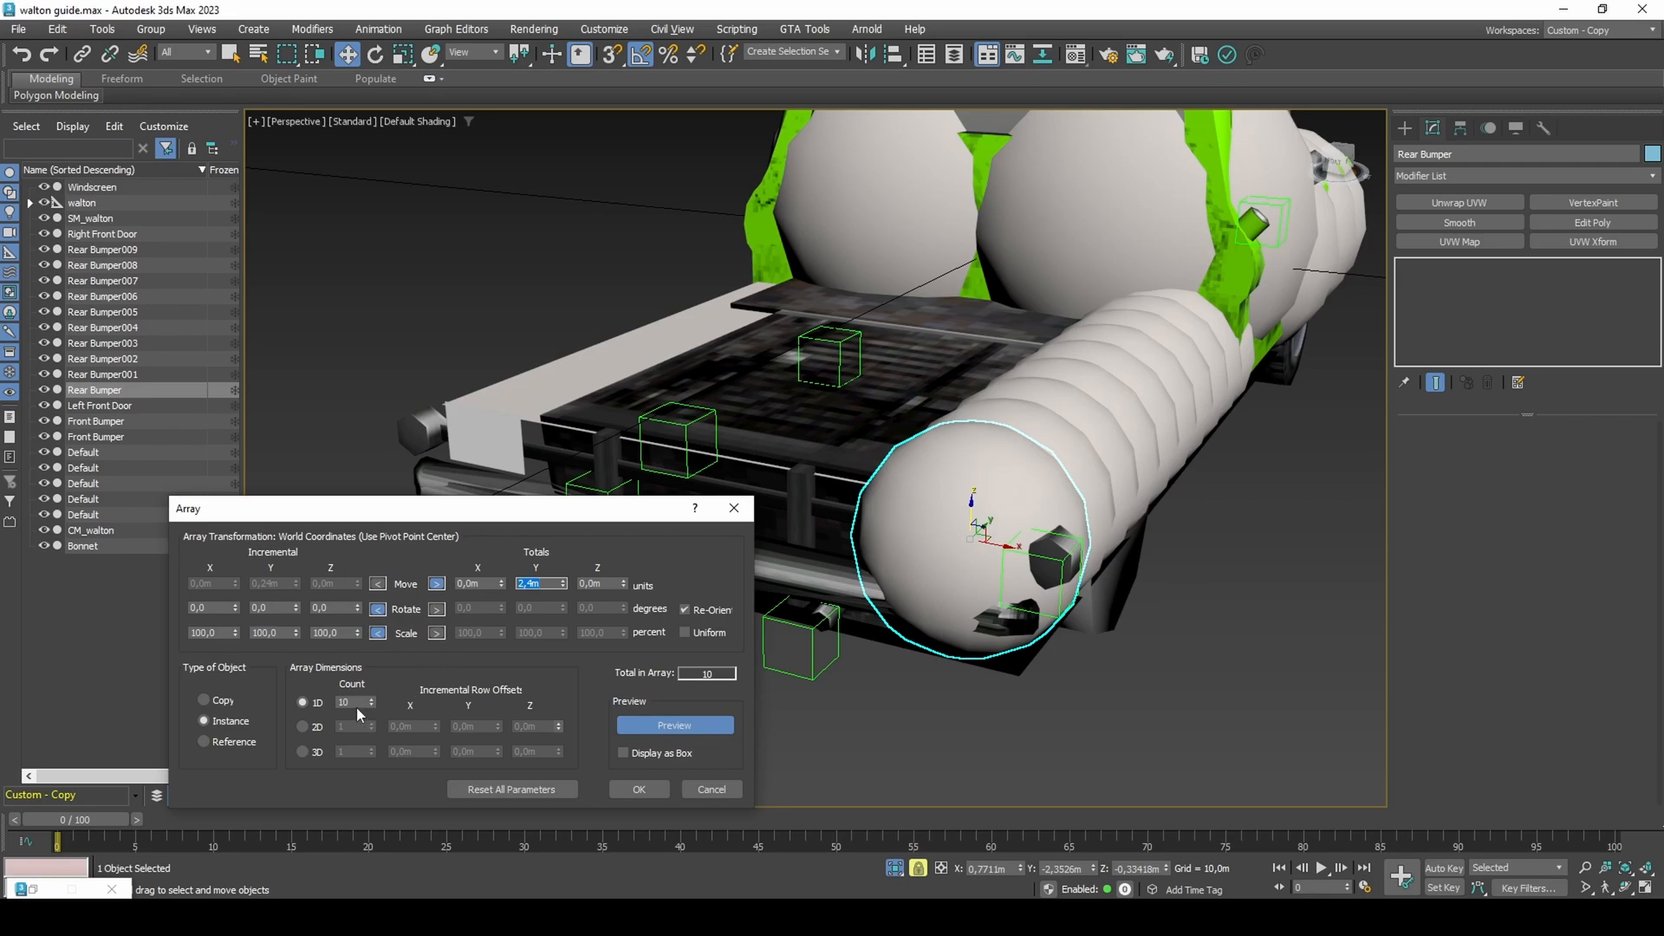
pyautogui.write('4')
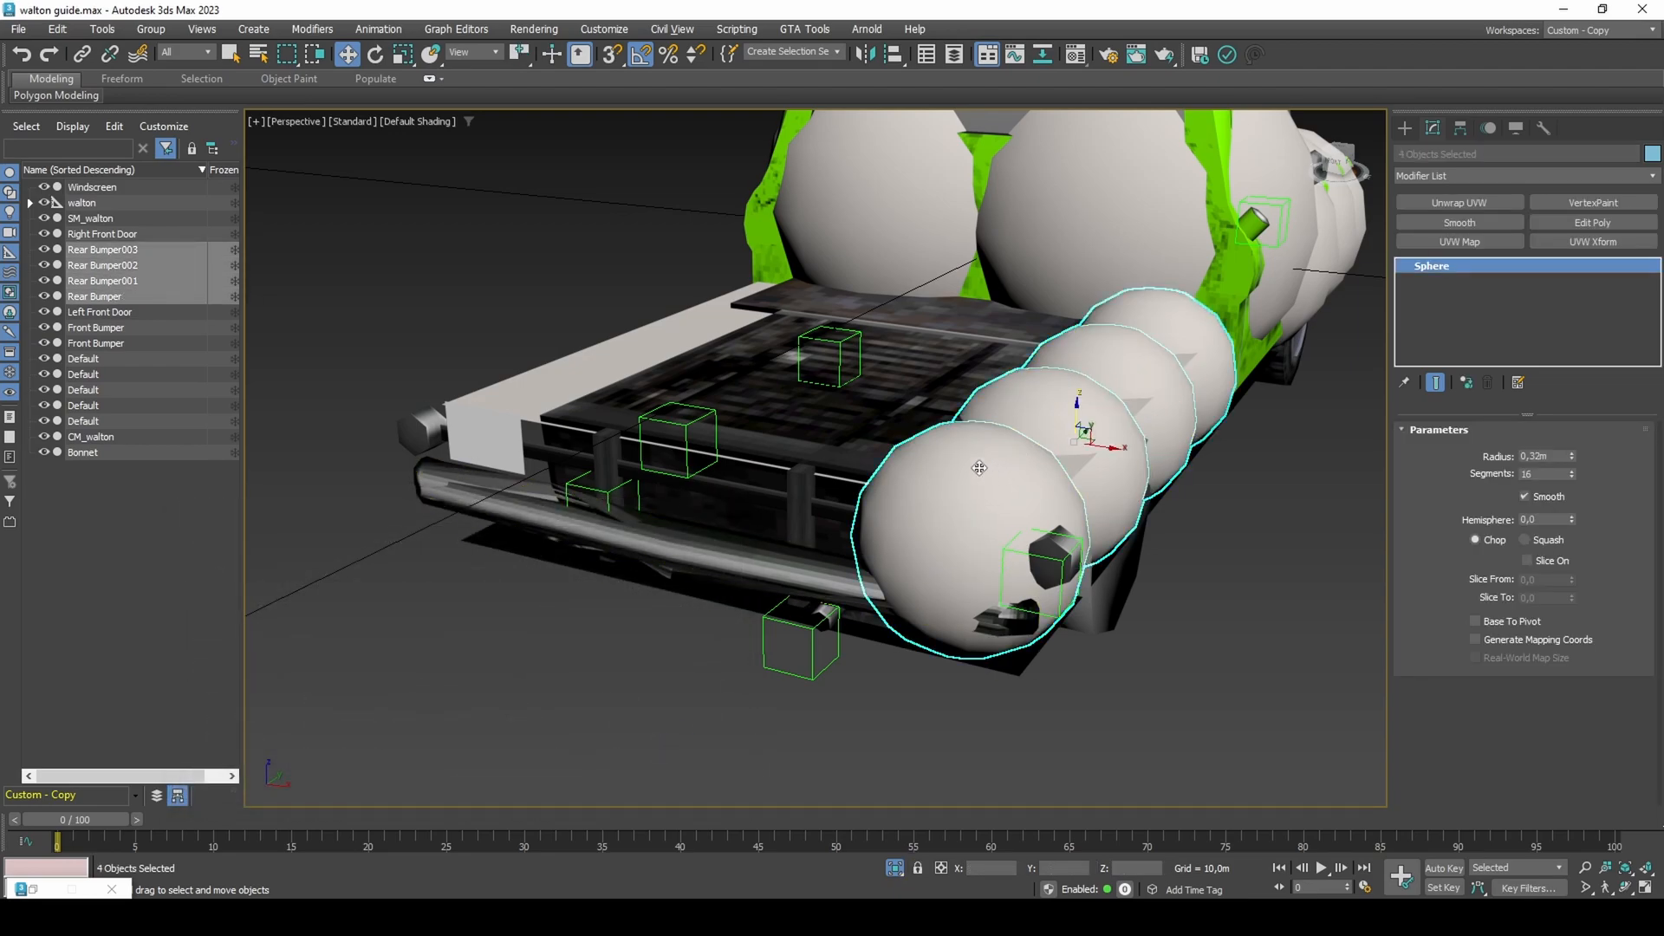
# - Array the four spheres 4 times along X (total -2.1 m) and select the 16-sphere grid
pyautogui.click(100, 28)
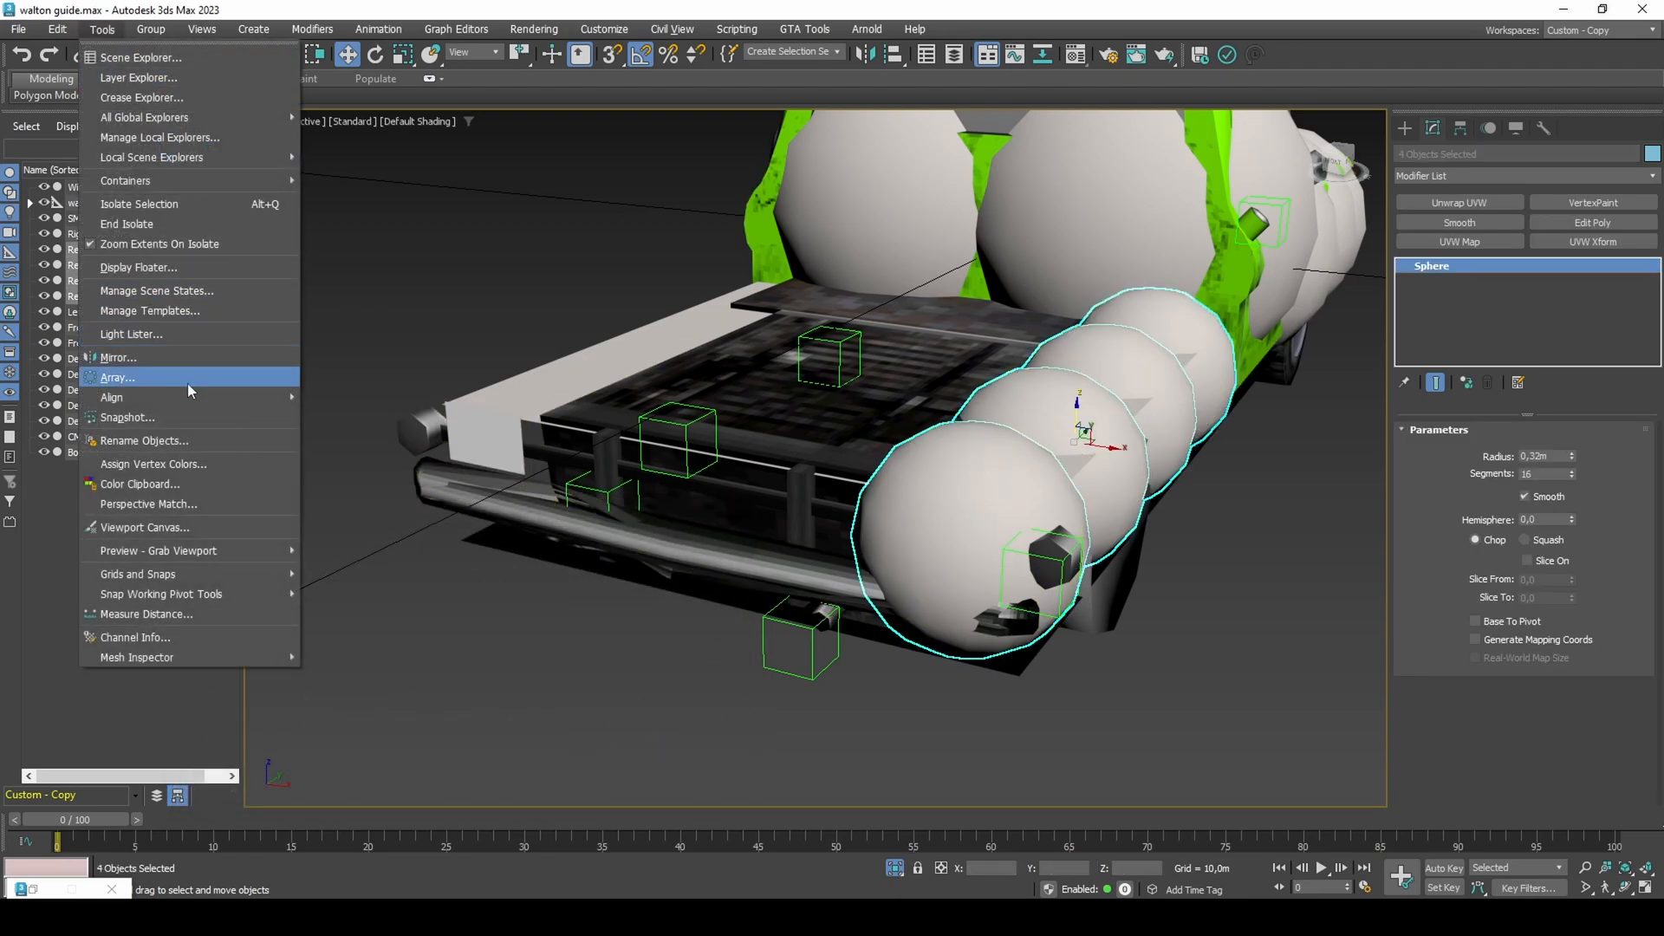
pyautogui.click(117, 377)
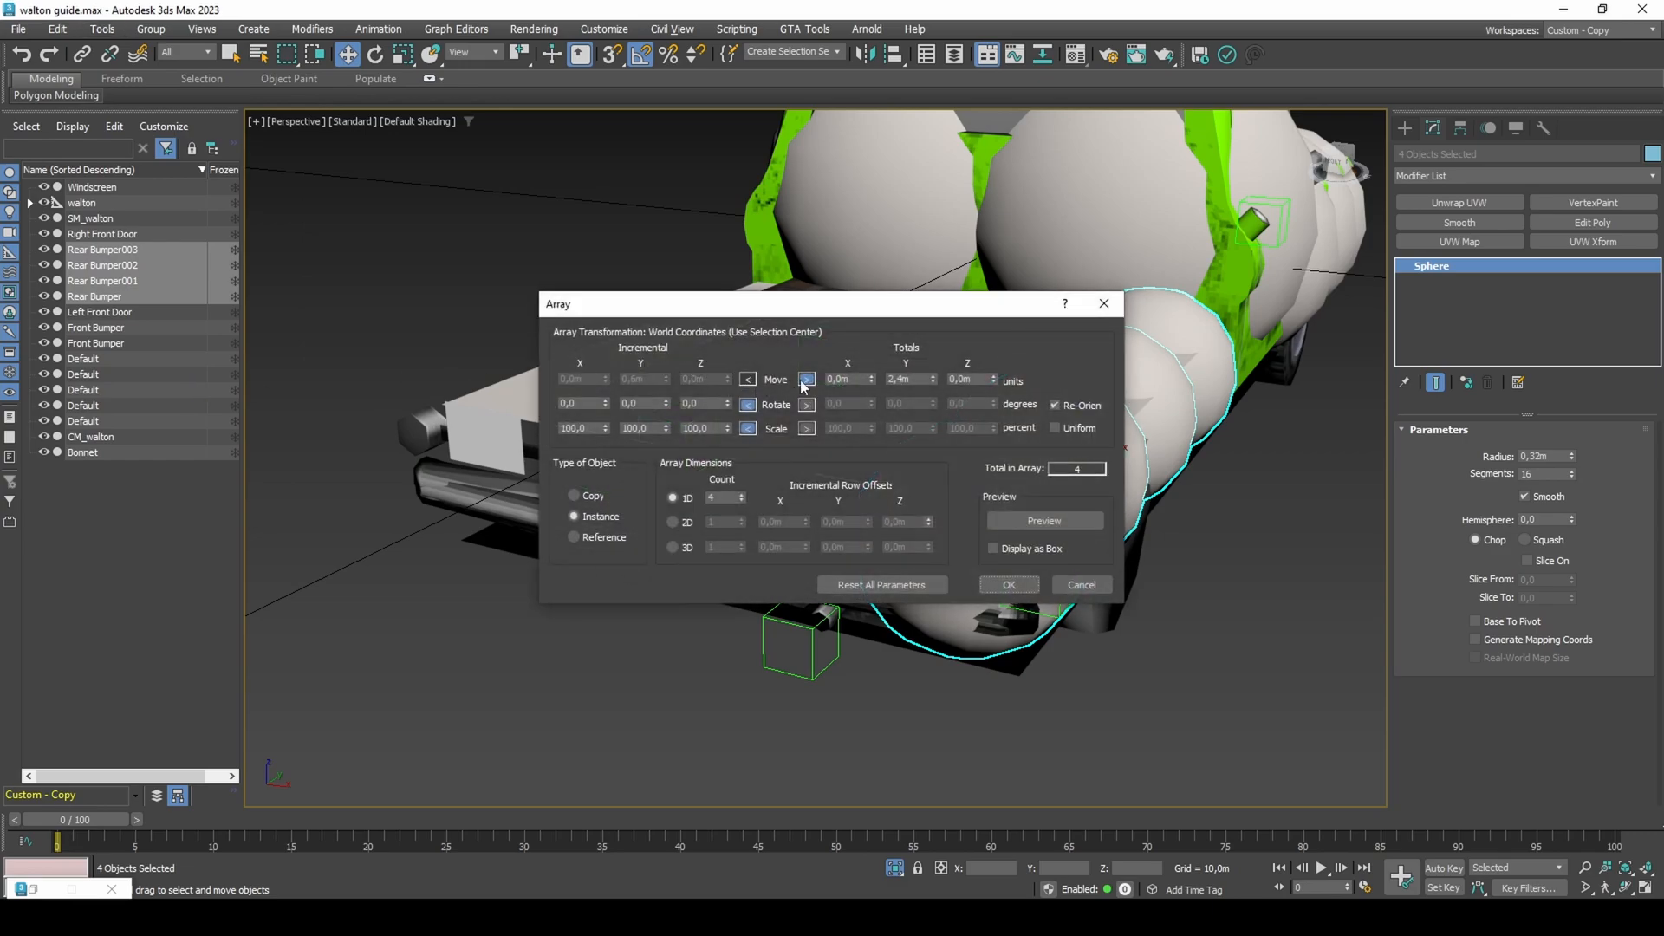
pyautogui.click(846, 378)
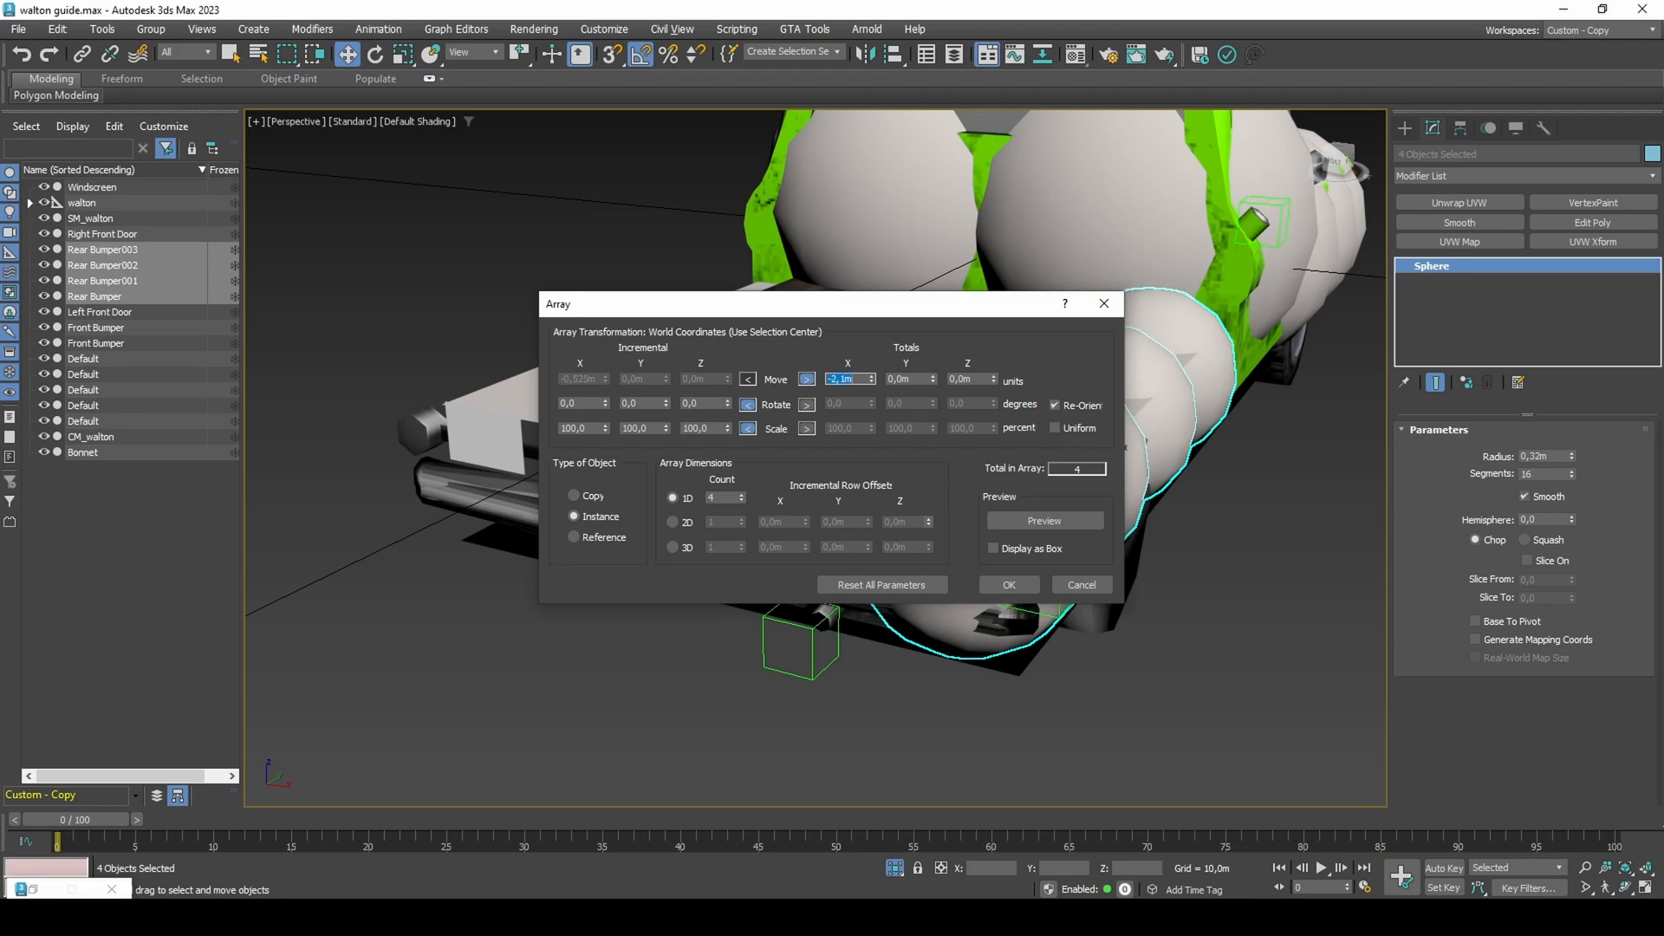
pyautogui.click(1044, 520)
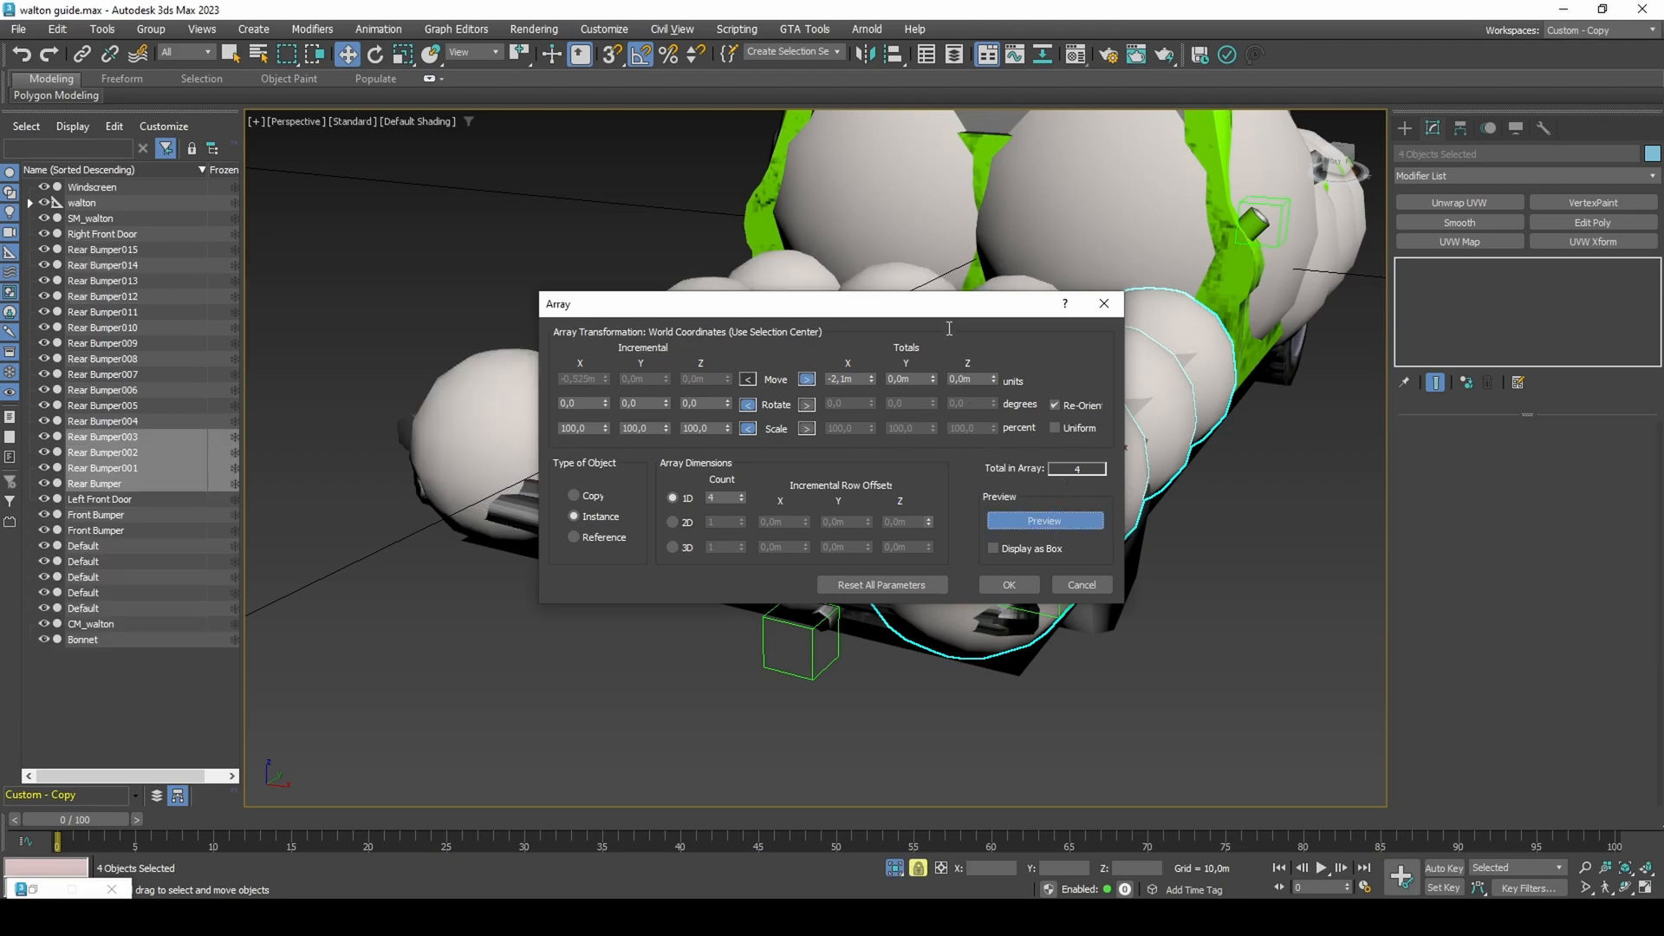
pyautogui.click(1006, 585)
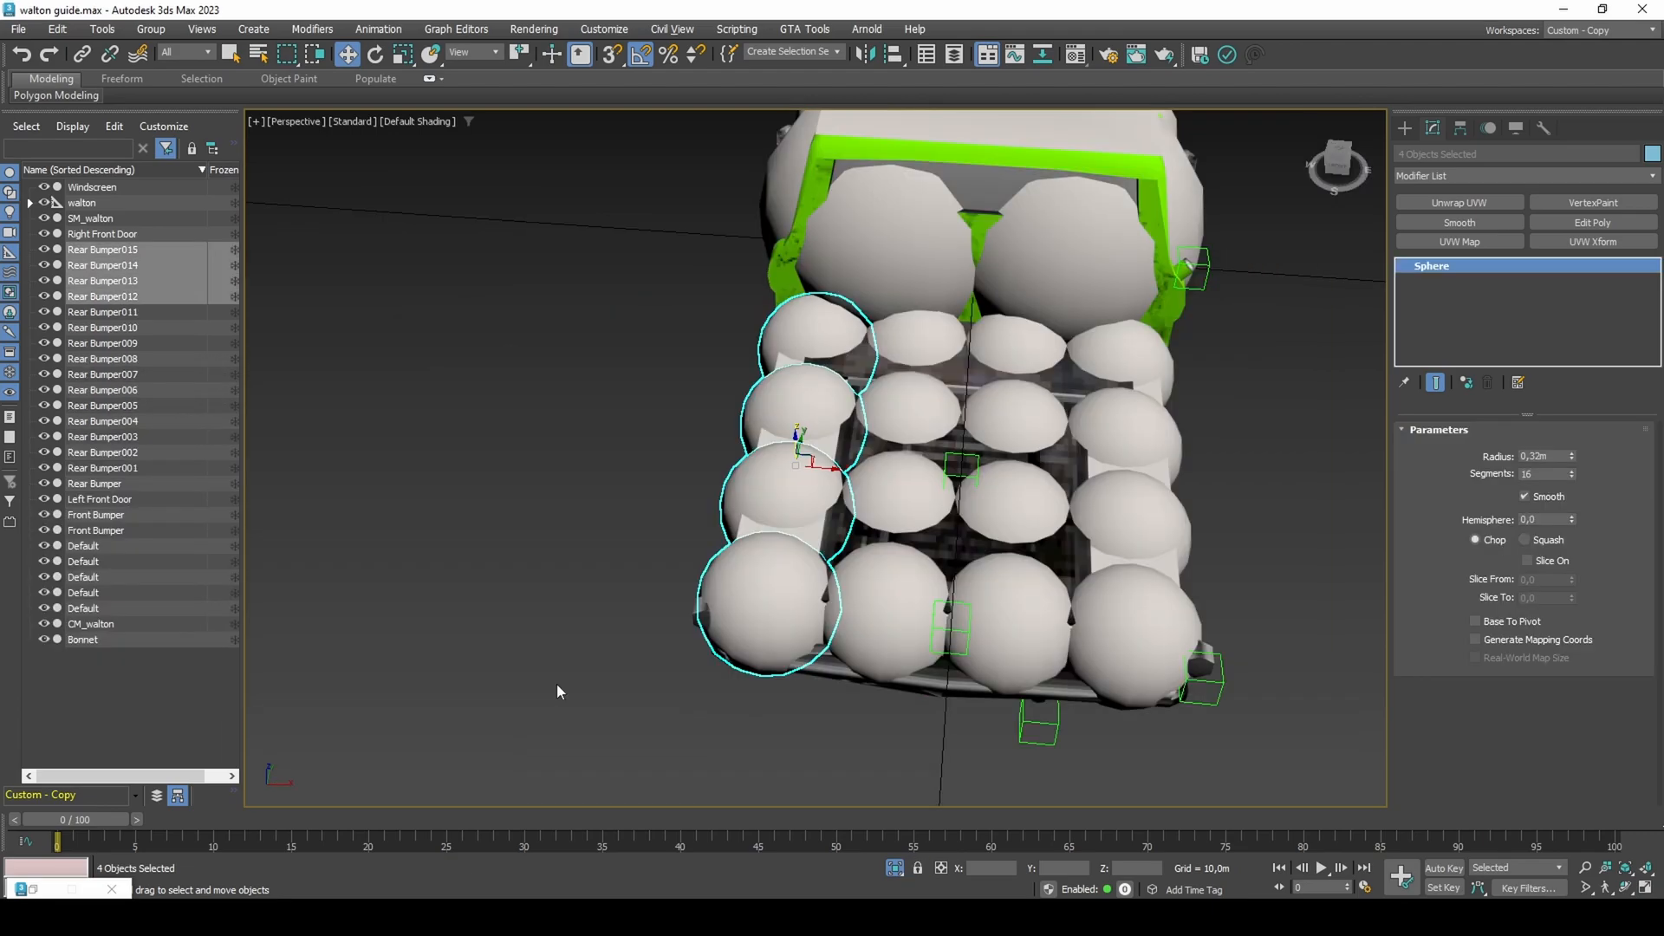
pyautogui.click(101, 468)
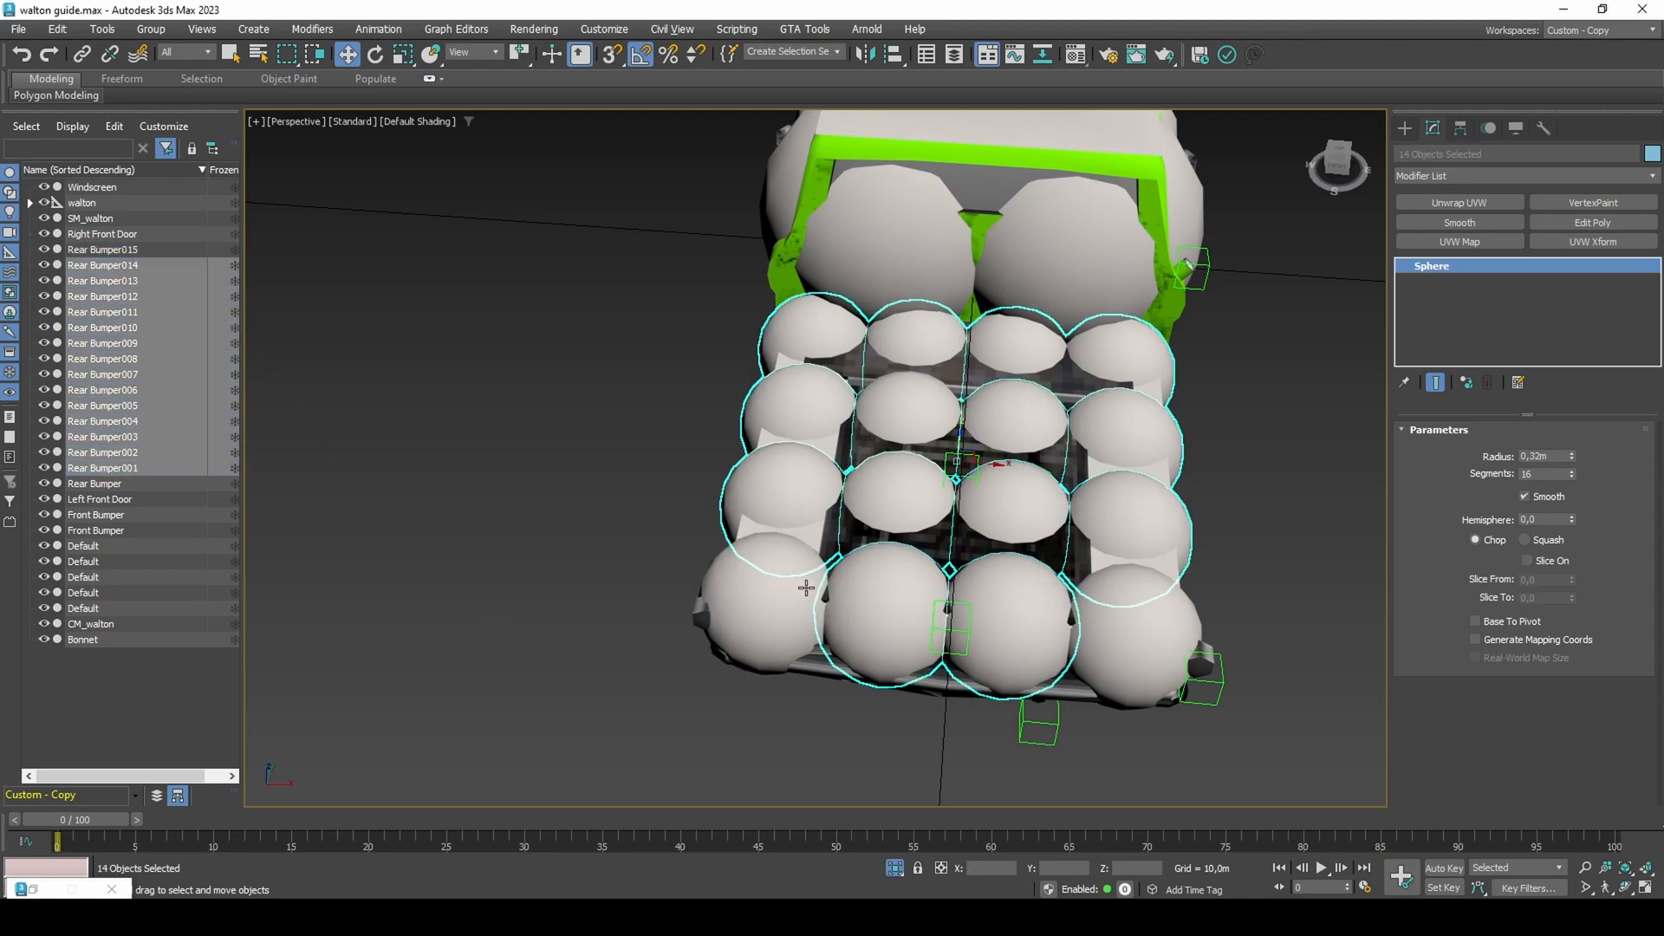
# - Trim the sphere selection and show the GTA_COLSurface material in the Material Editor
pyautogui.click(988, 613)
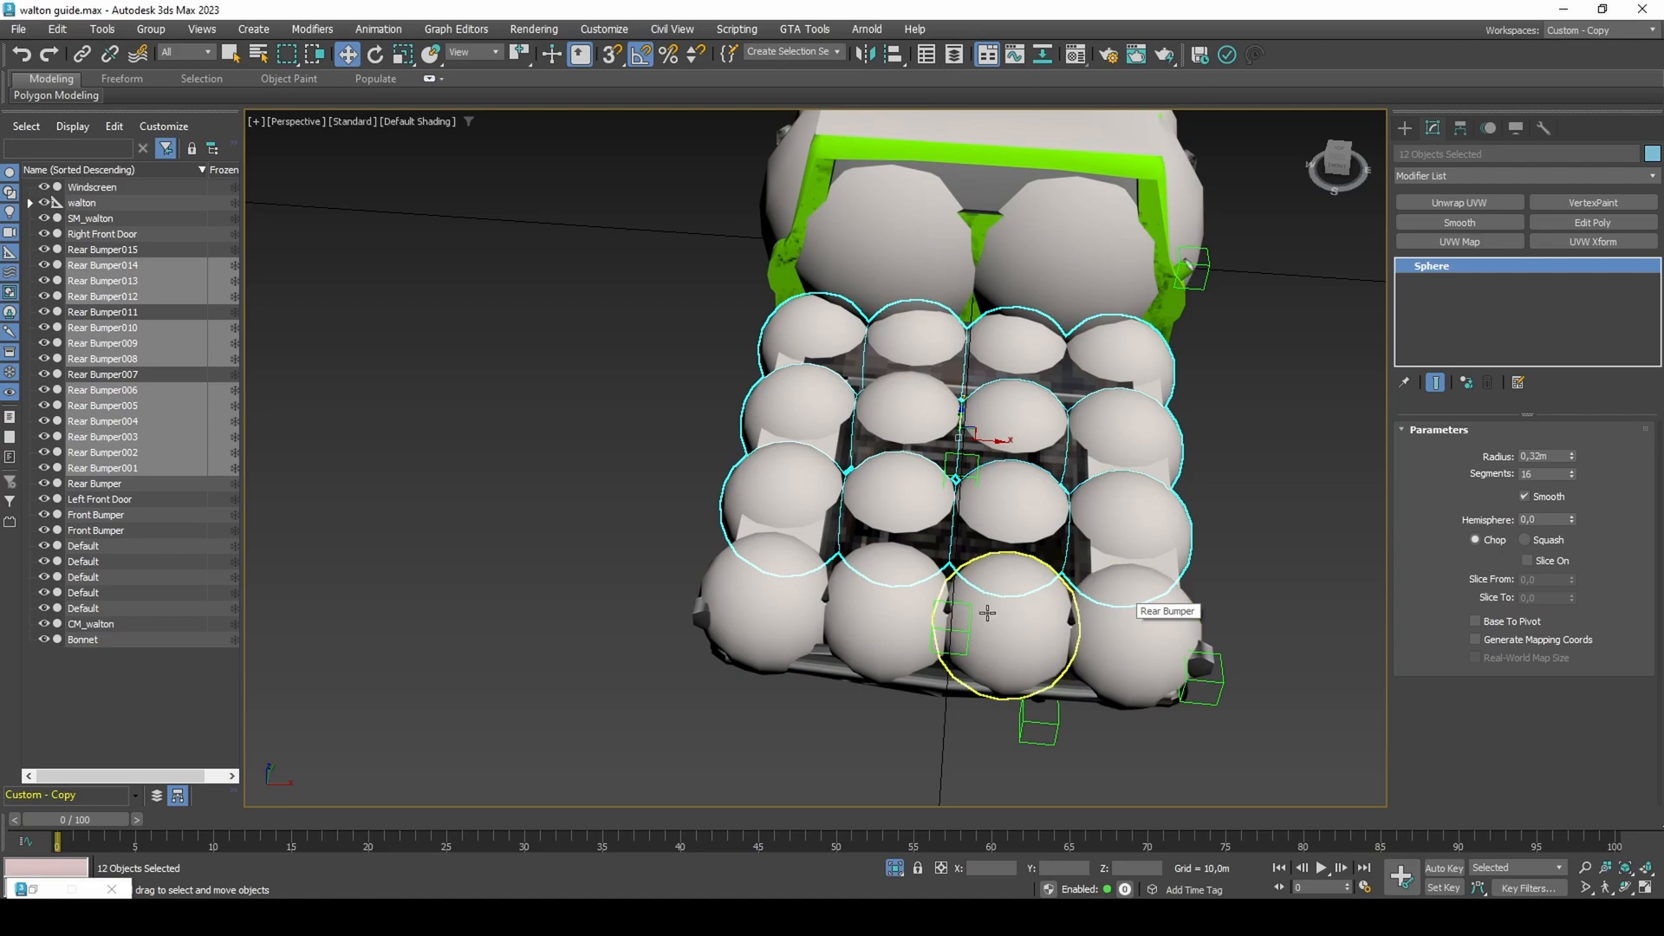
pyautogui.click(1073, 54)
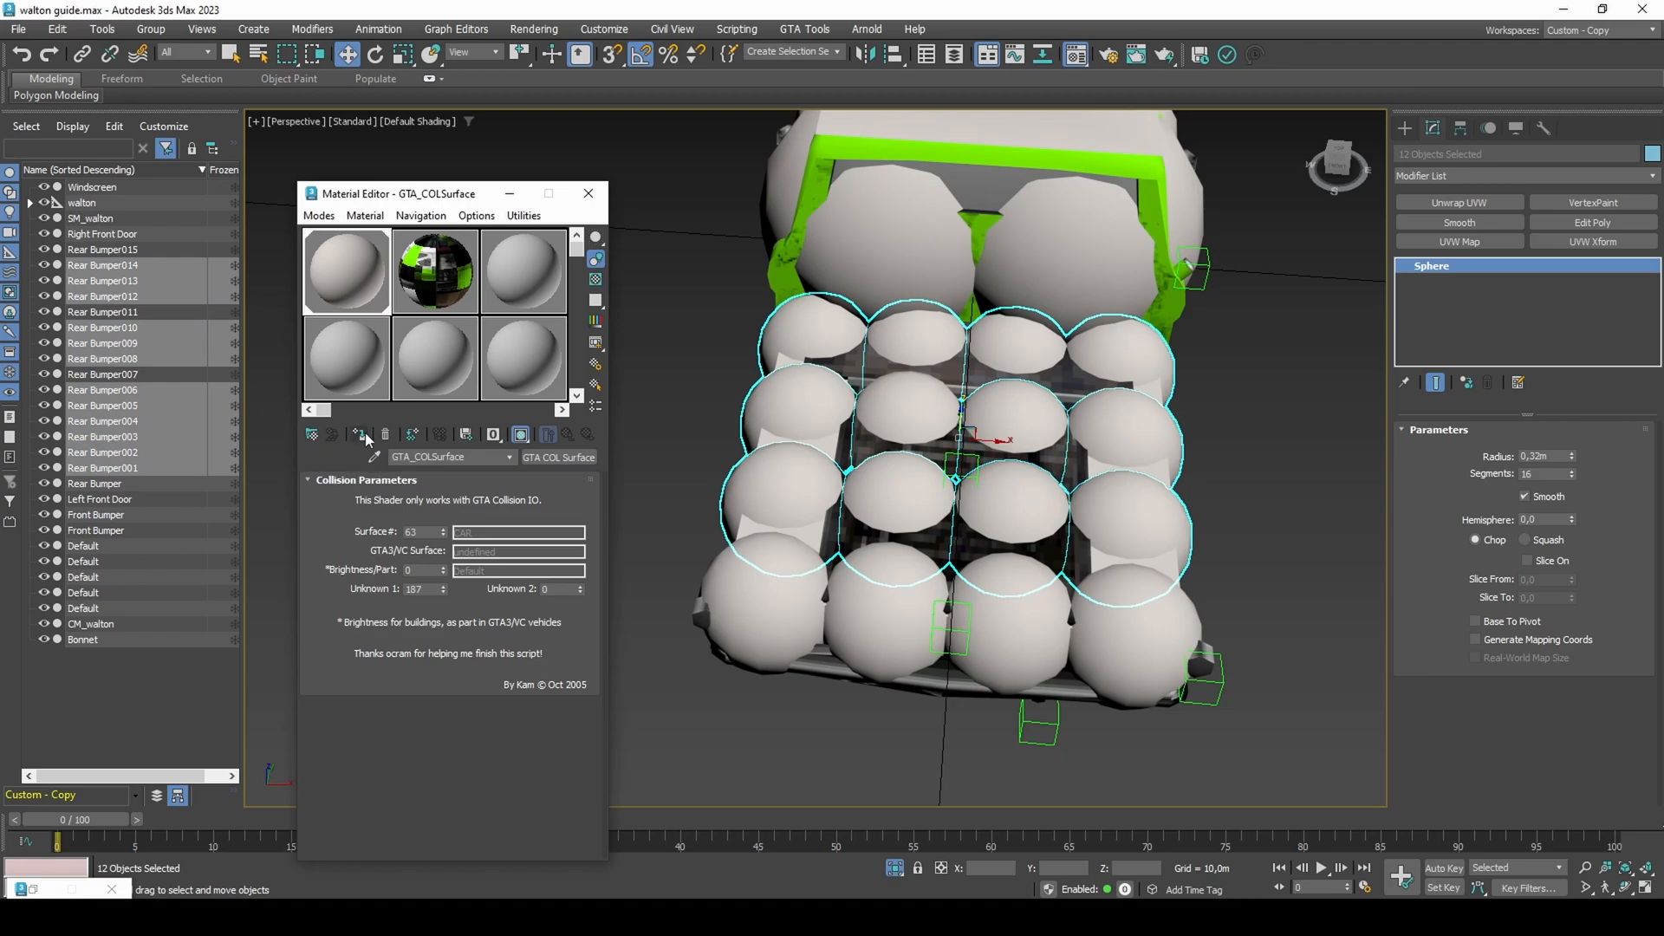
pyautogui.moveTo(398, 401)
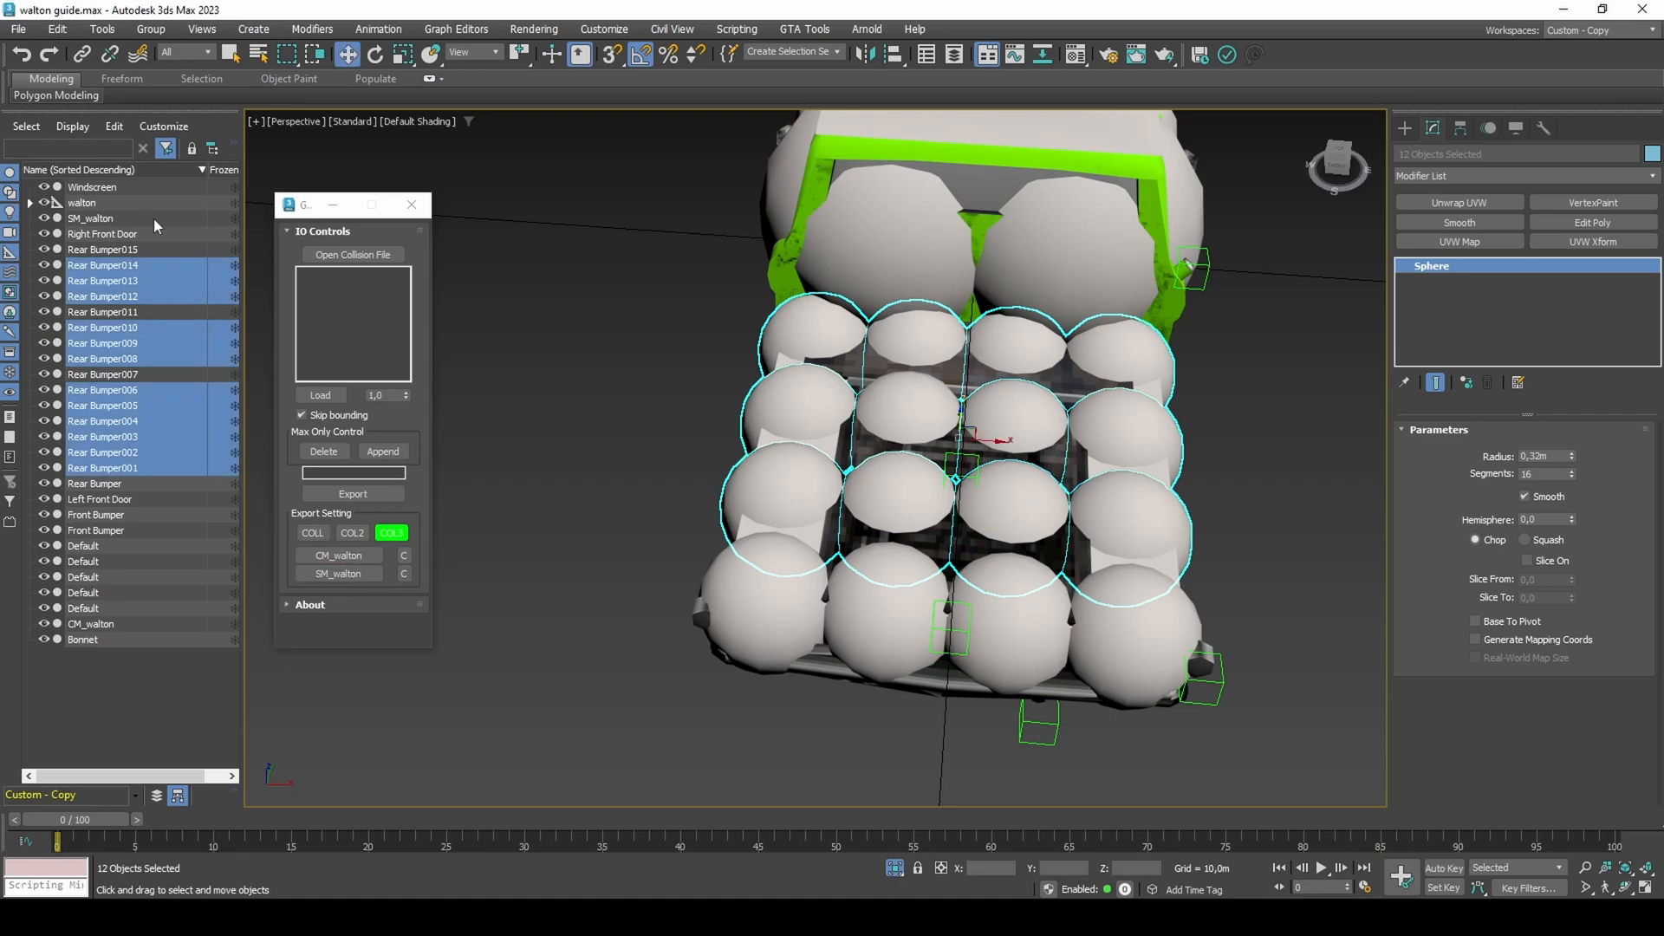
# - Enter 'walton' as the collision model name and begin naming the collision file
pyautogui.write('walt')
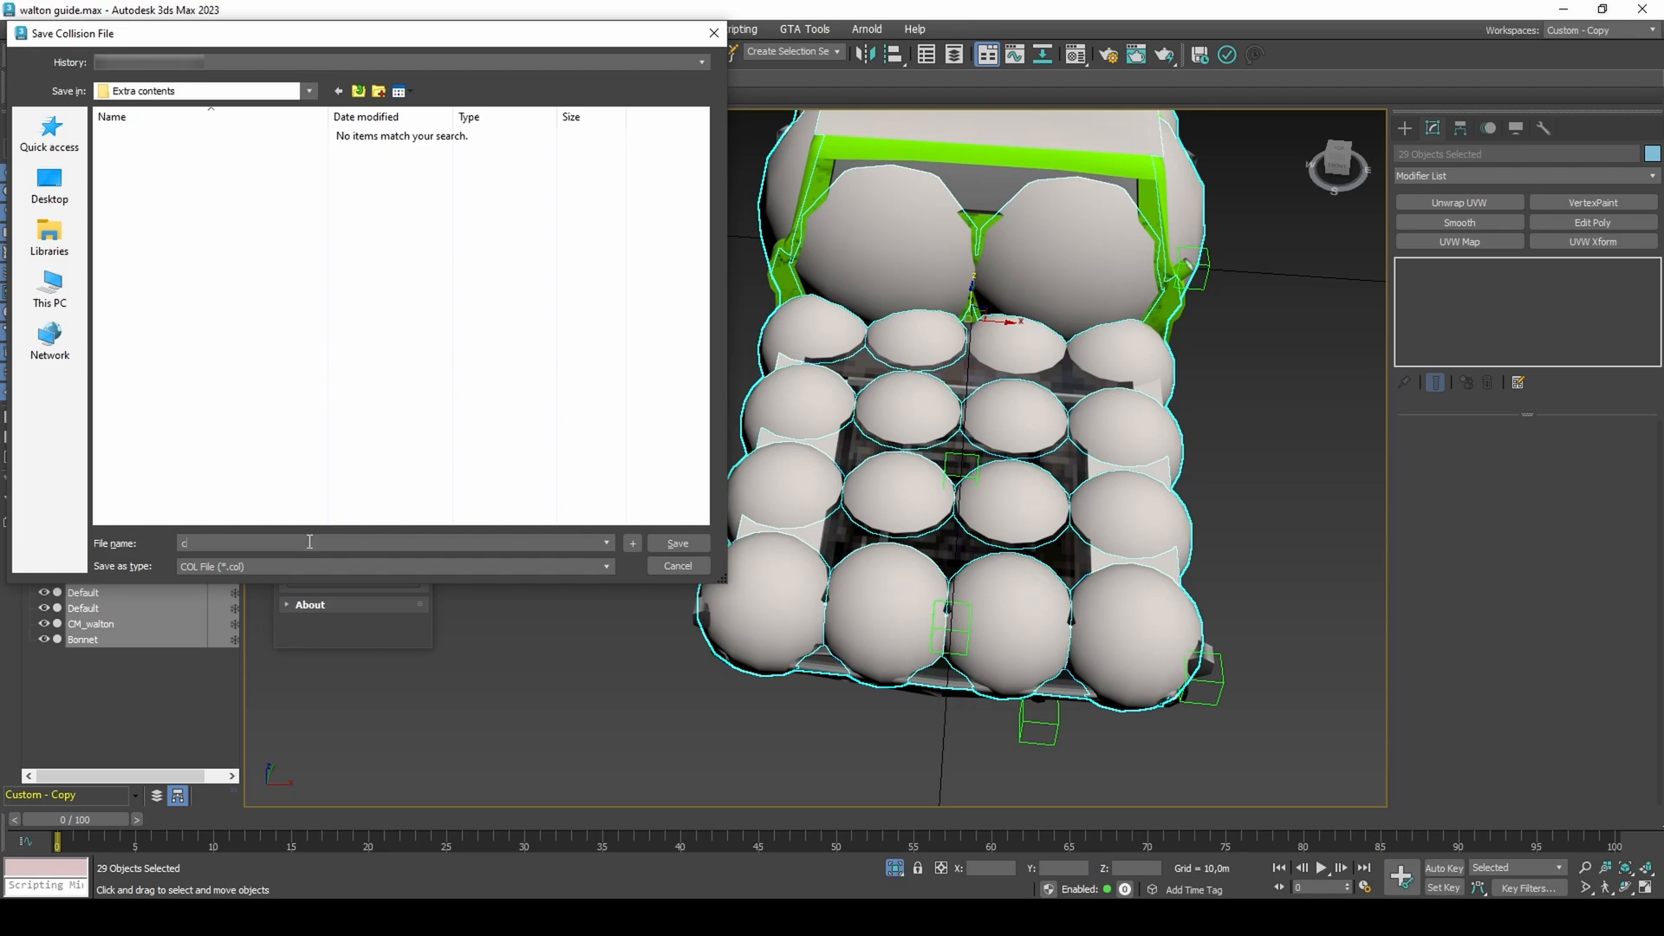
pyautogui.click(676, 542)
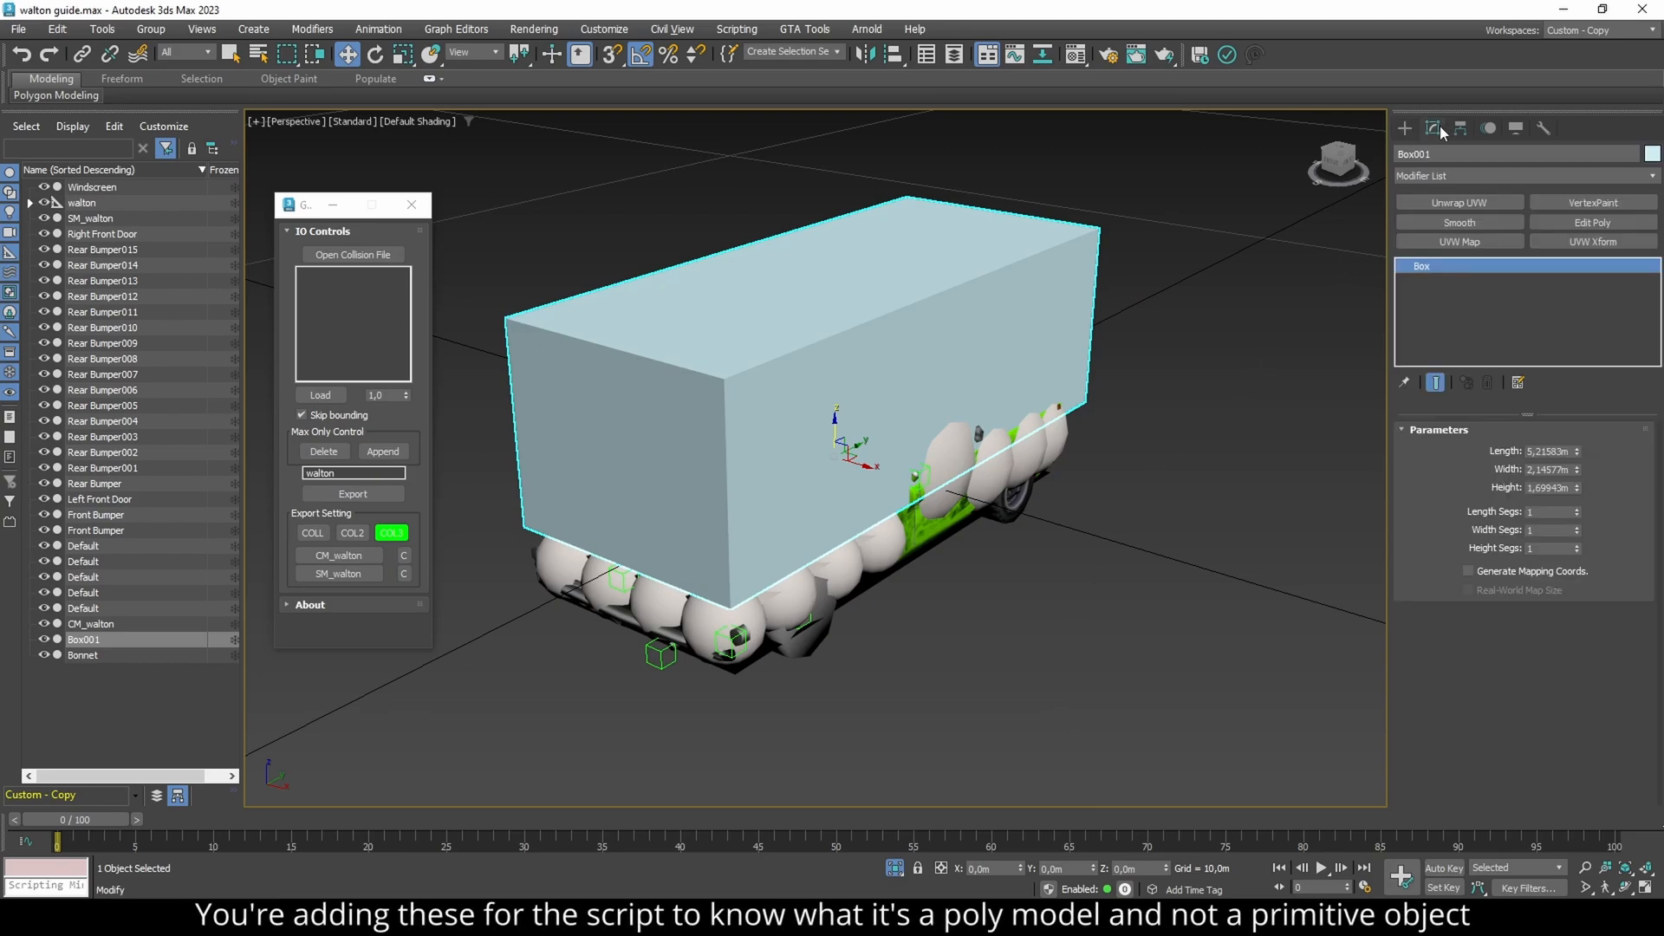
# - Give Box001 UVW Map and Edit Poly modifiers, and move the DFF IO panel aside
pyautogui.click(1458, 241)
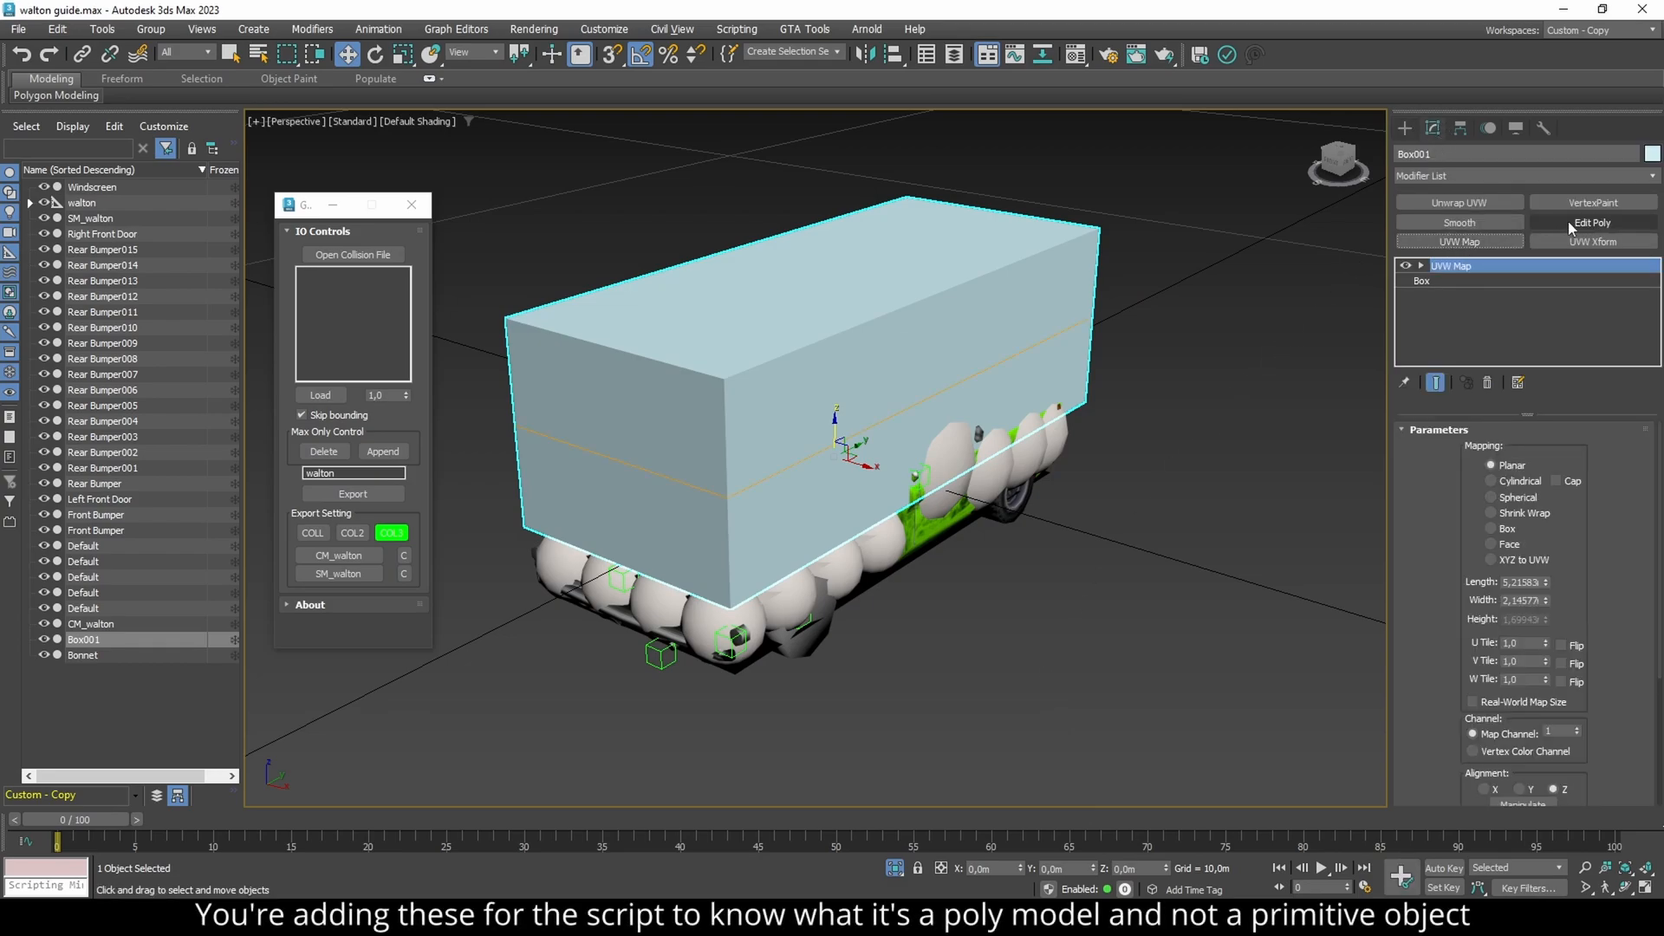
pyautogui.click(1591, 223)
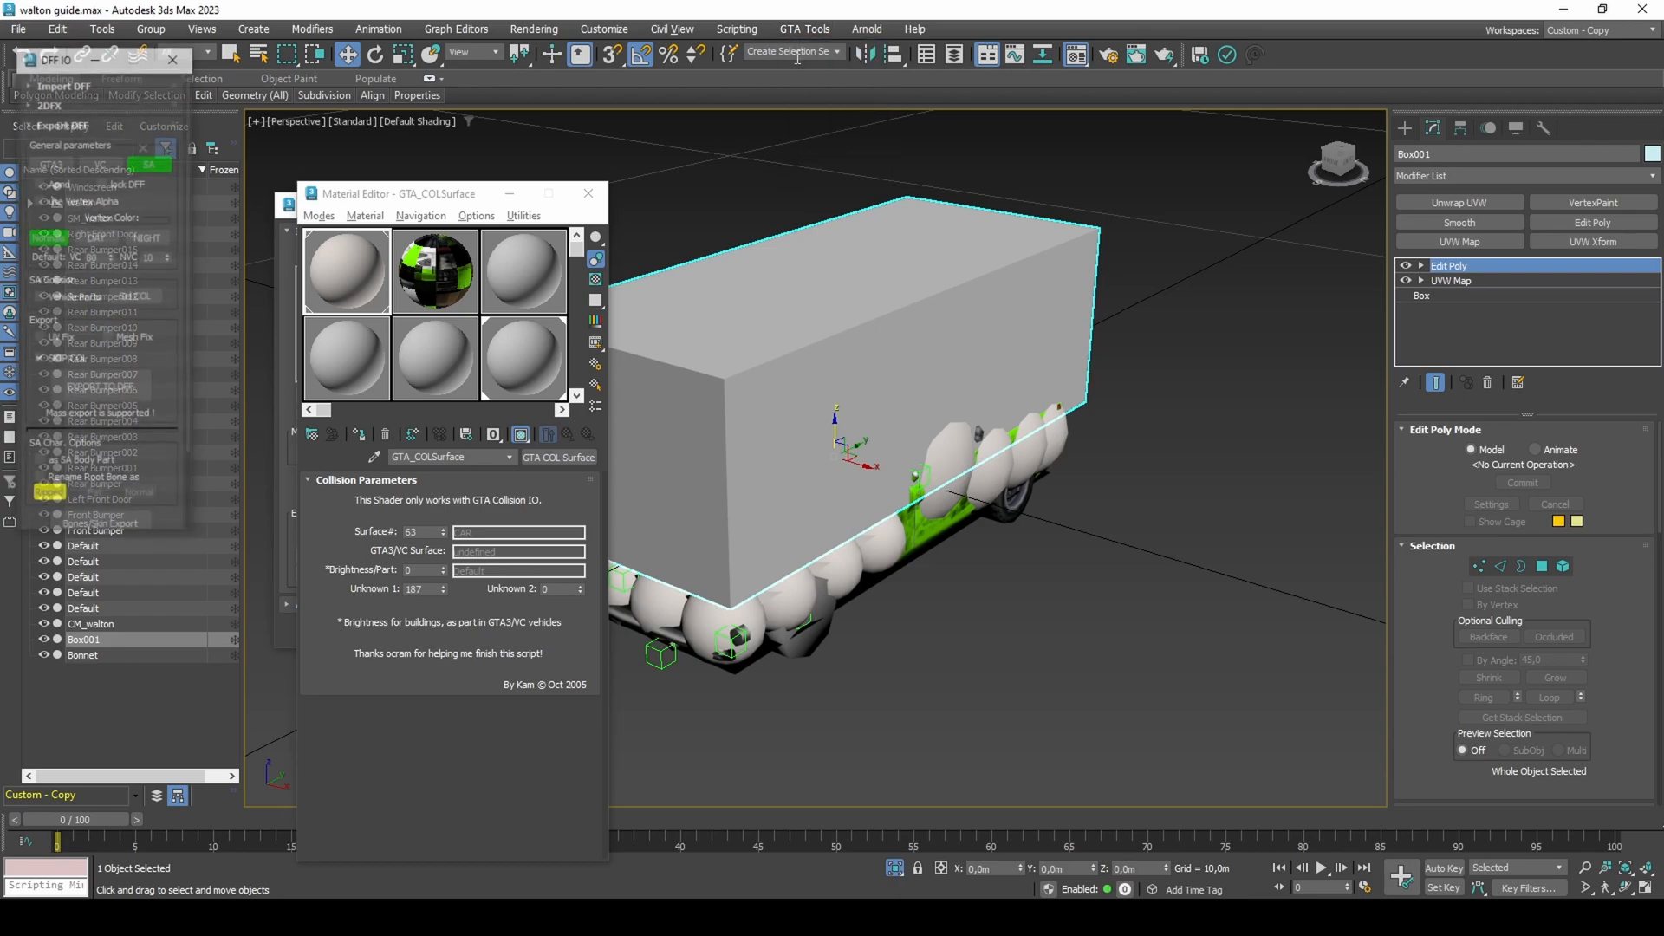
pyautogui.moveTo(95, 60); pyautogui.dragTo(1234, 306)
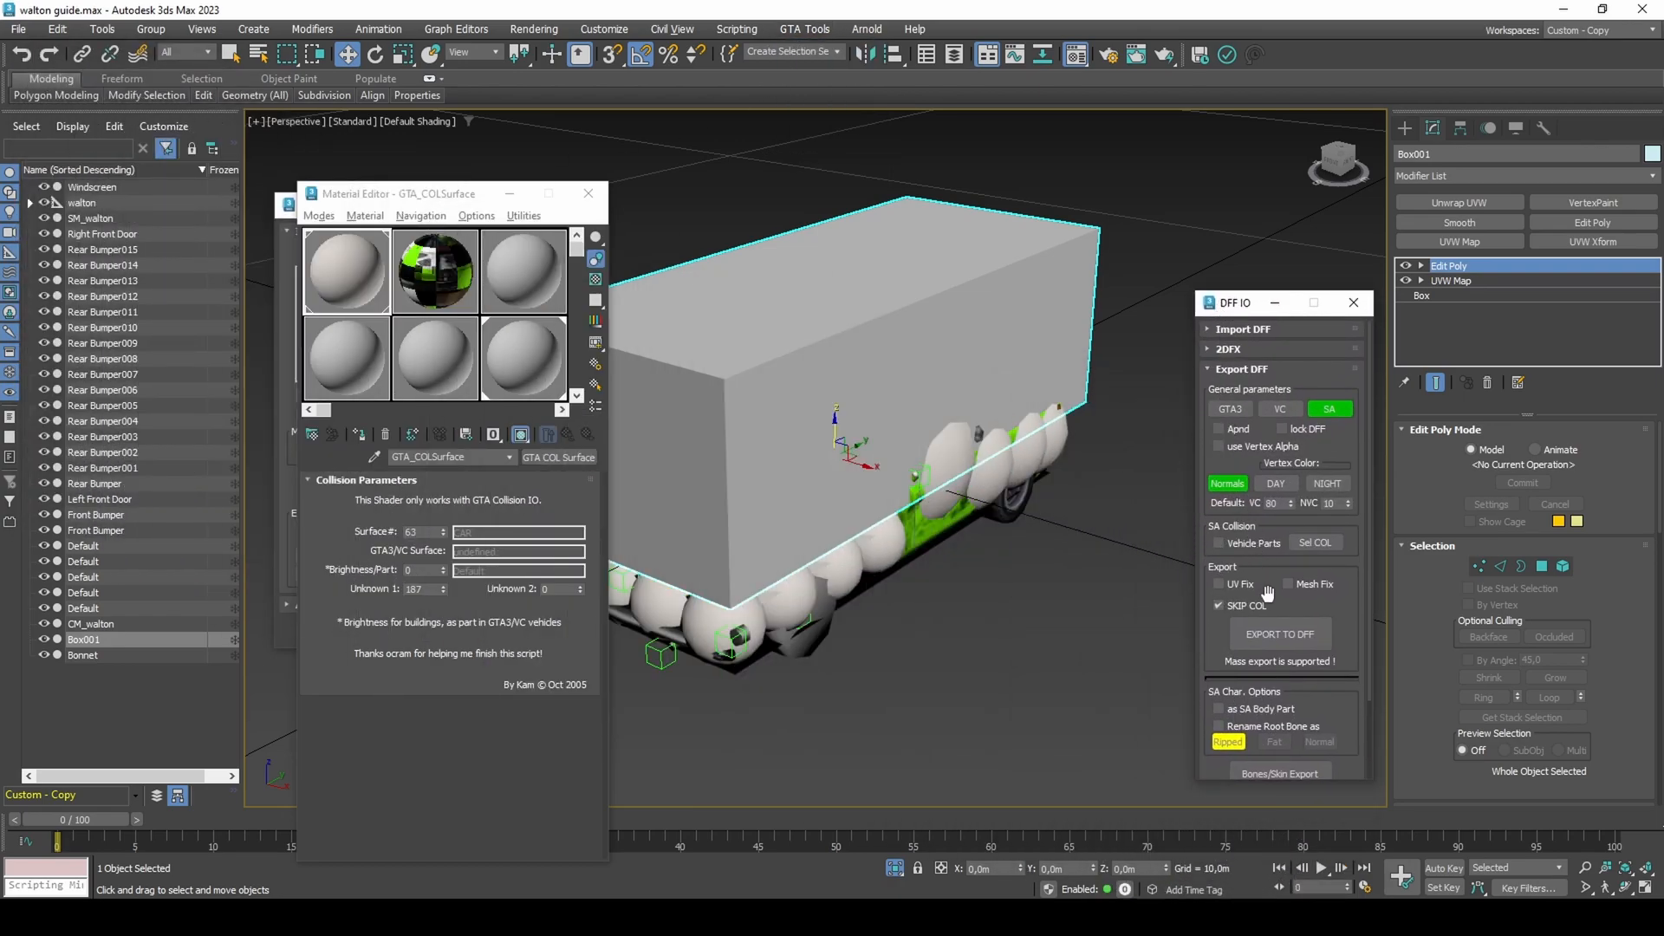
pyautogui.moveTo(1314, 542)
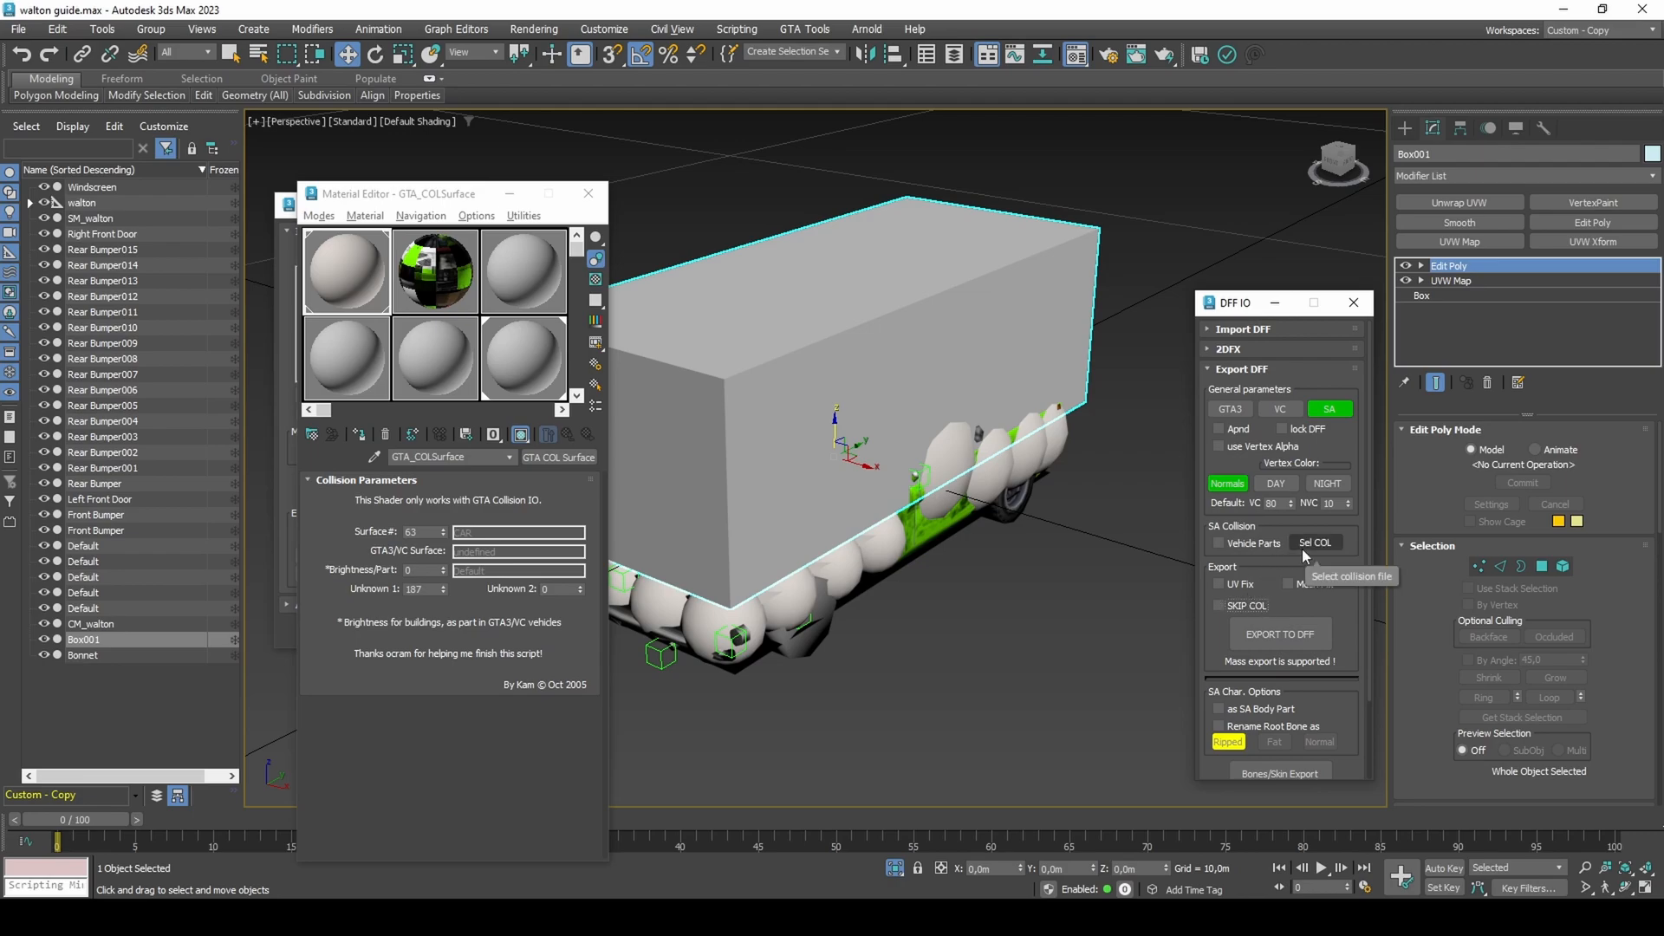
# - Embed the saved col.col collision and export the box as colcar.dff
pyautogui.click(1313, 543)
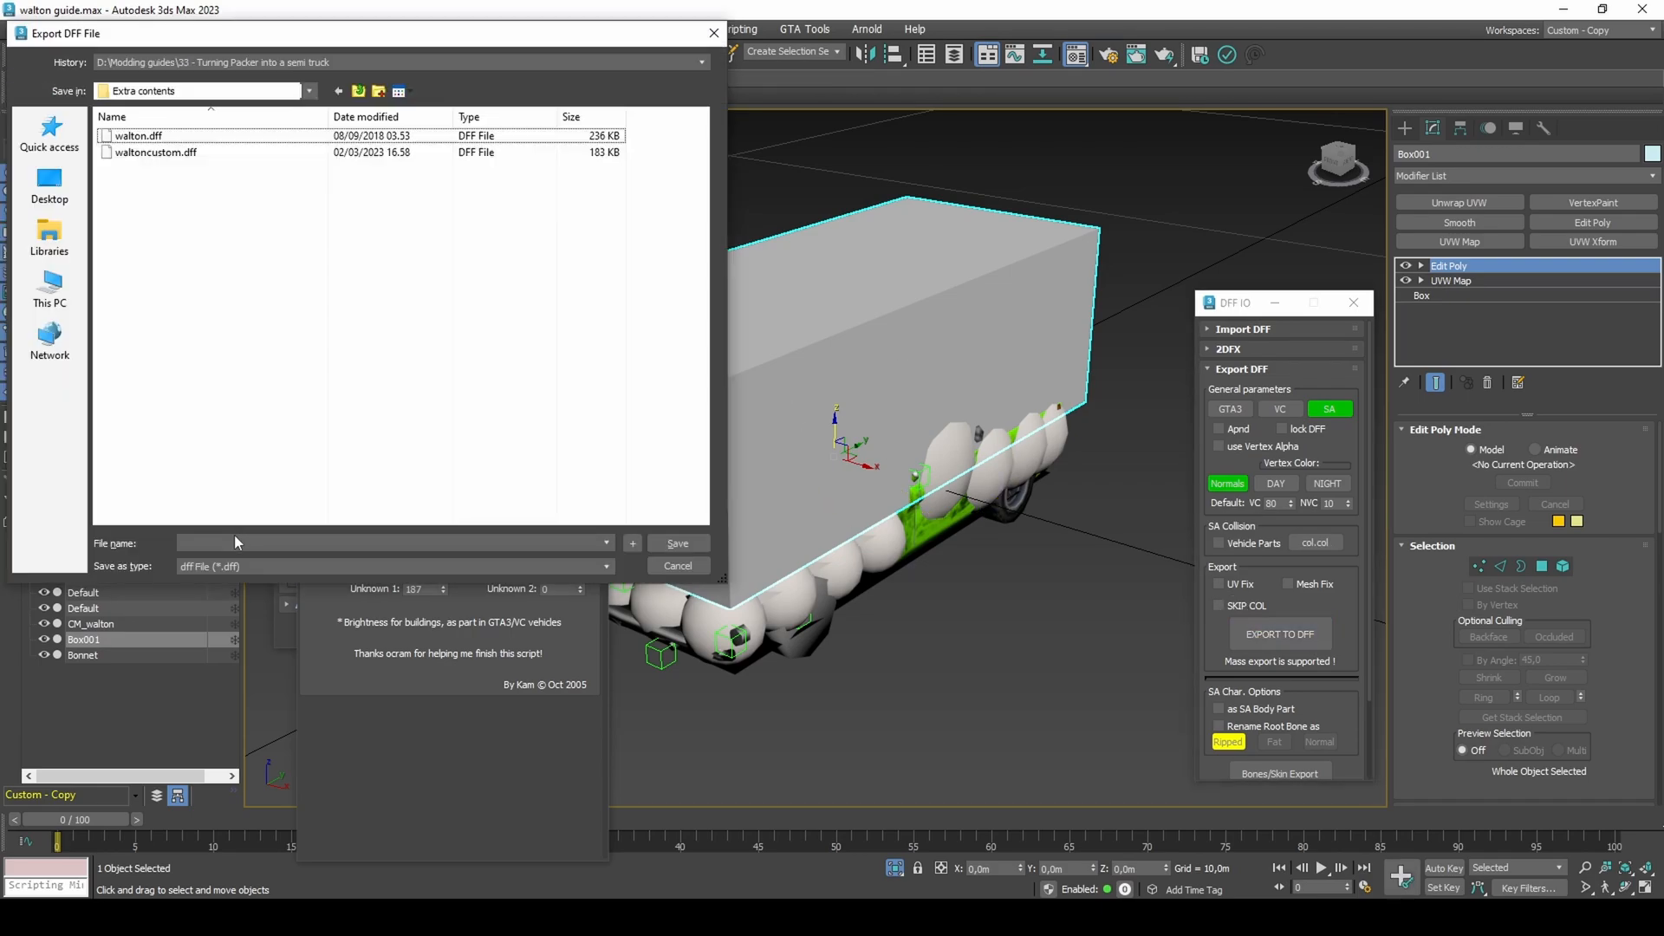
pyautogui.write('colcar')
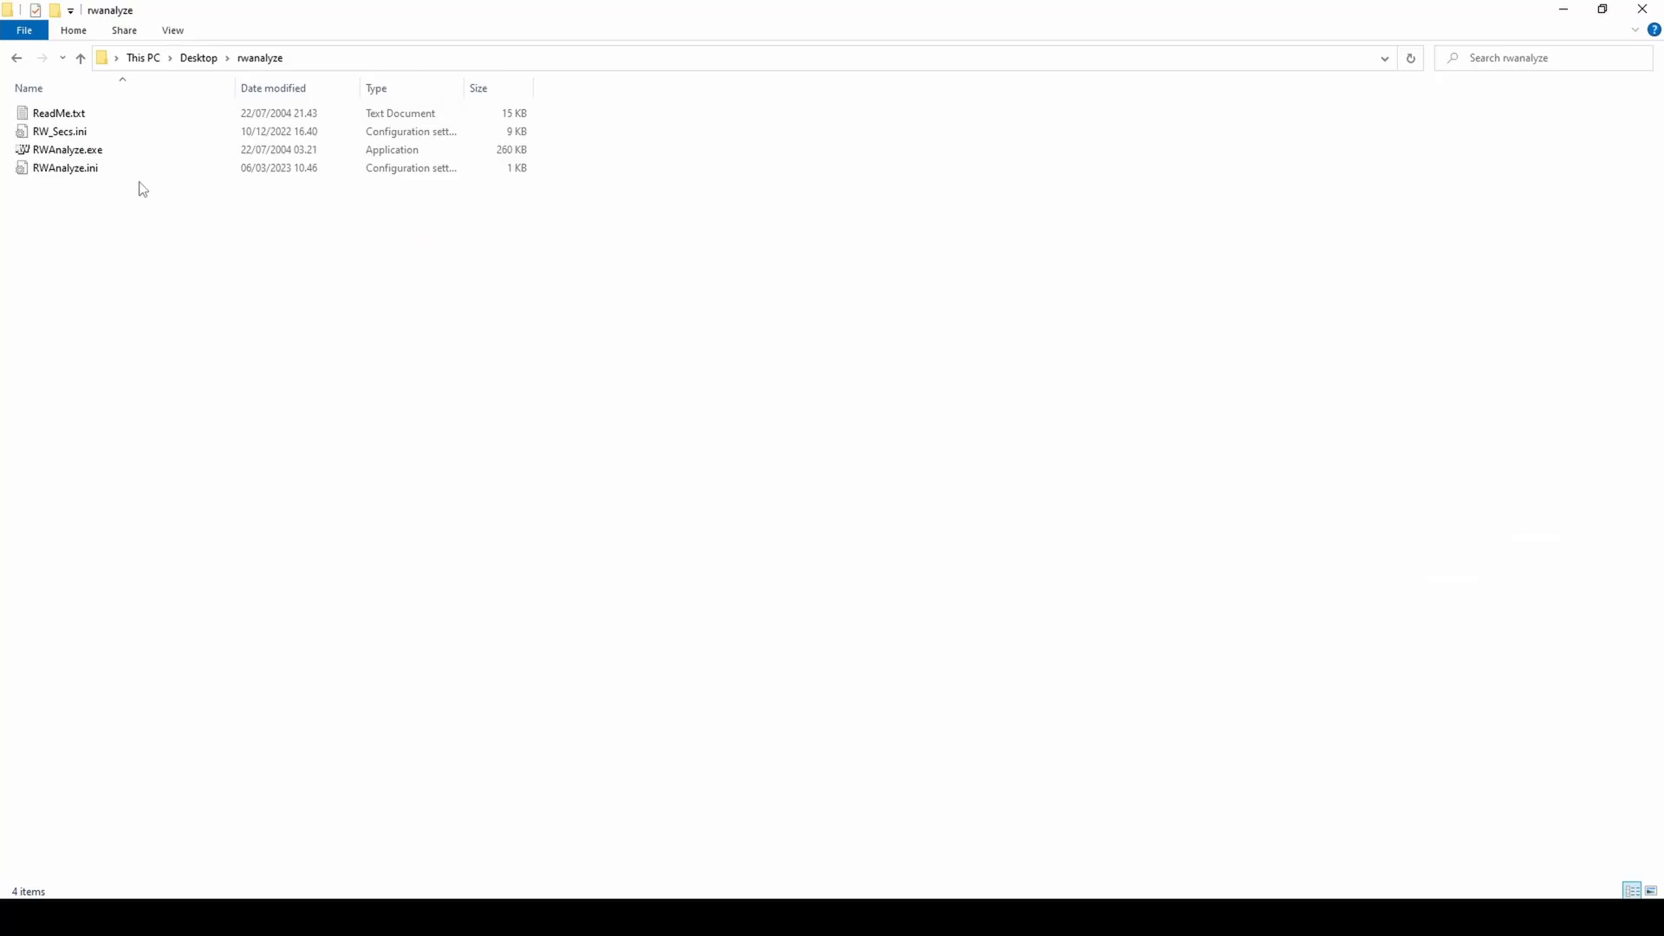
# - Launch RW Analyze and load colcar.dff
pyautogui.doubleClick(68, 150)
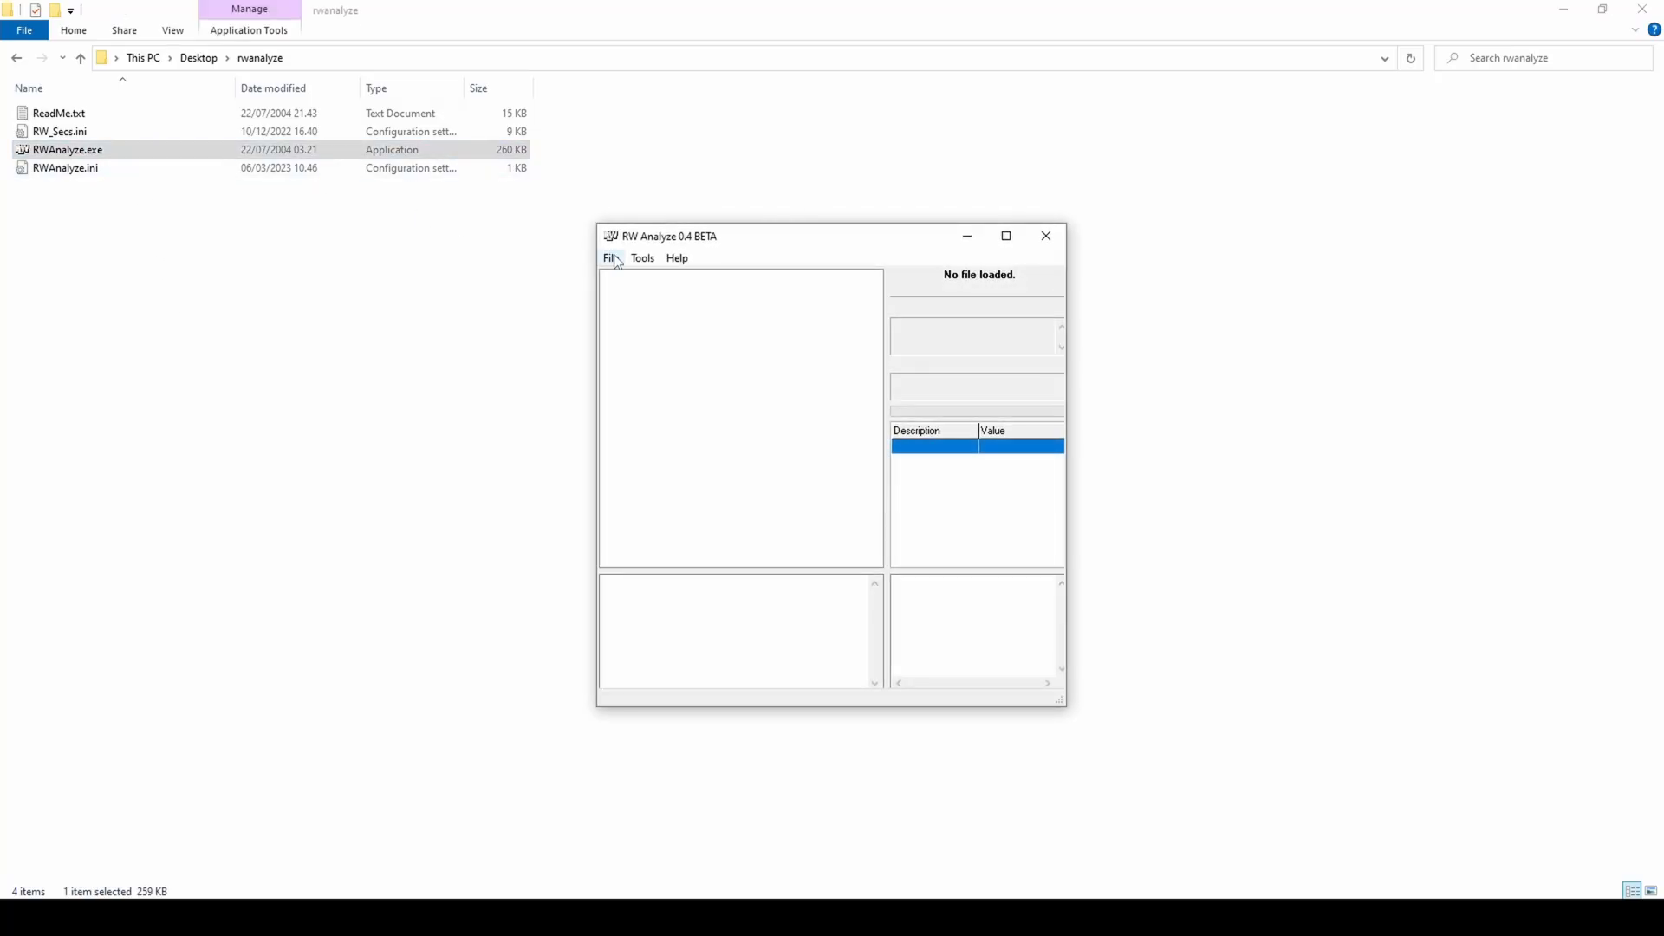
pyautogui.click(610, 258)
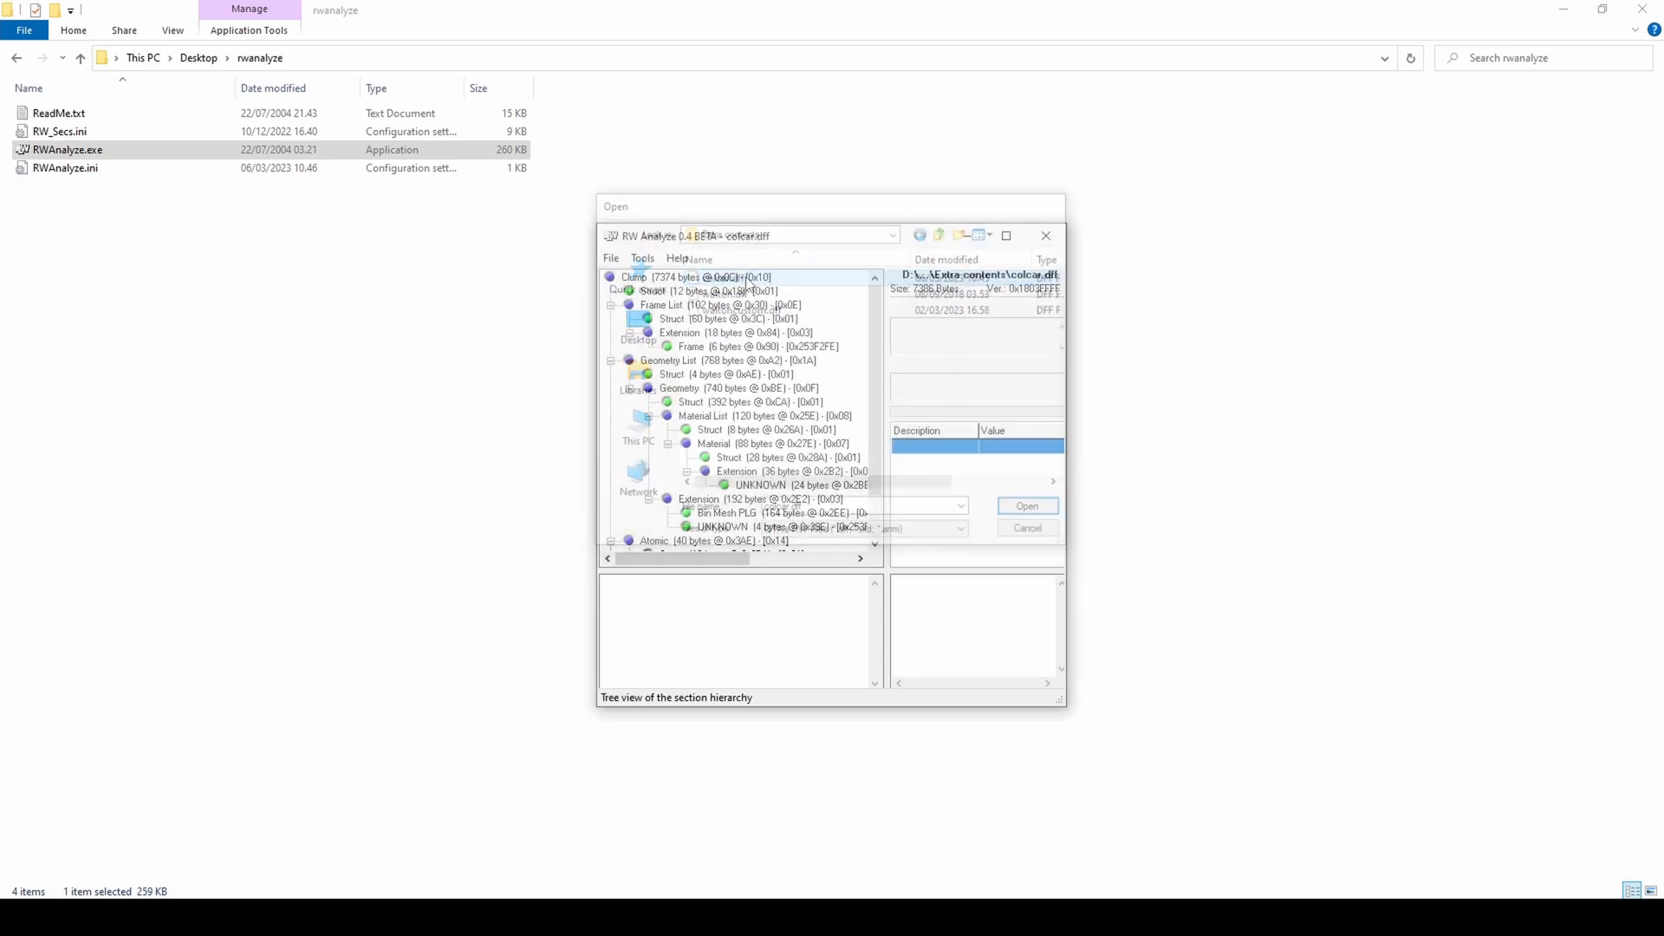
pyautogui.click(1026, 506)
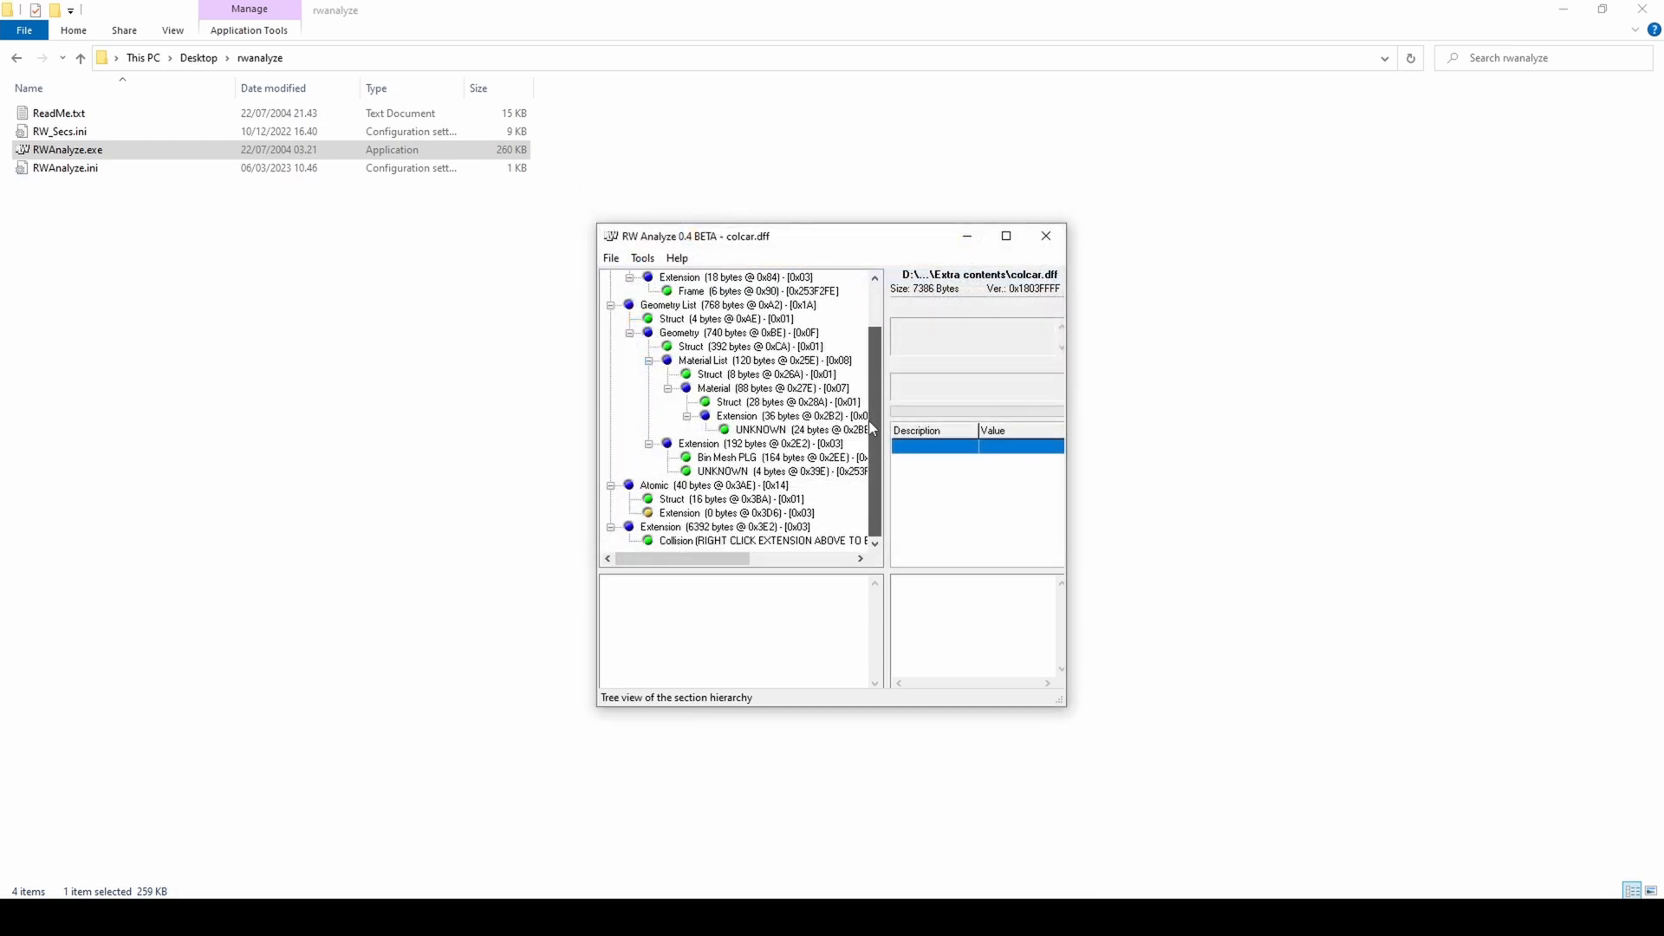
# - Export the collision extension section's data to a file
pyautogui.rightClick(722, 526)
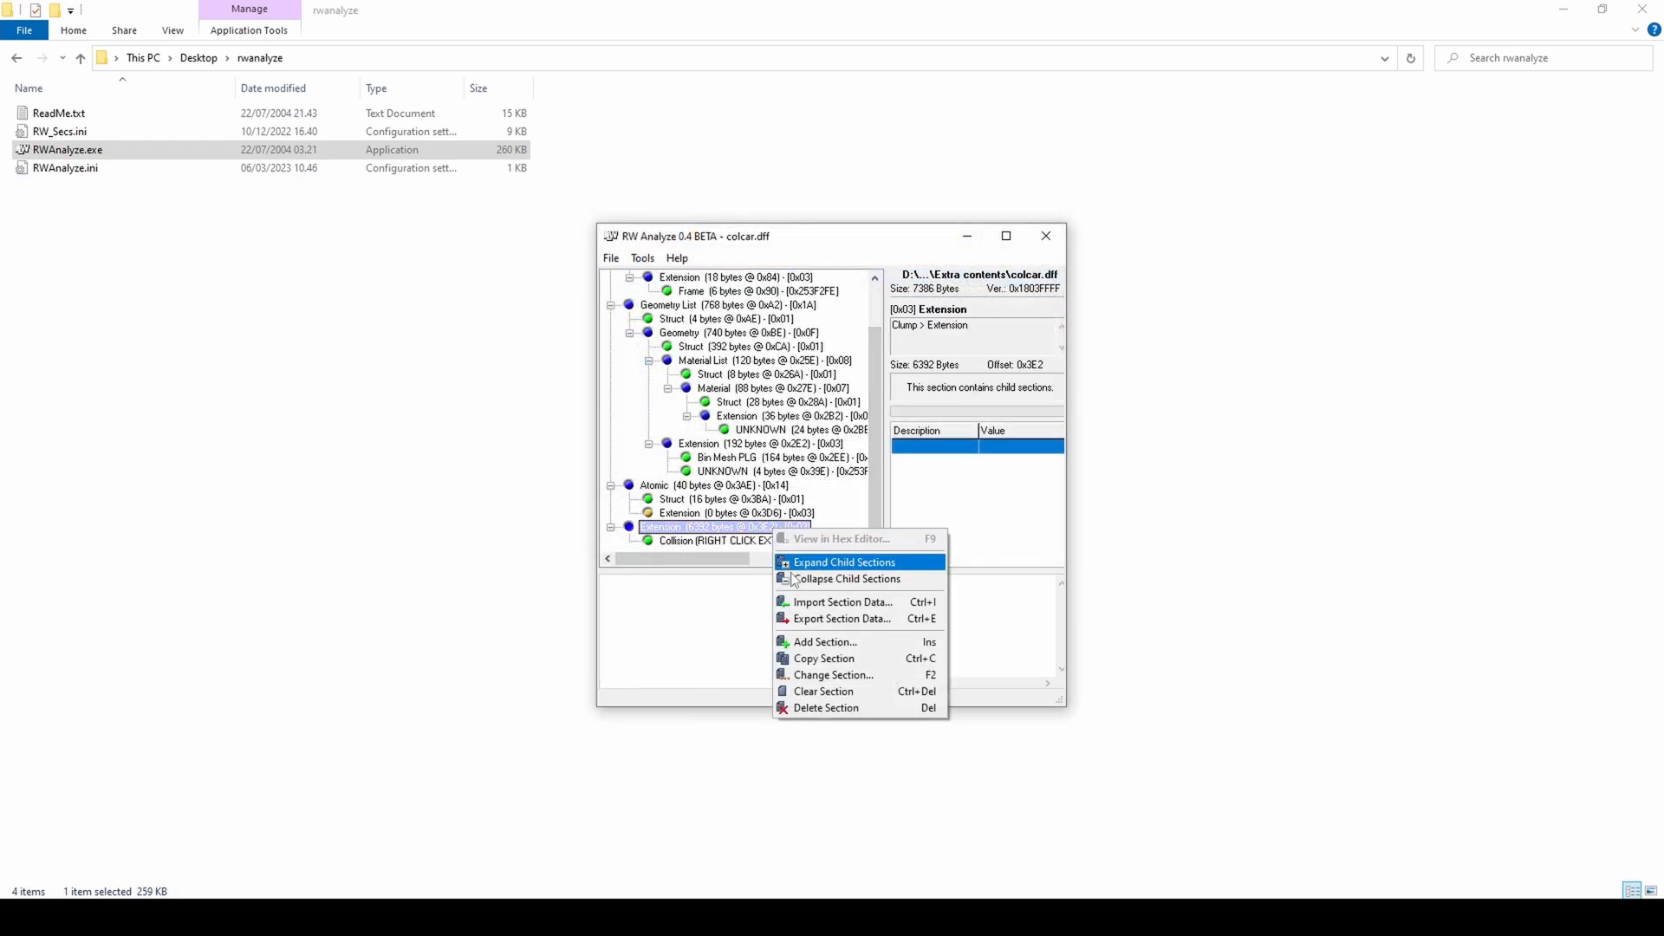
pyautogui.click(841, 619)
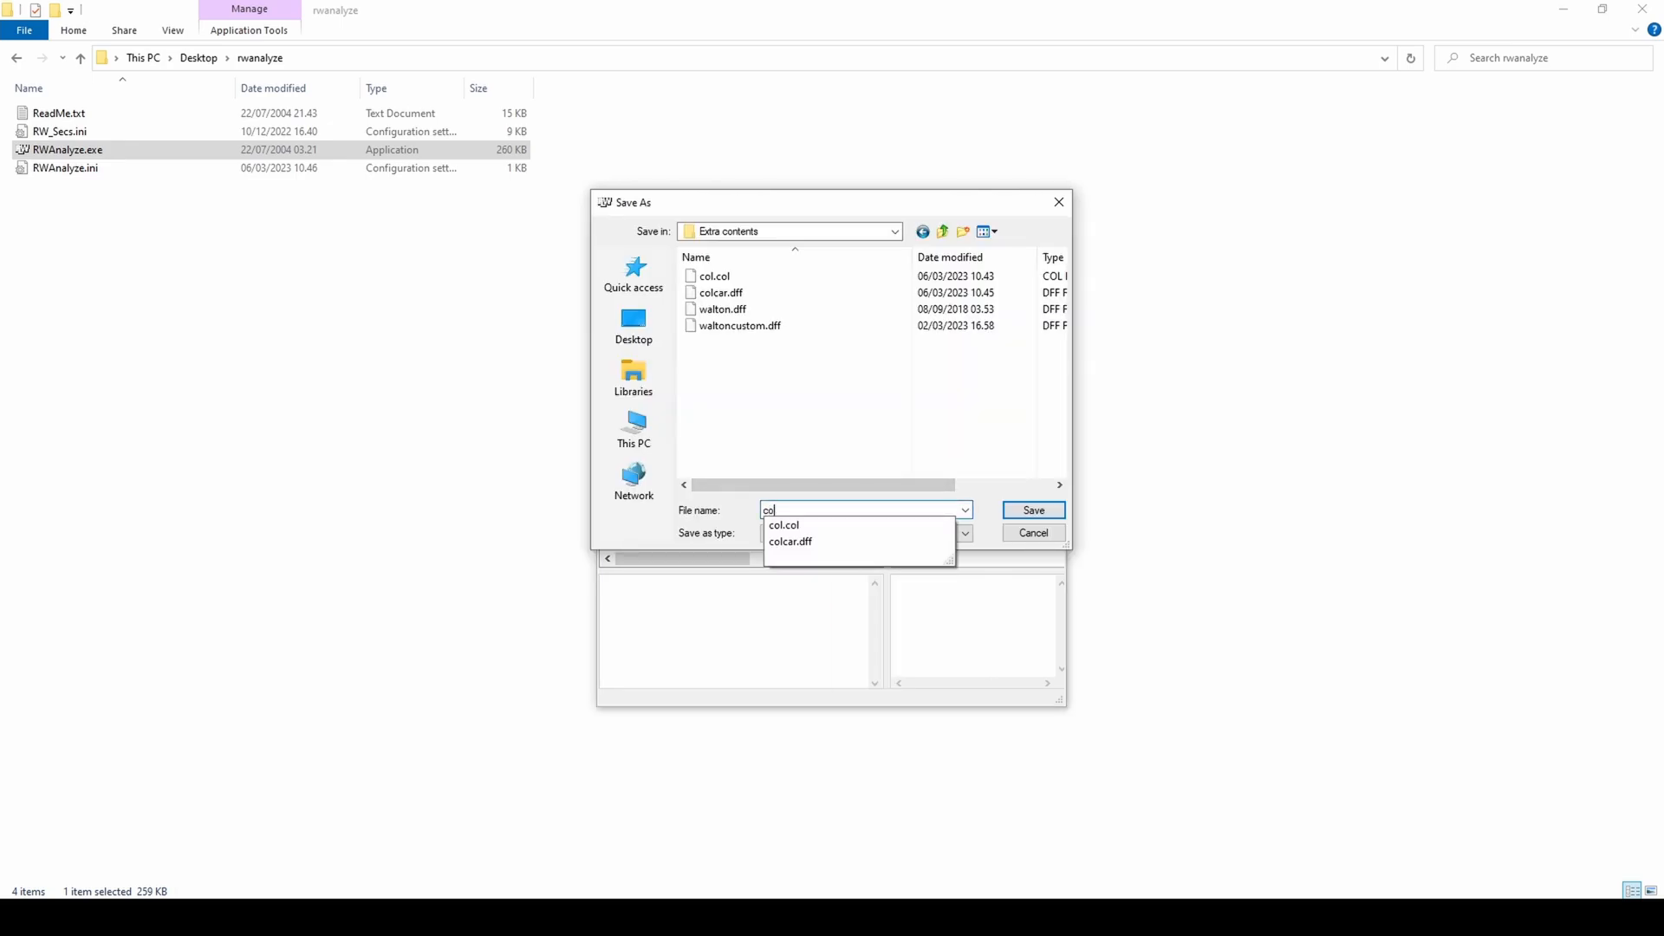
pyautogui.click(1031, 511)
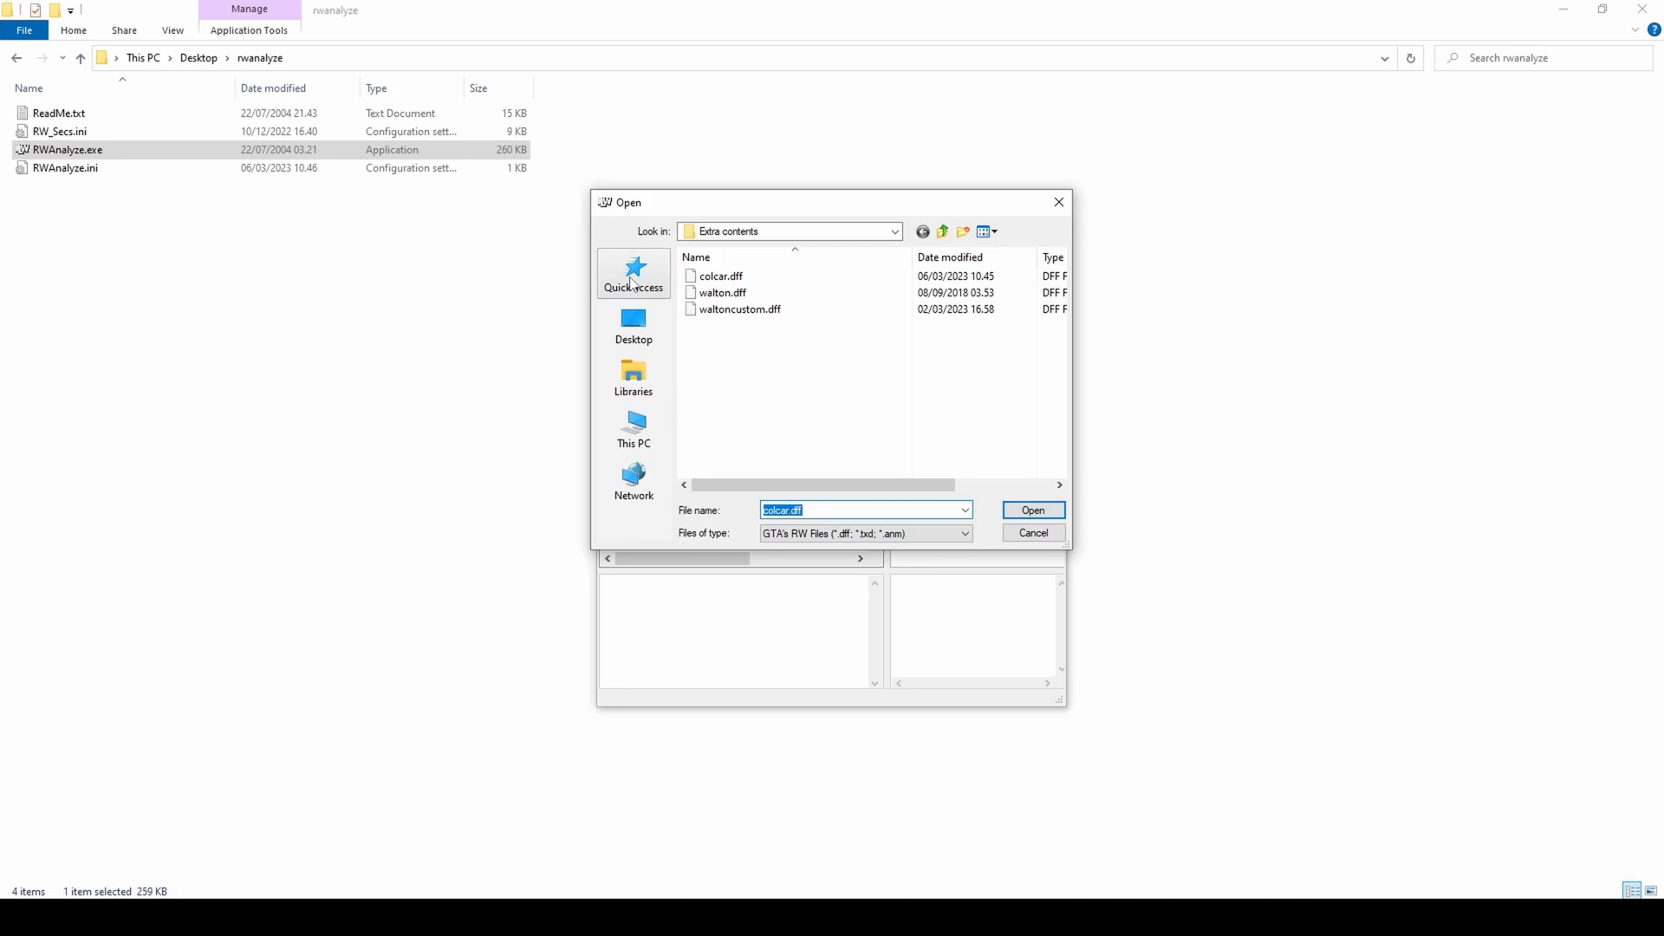
# - Load waltoncustom.dff, add the collision extension section, and start saving it
pyautogui.click(1031, 511)
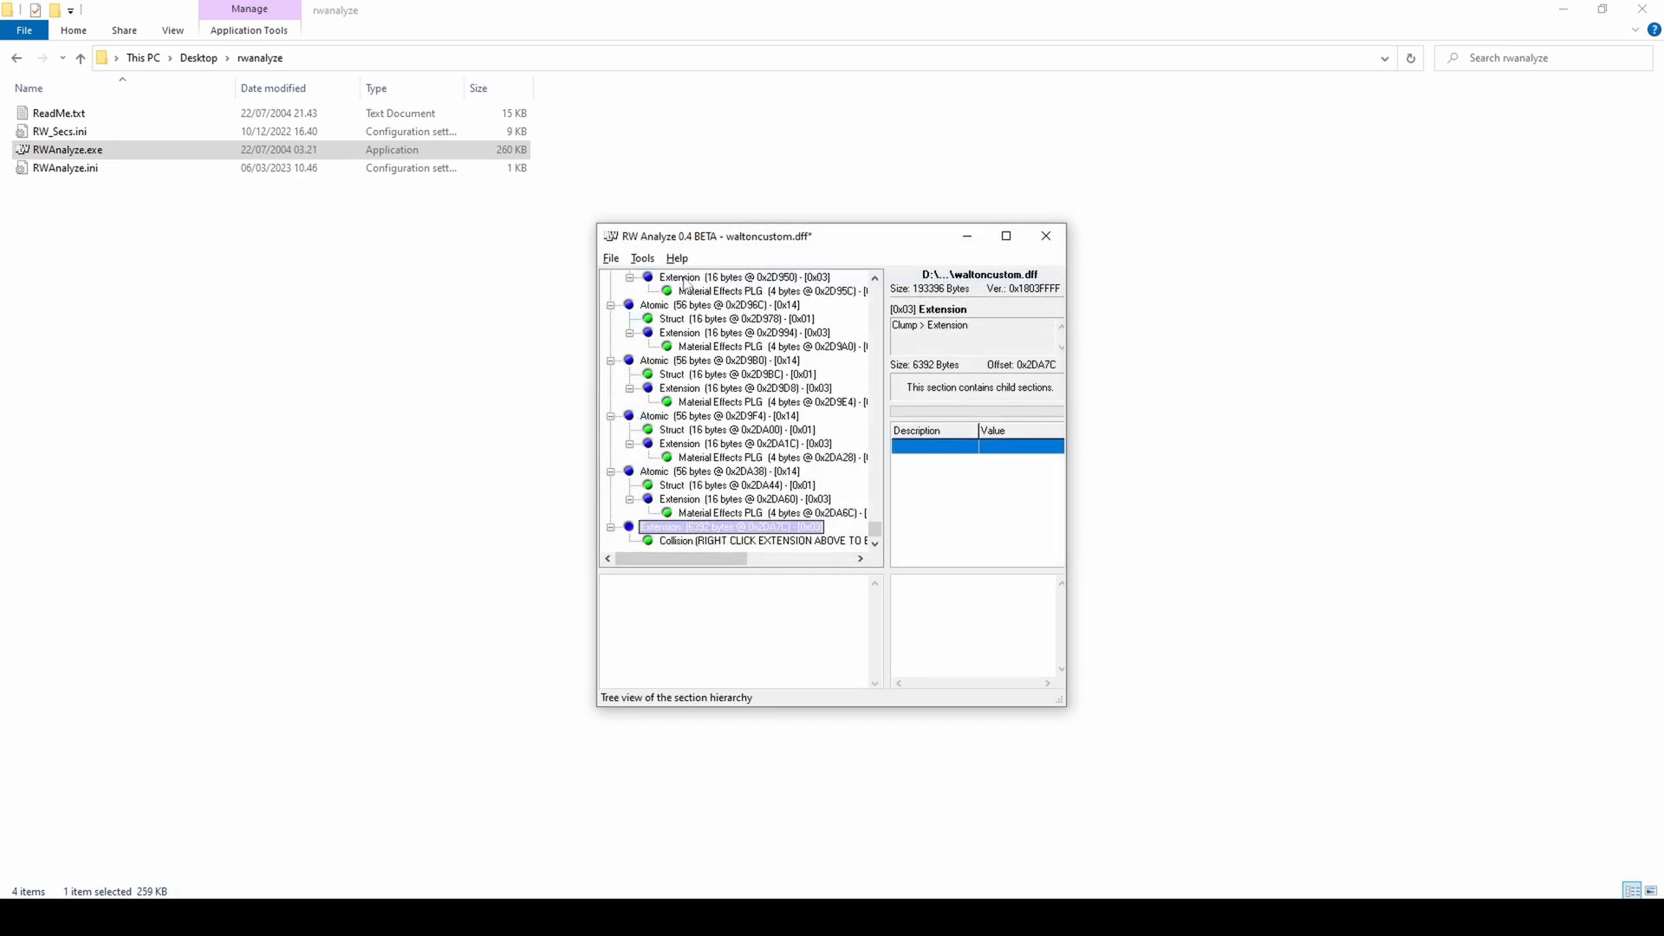
pyautogui.click(611, 258)
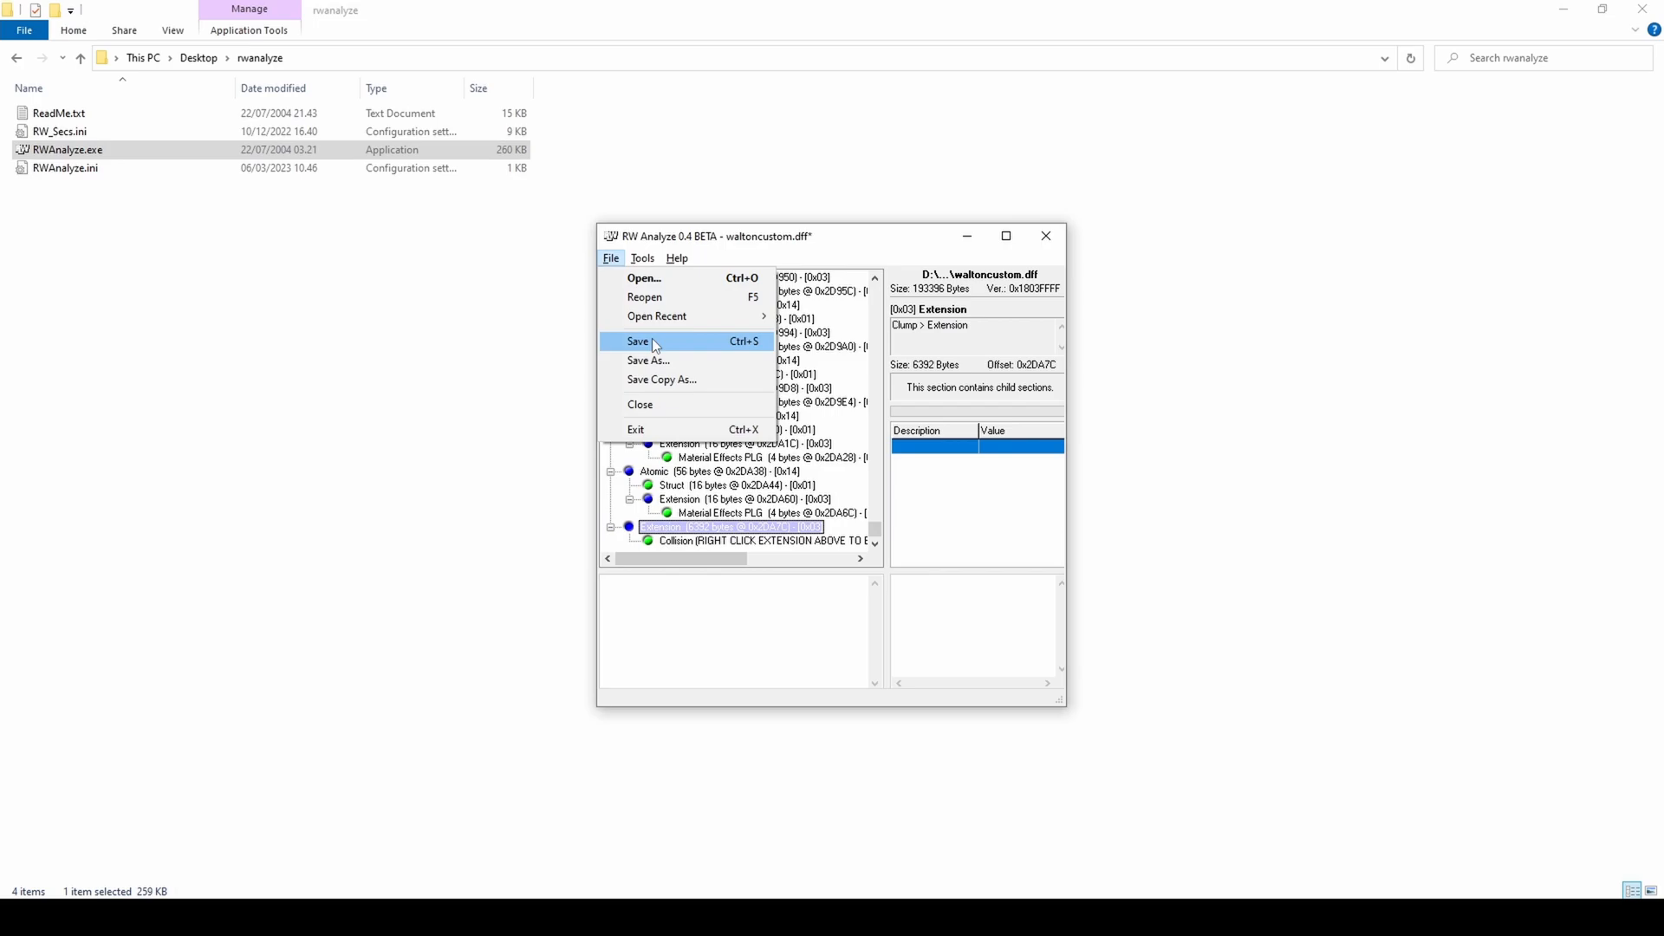